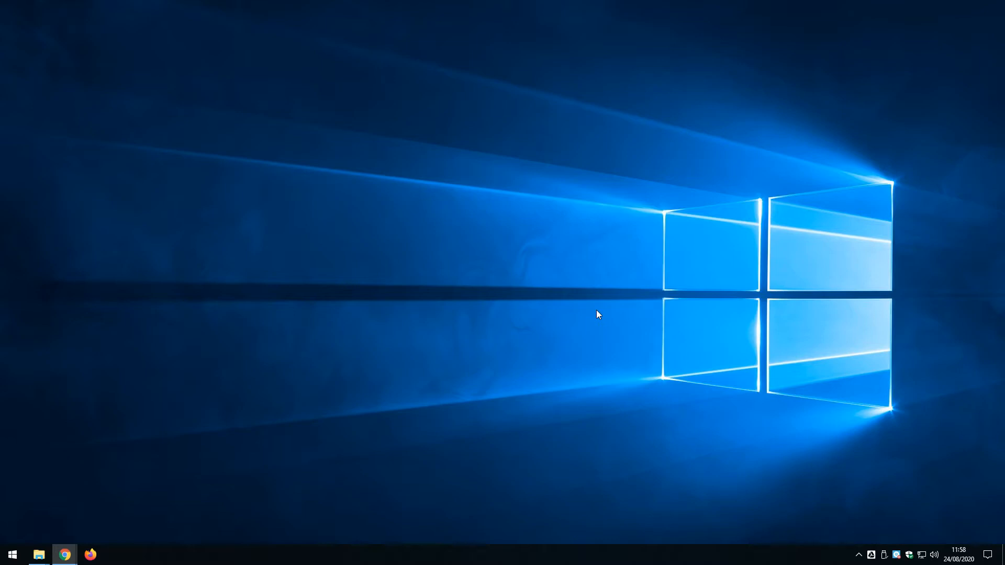
# Step: Search the Start menu for 'v3' and launch TechSoft Design V3
pyautogui.click(12, 554)
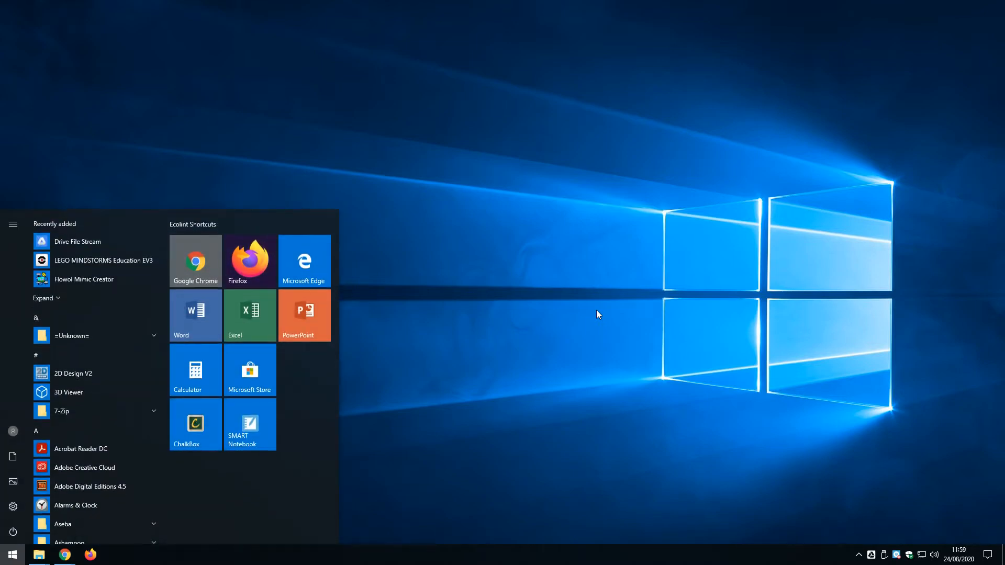
pyautogui.write('v3')
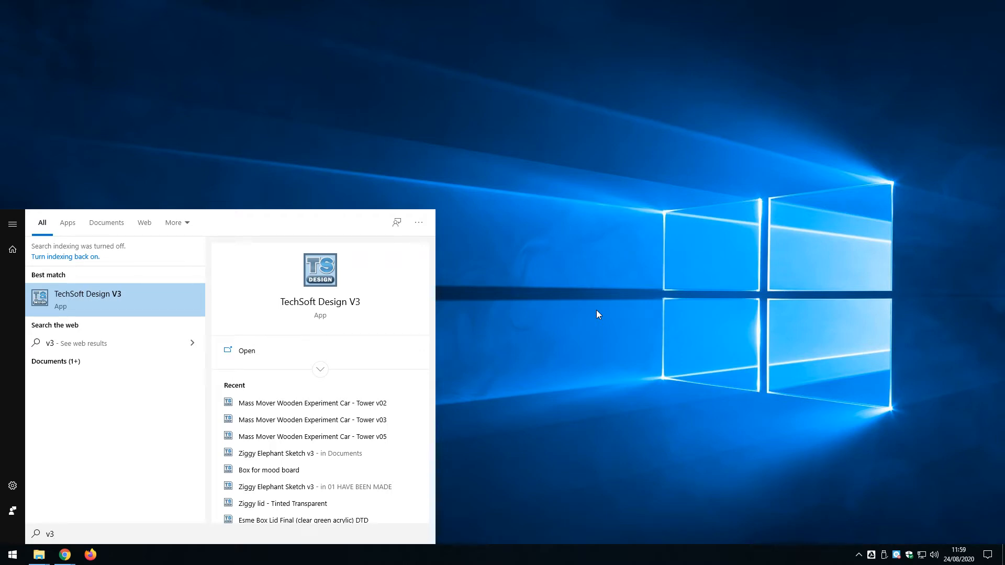
pyautogui.click(246, 350)
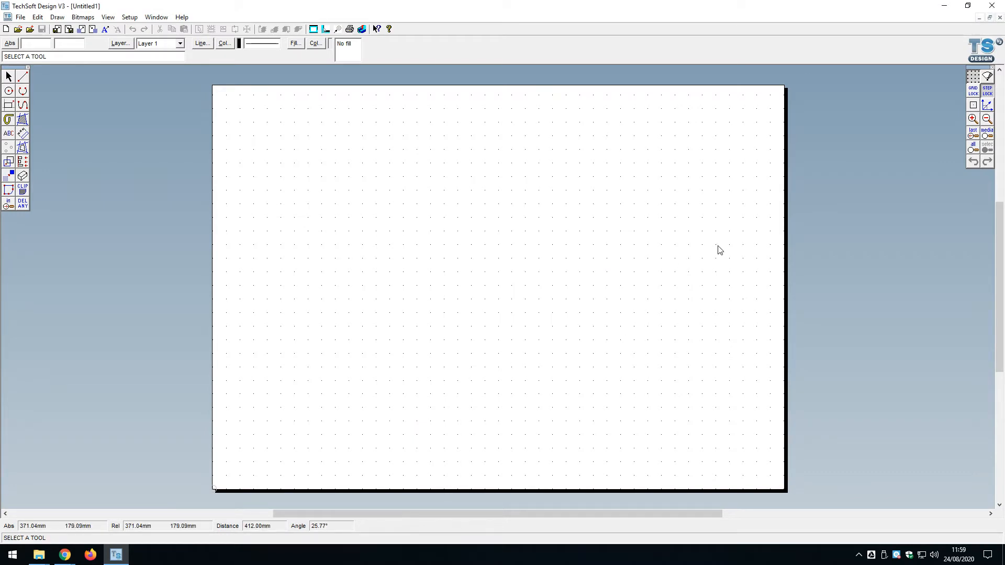
# Step: Set the grid to 5 mm spacing in X and Y, light cyan, drawn as lines
pyautogui.click(129, 17)
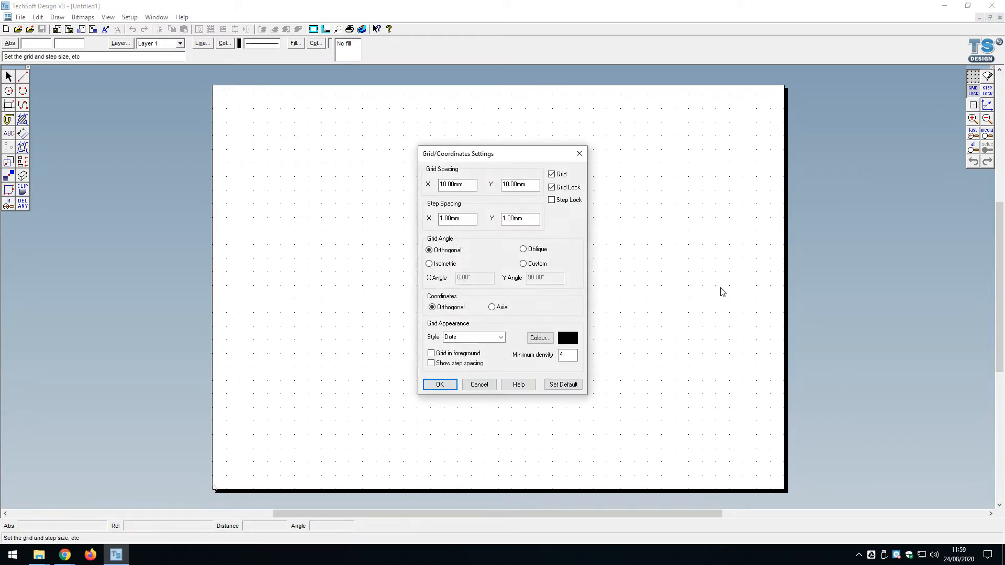
pyautogui.moveTo(274, 564)
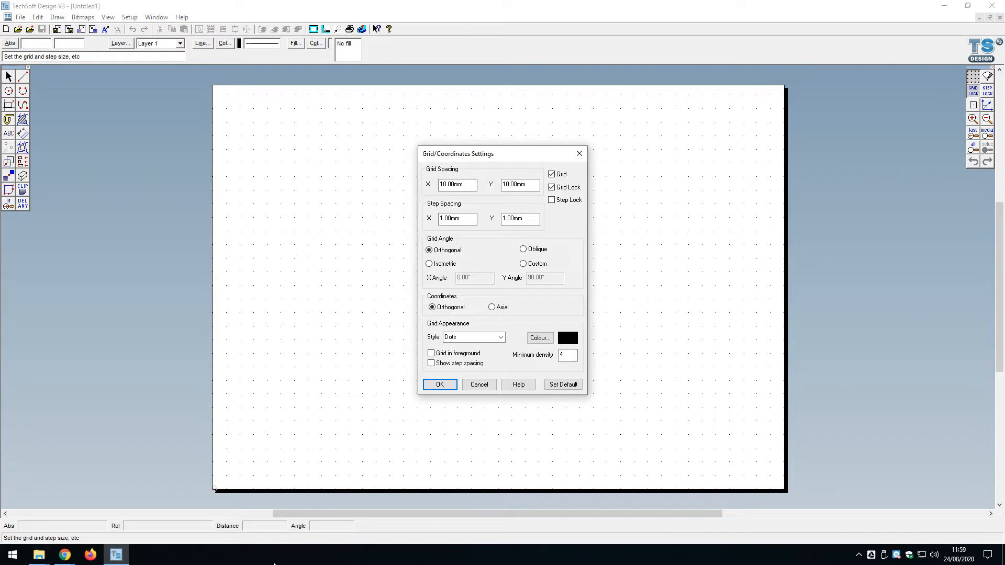
pyautogui.moveTo(854, 555)
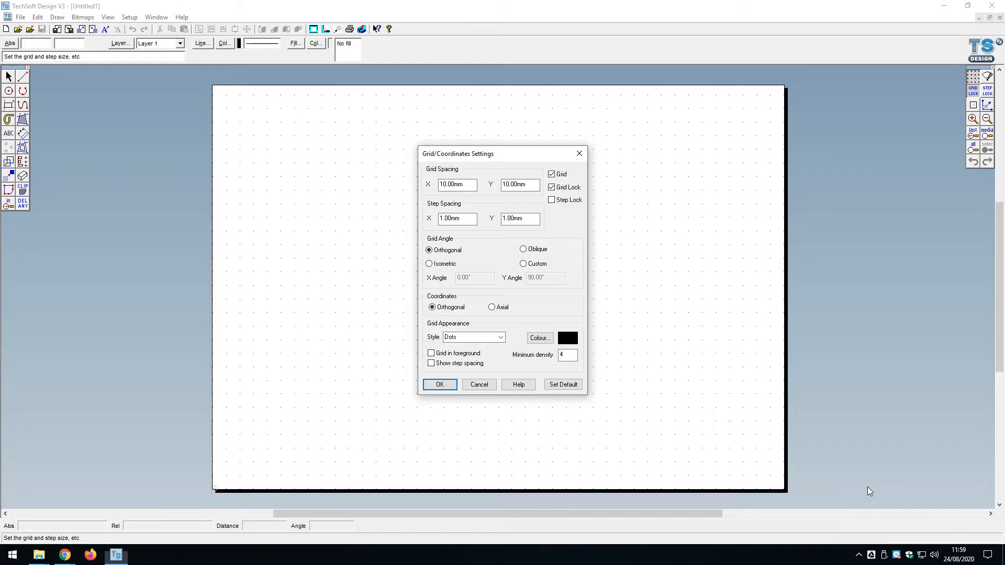
pyautogui.moveTo(425, 332)
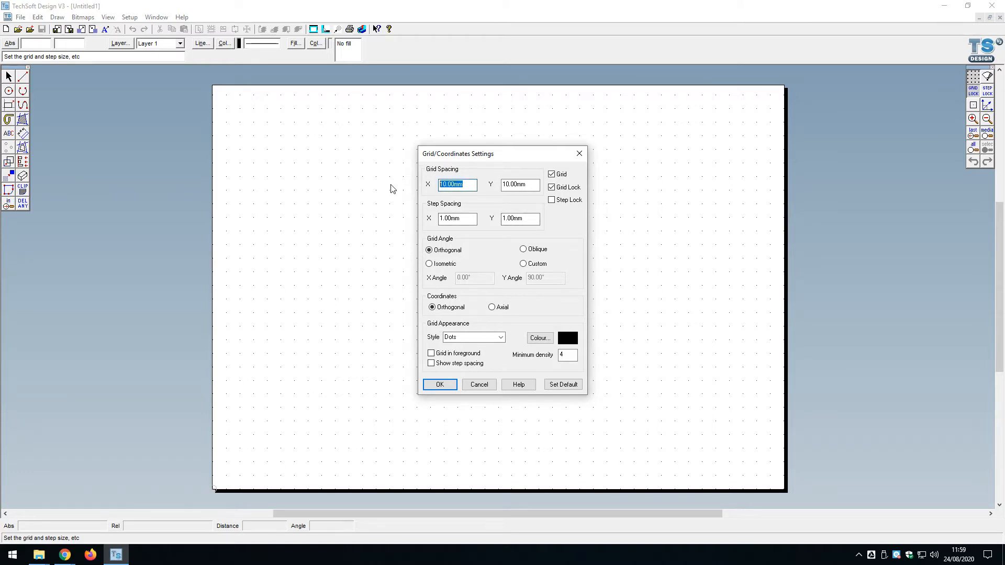
pyautogui.write('5')
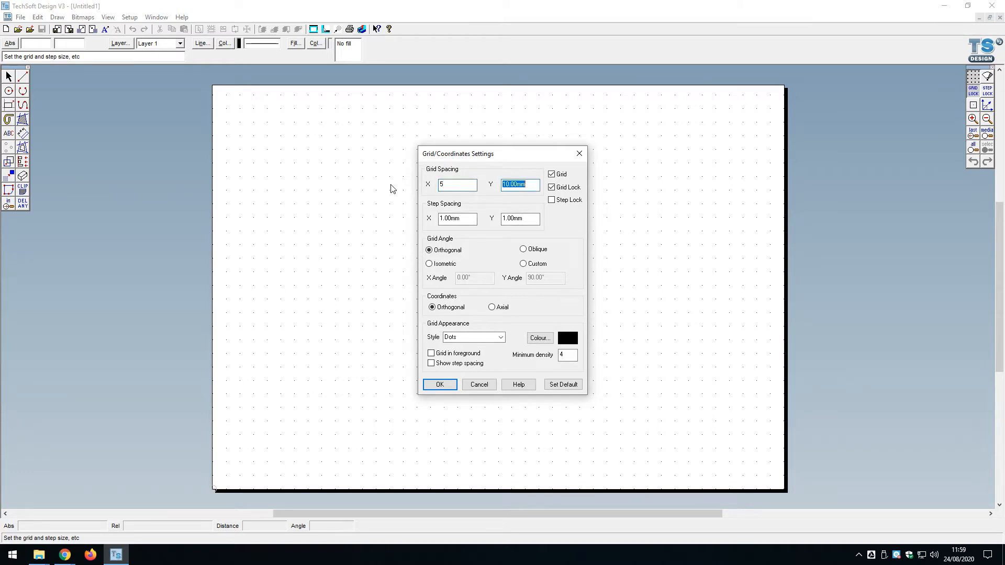
pyautogui.write('5')
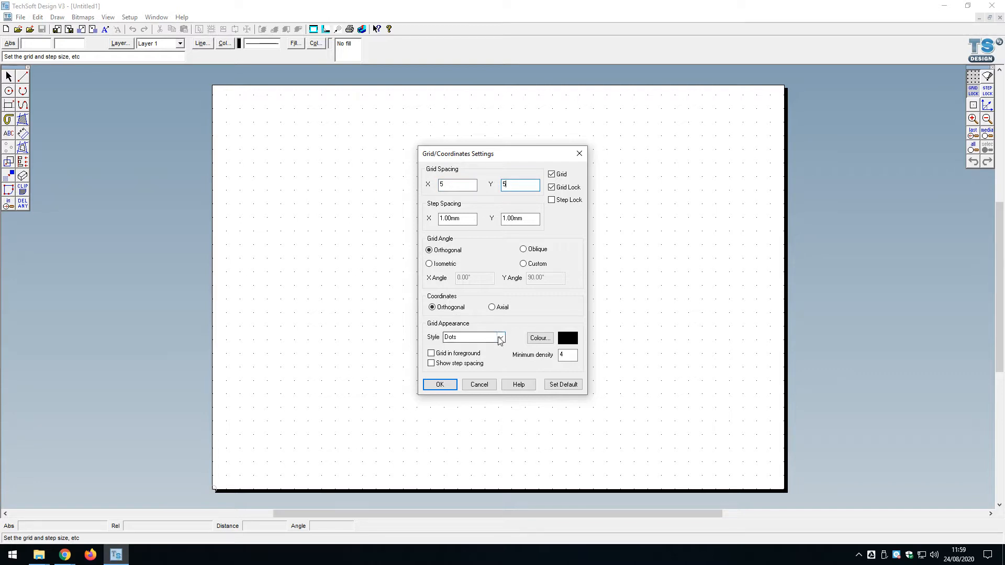
pyautogui.click(539, 338)
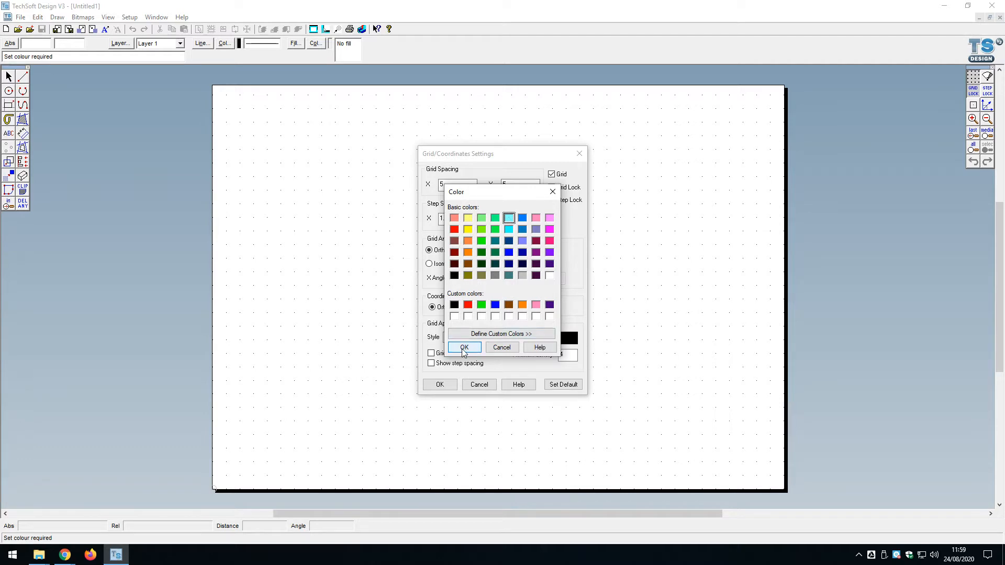
pyautogui.click(463, 347)
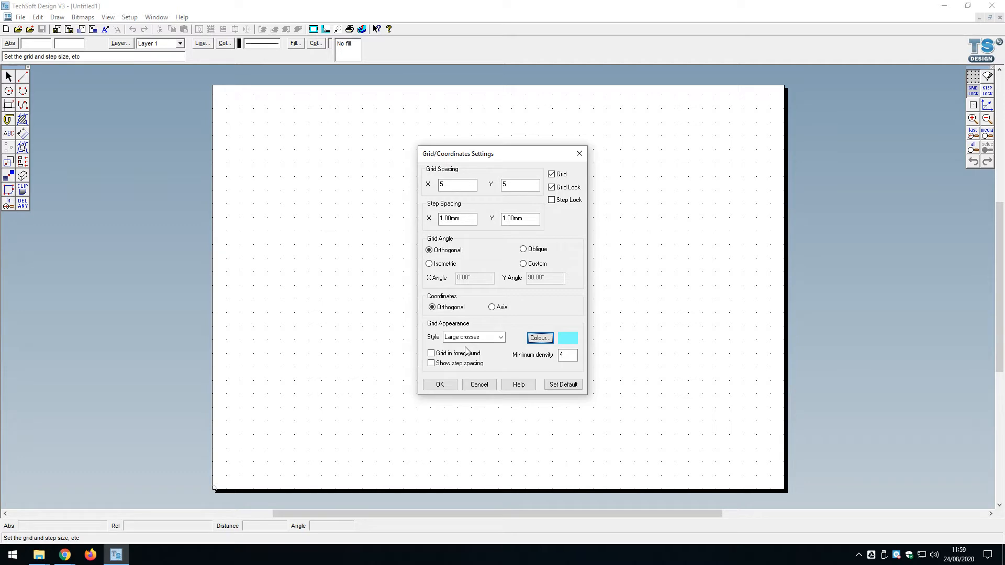
pyautogui.moveTo(464, 340)
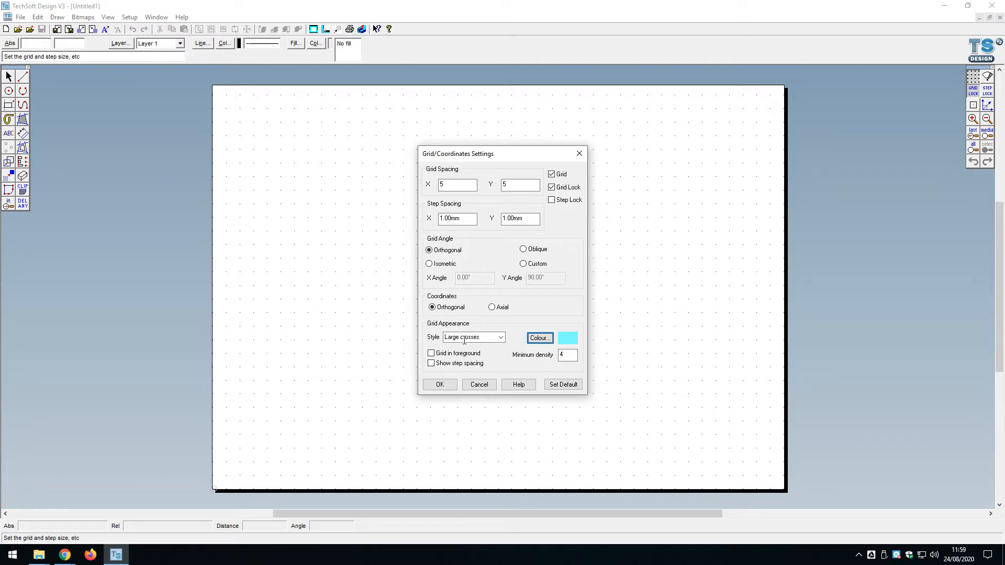
pyautogui.click(500, 337)
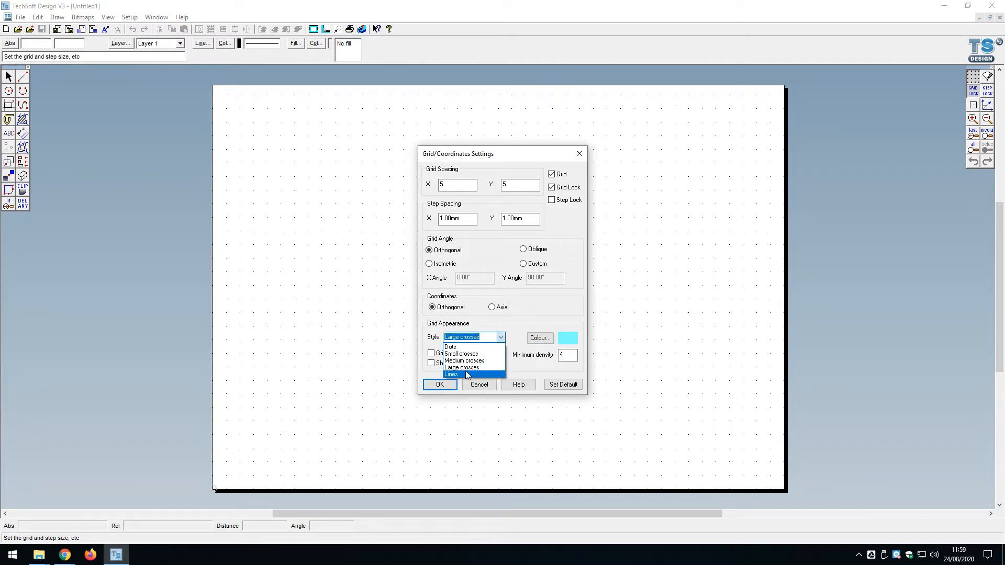
pyautogui.click(451, 375)
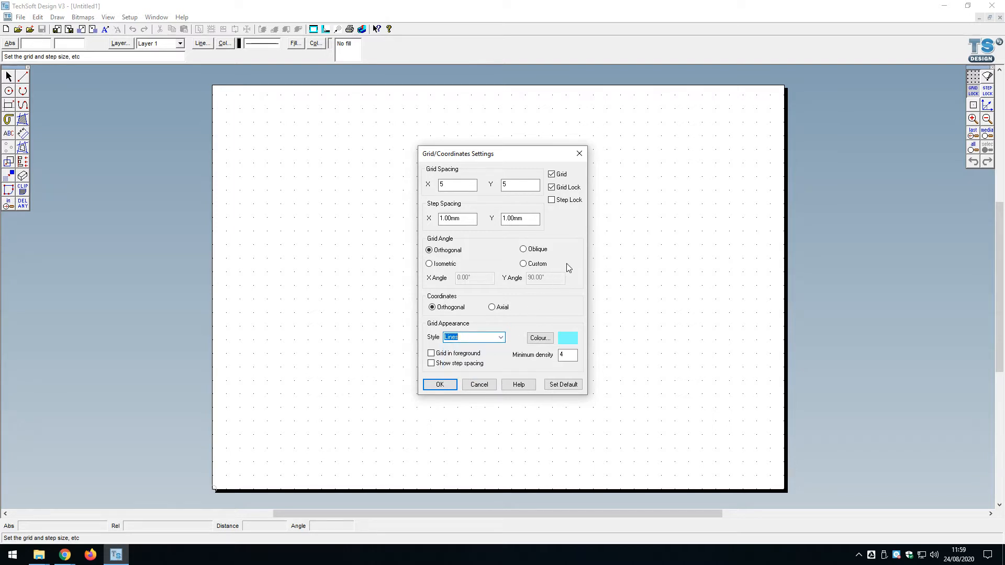
pyautogui.moveTo(556, 344)
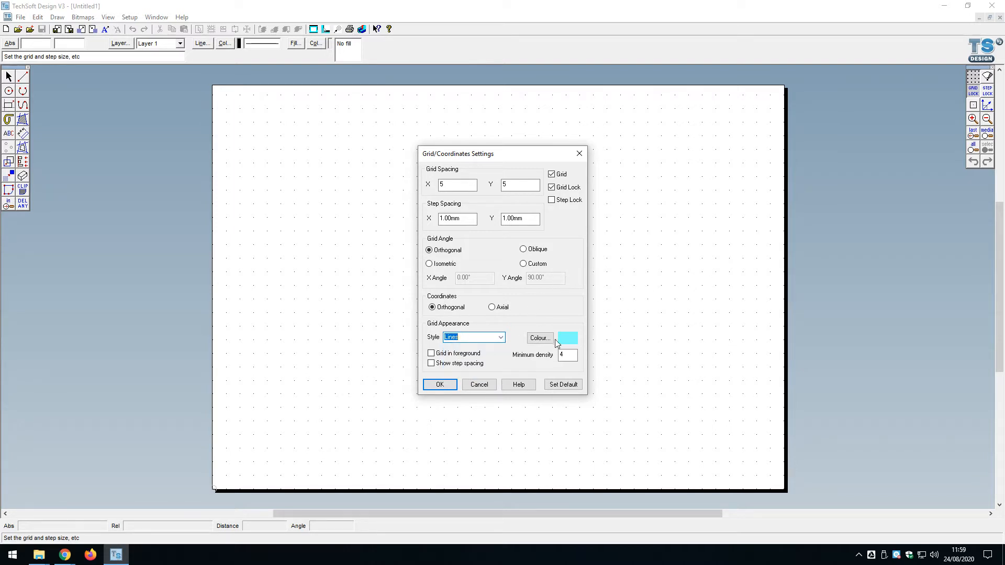
pyautogui.moveTo(577, 344)
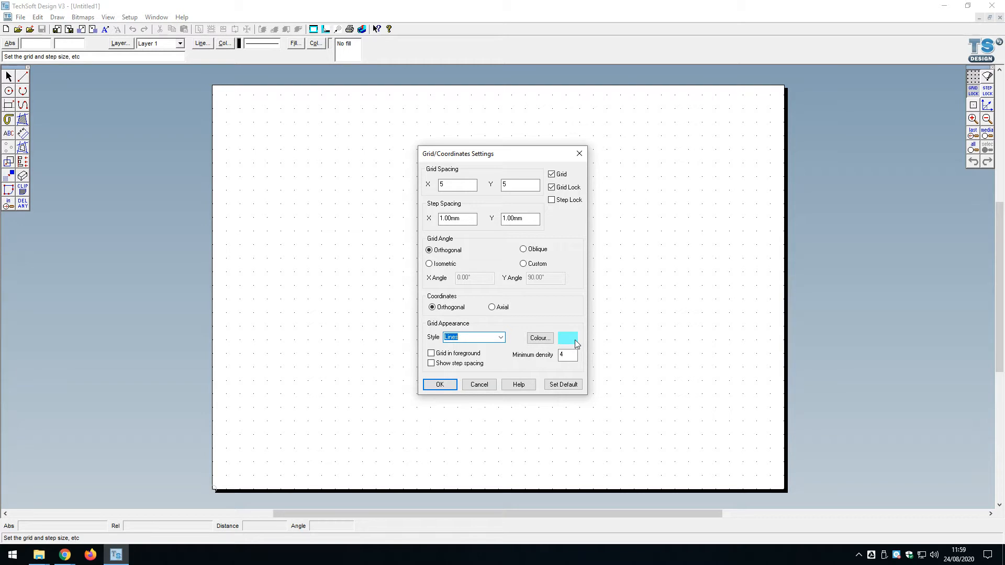
pyautogui.click(440, 385)
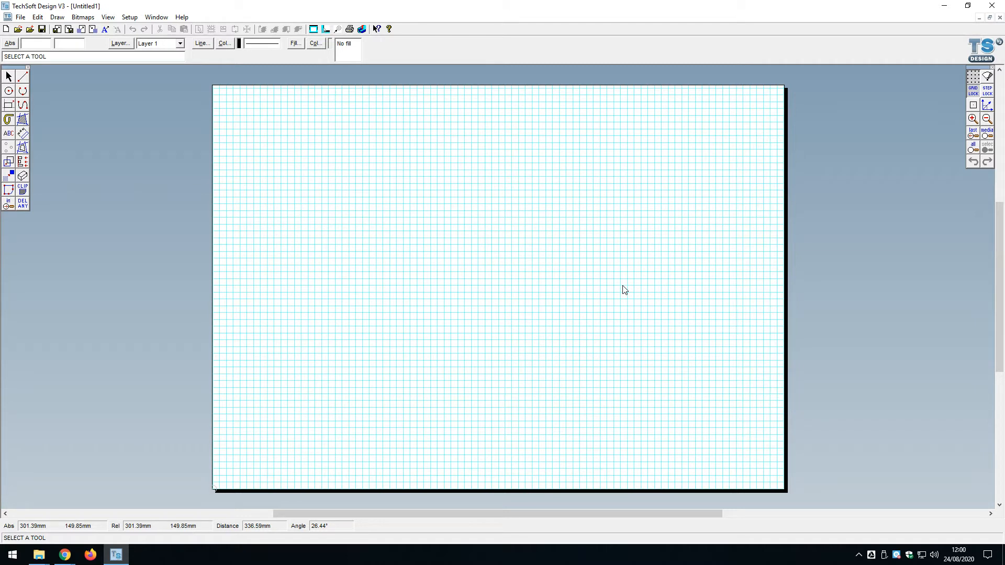
pyautogui.moveTo(506, 216)
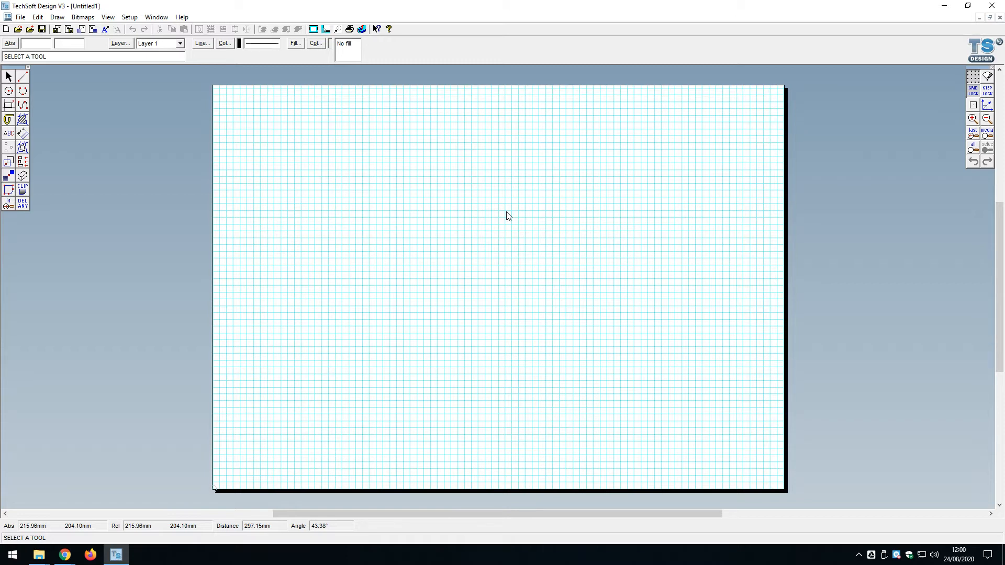
pyautogui.moveTo(505, 210)
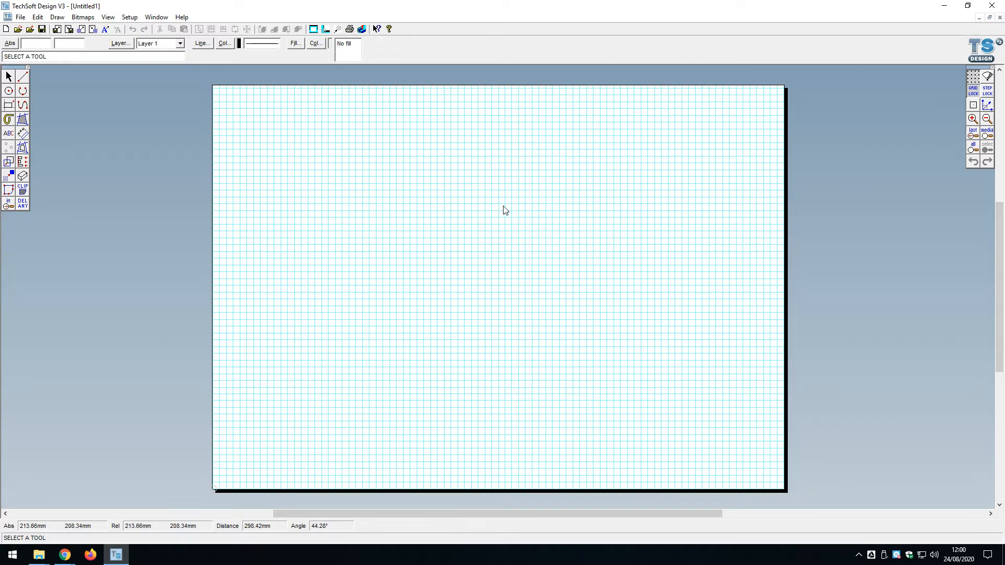
pyautogui.moveTo(483, 218)
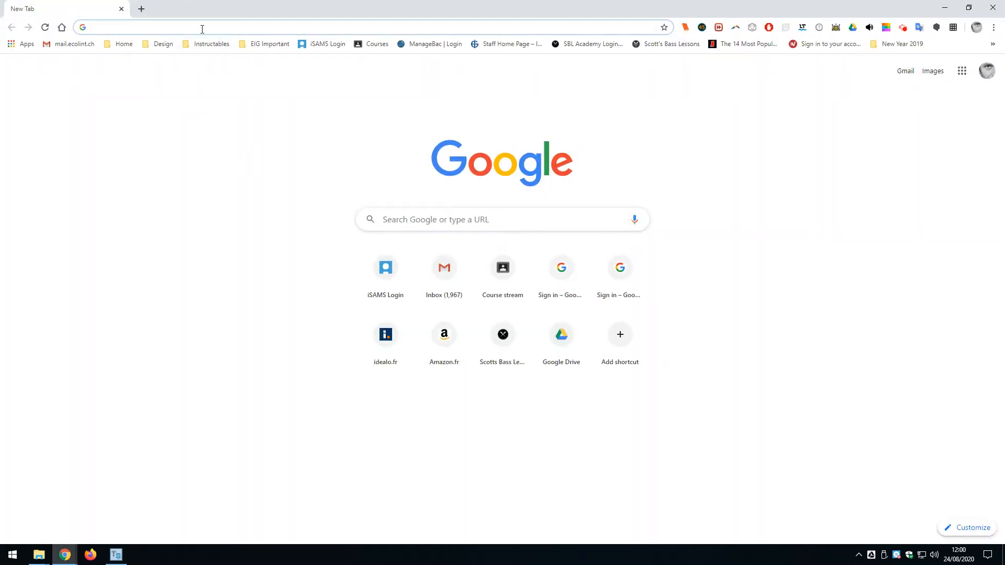
# Step: Search Google for 'silhouette cat' and switch to image results
pyautogui.write('scottsbasslessons.com/academy/login')
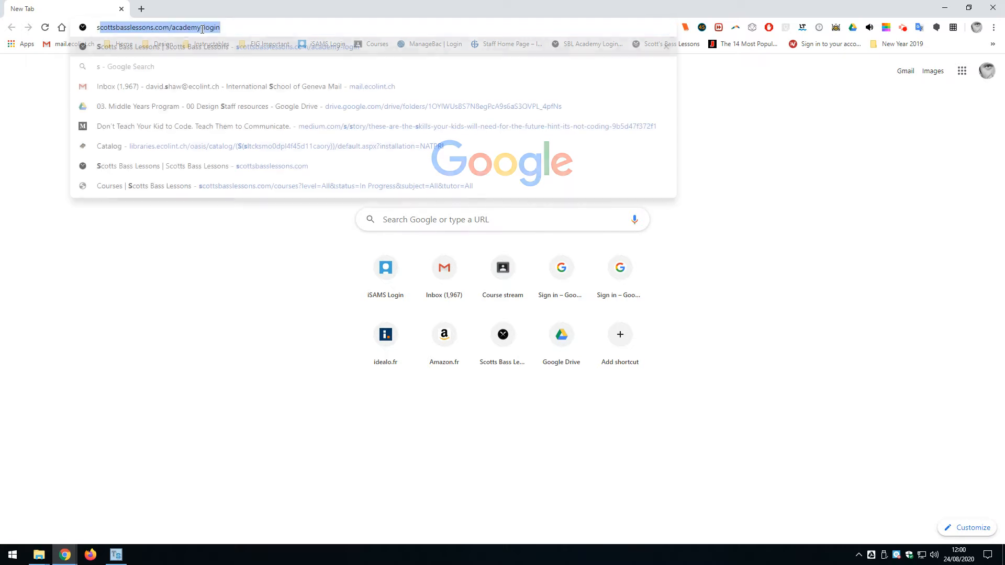
pyautogui.write('silhouette ca')
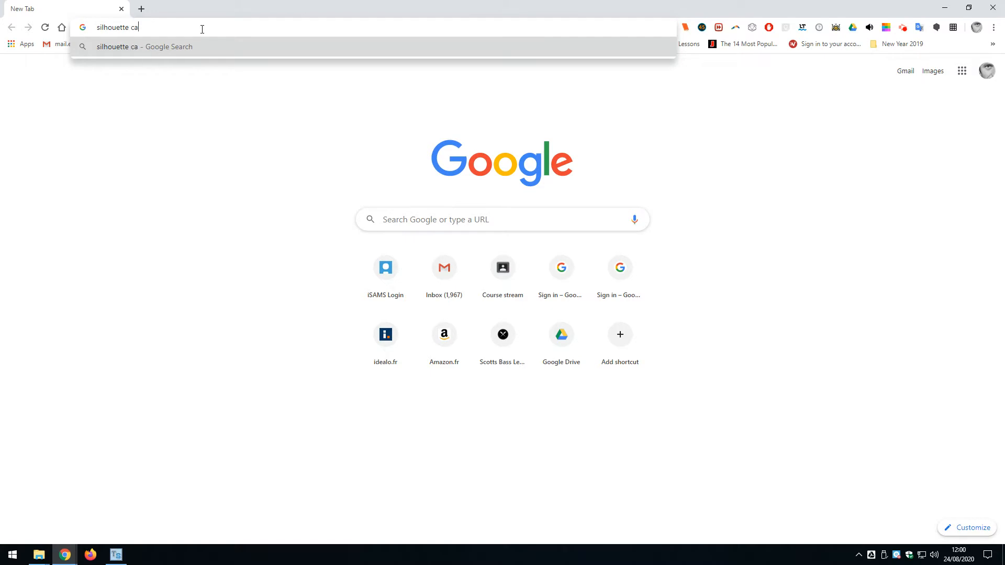
pyautogui.press('Enter')
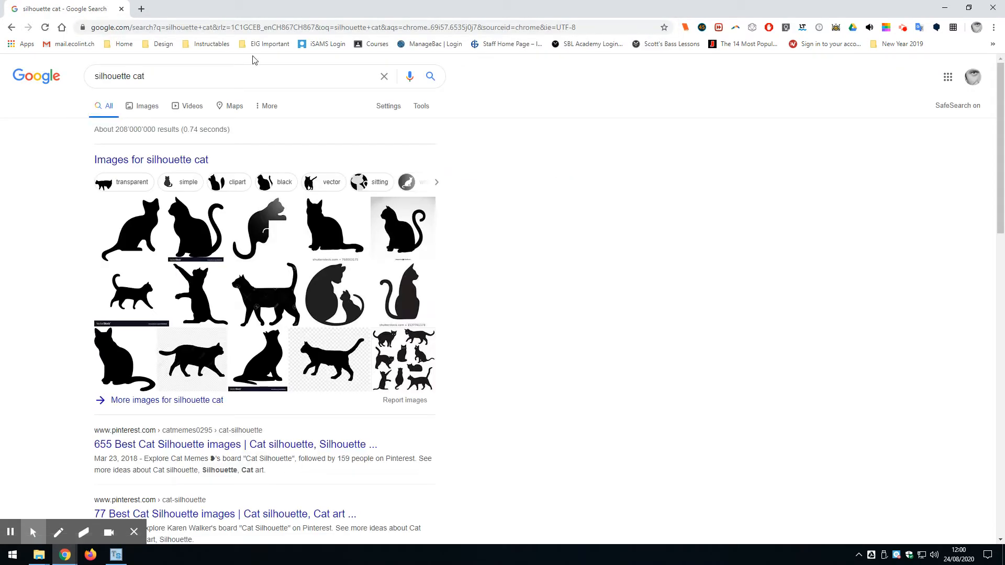
pyautogui.click(147, 106)
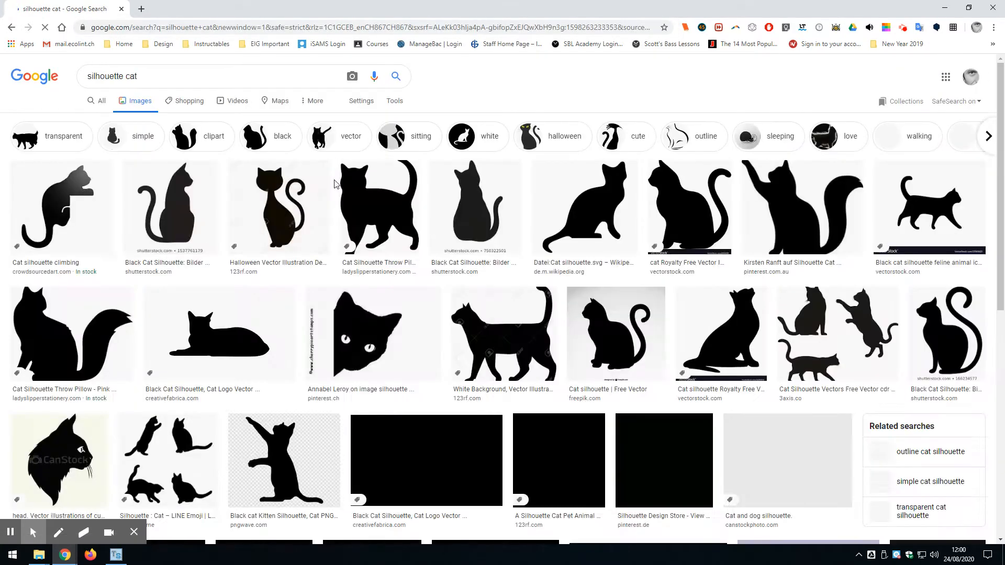
# Step: Filter the image results to large images of type Clip Art
pyautogui.click(394, 101)
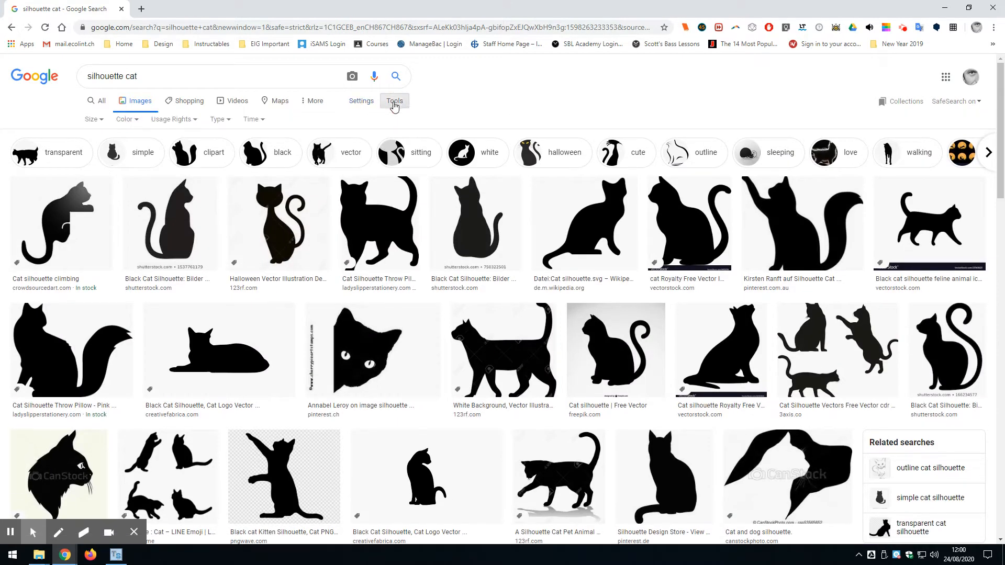
pyautogui.click(91, 119)
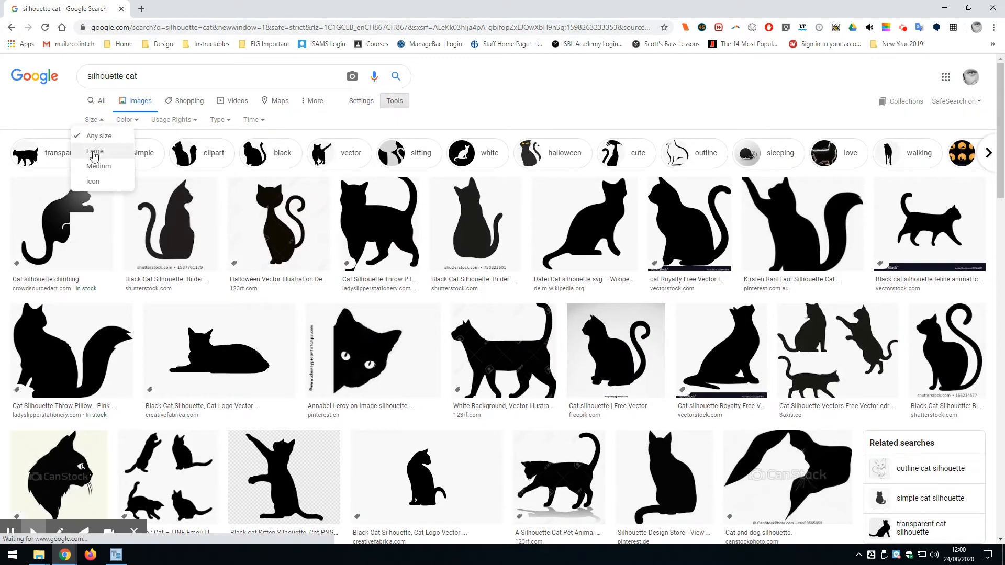
pyautogui.click(94, 151)
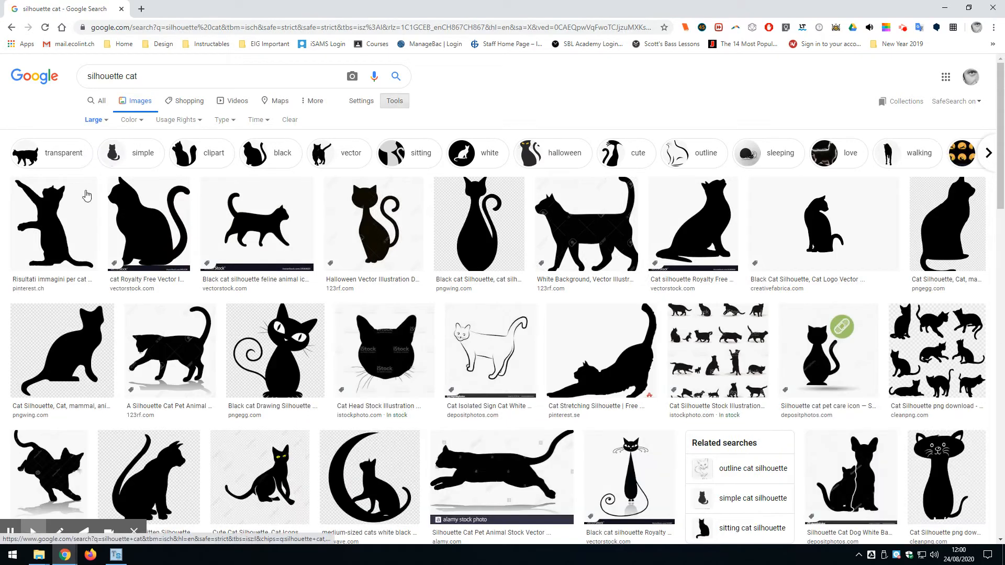
pyautogui.click(223, 119)
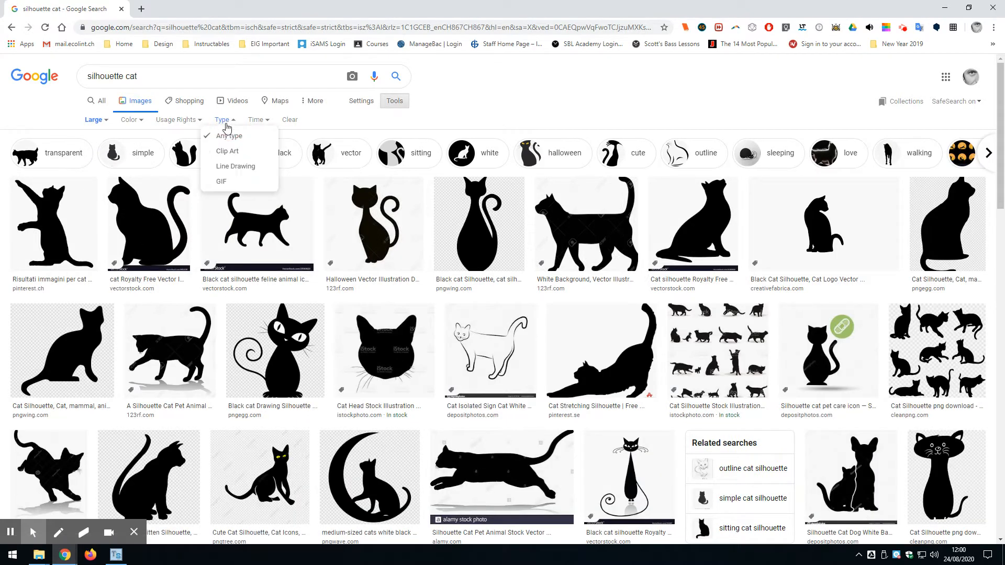
pyautogui.click(227, 151)
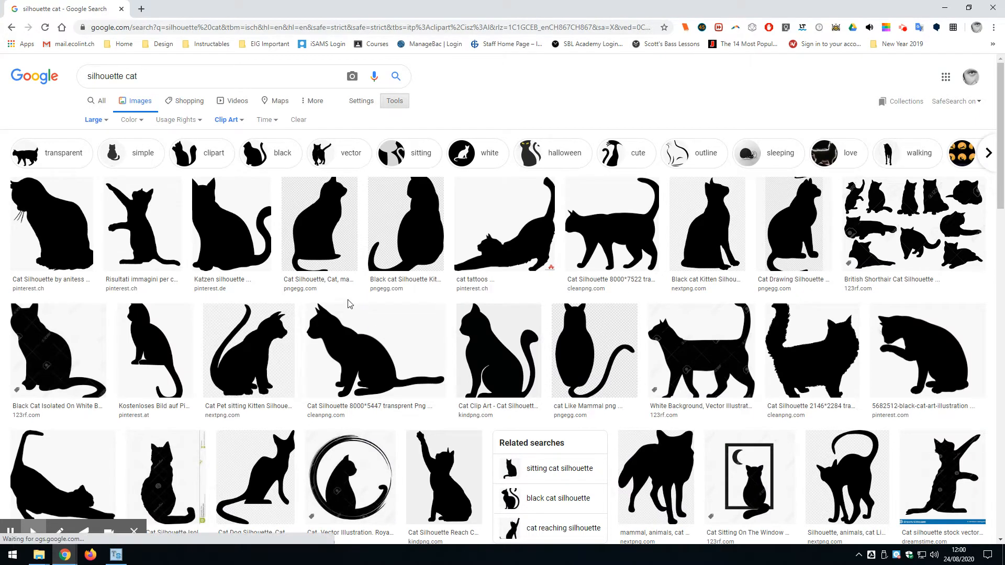
pyautogui.moveTo(242, 234)
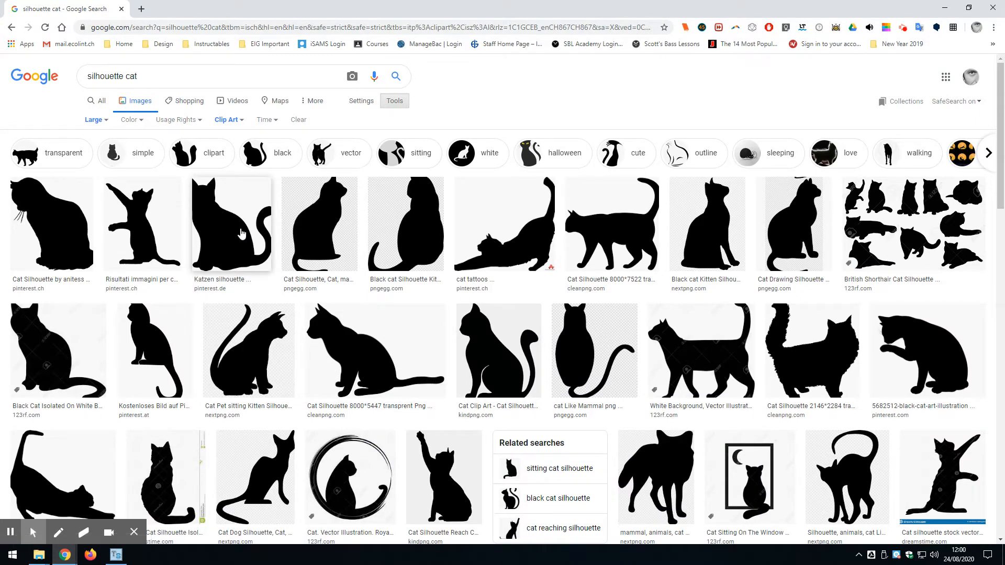
# Step: Preview the sitting Katzen cat silhouette, copy the image, and return to TechSoft Design
pyautogui.click(231, 224)
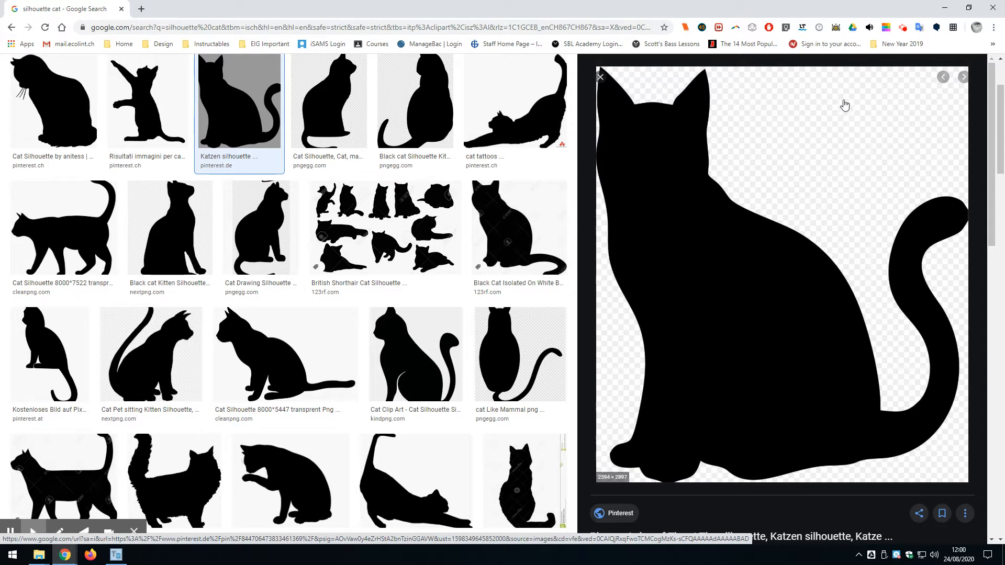
pyautogui.moveTo(811, 178)
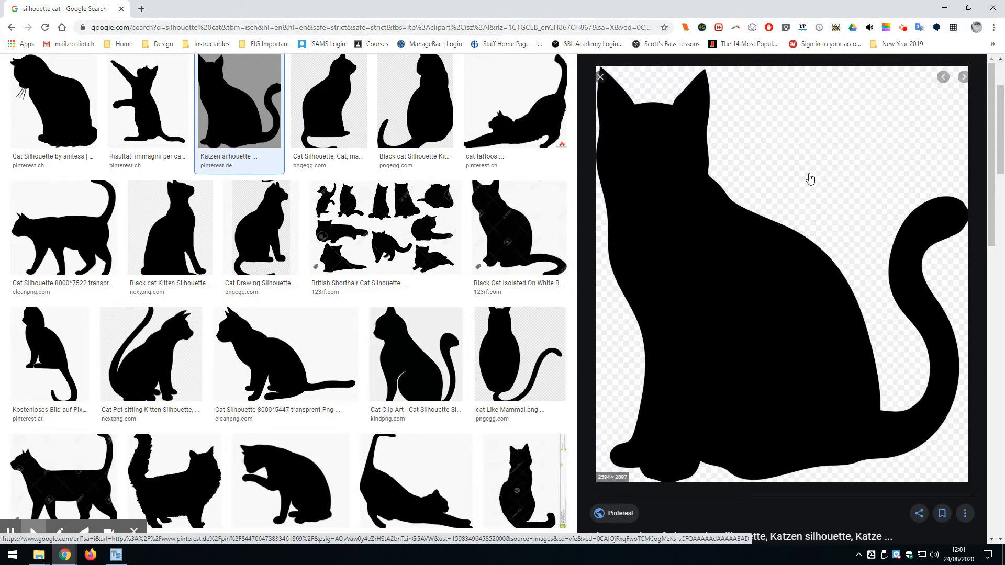
pyautogui.moveTo(805, 181)
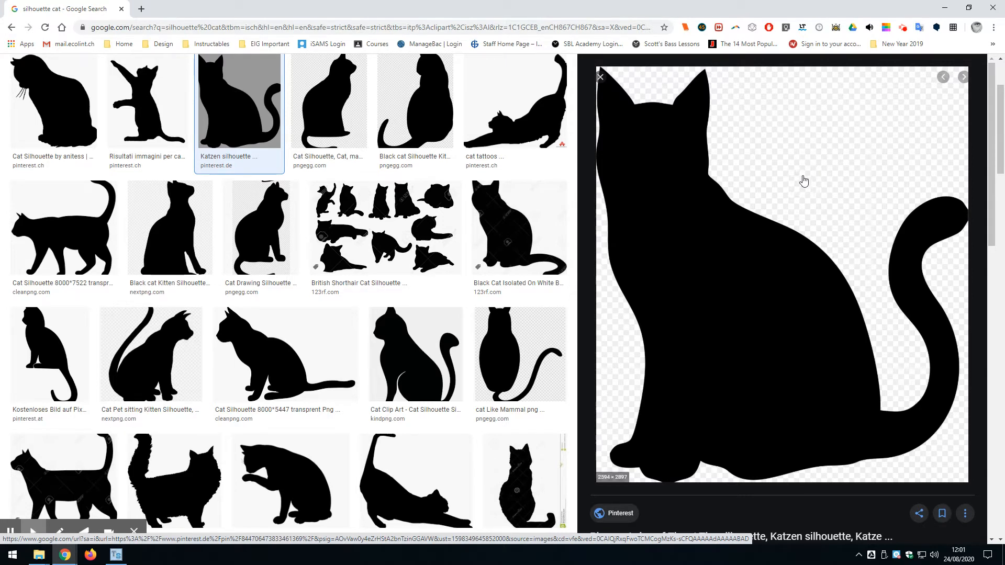
pyautogui.moveTo(751, 207)
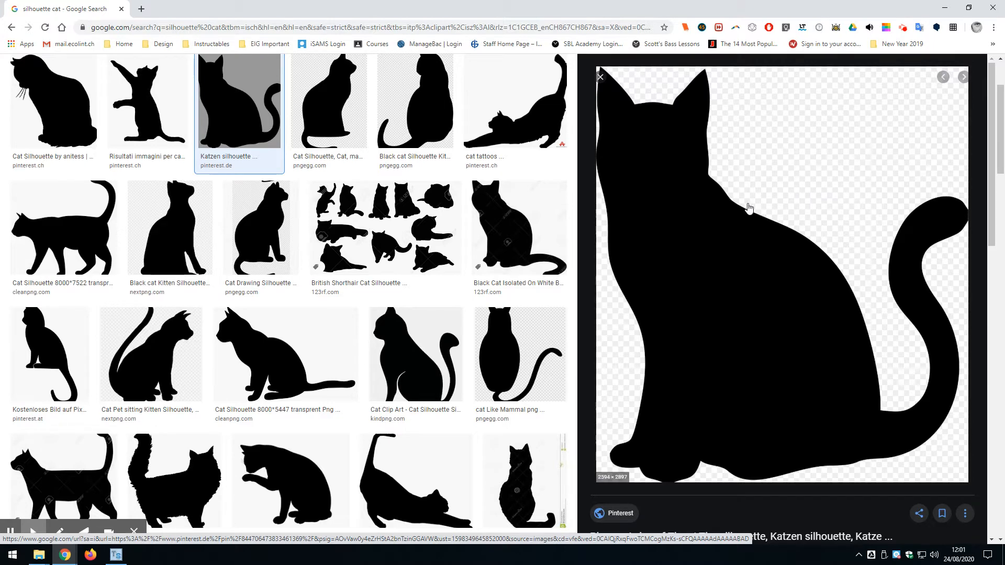
pyautogui.rightClick(750, 208)
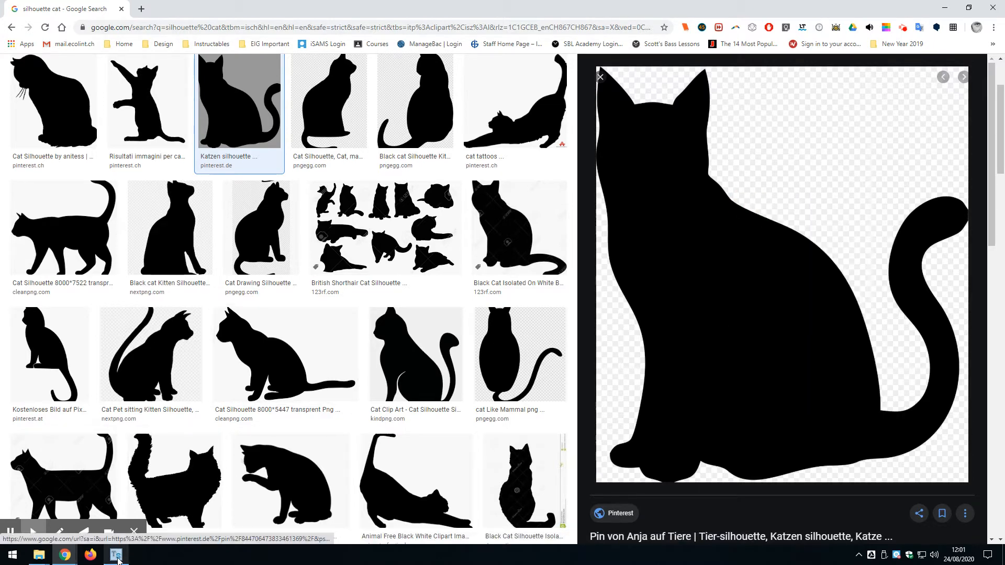
pyautogui.click(116, 554)
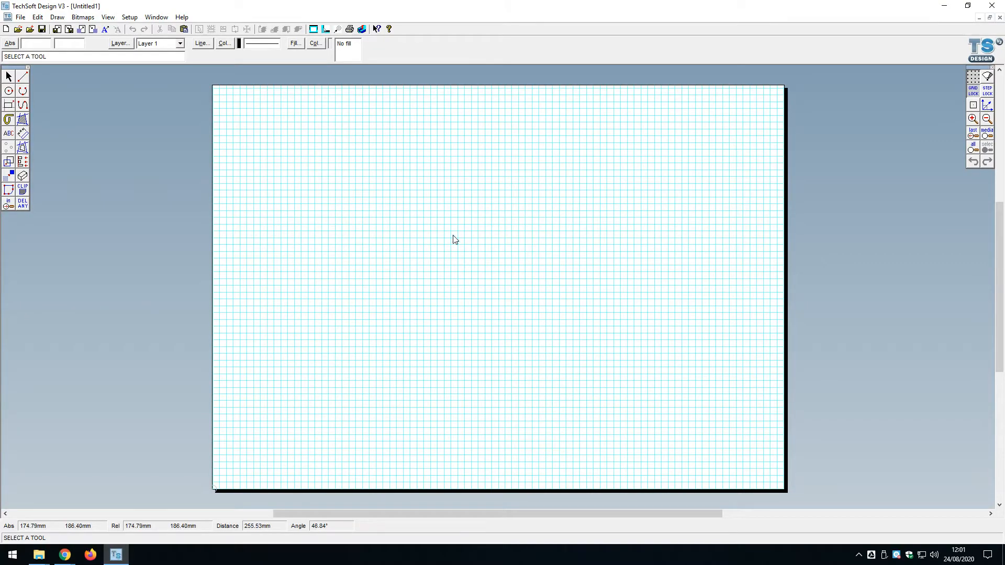
pyautogui.click(37, 17)
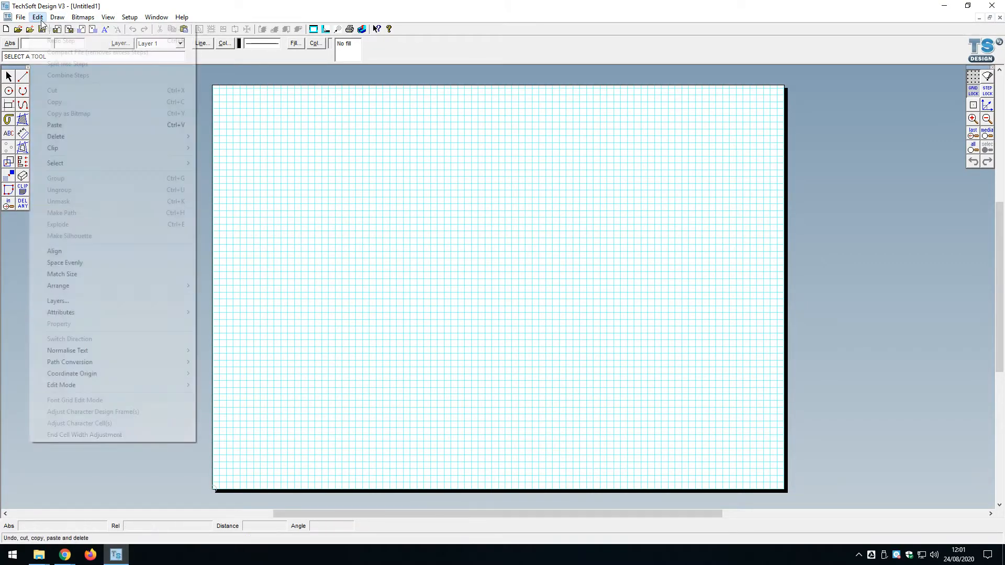
pyautogui.click(55, 125)
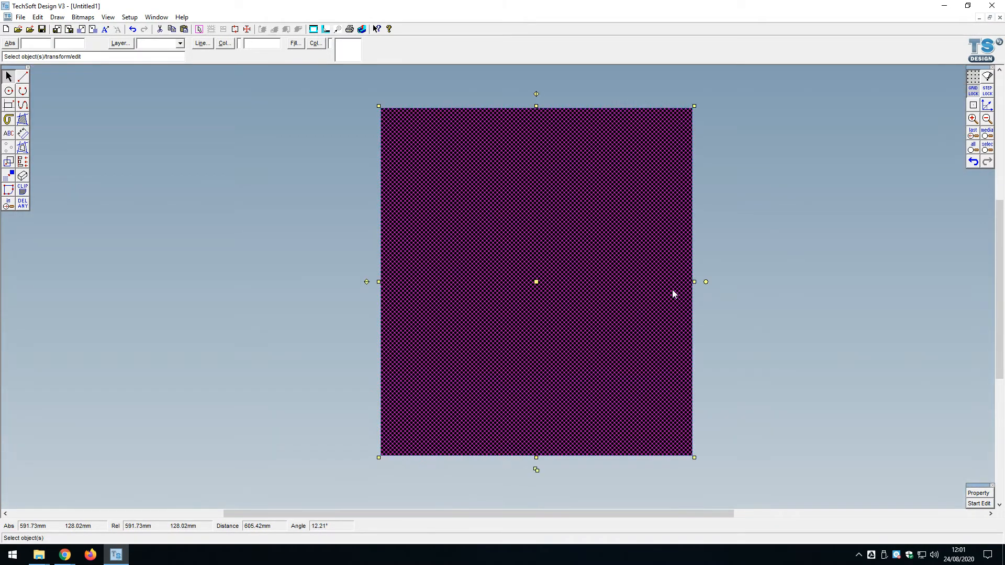
pyautogui.moveTo(702, 311)
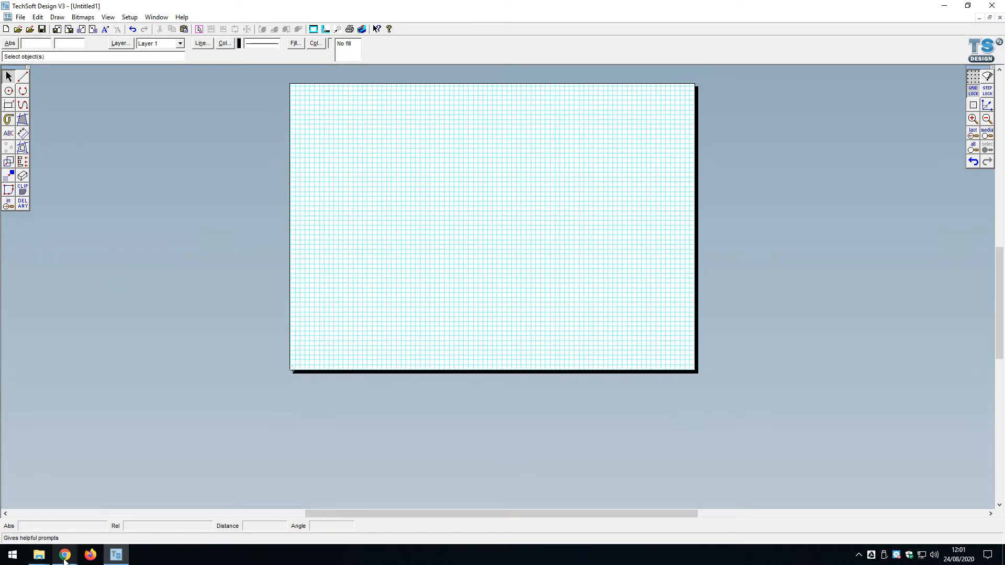
# Step: Back in the browser, preview and copy the reaching cat silhouette
pyautogui.click(64, 554)
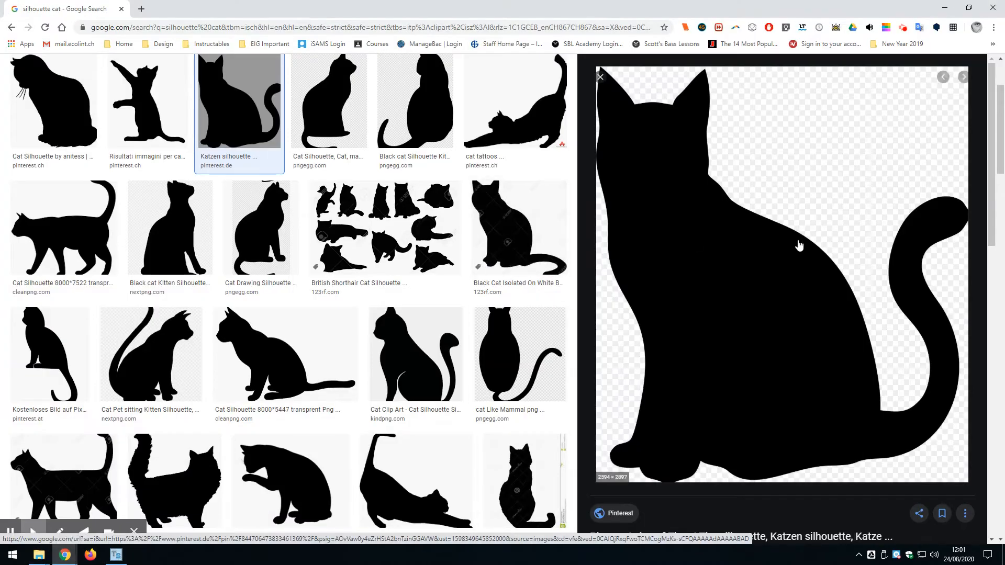
pyautogui.click(146, 106)
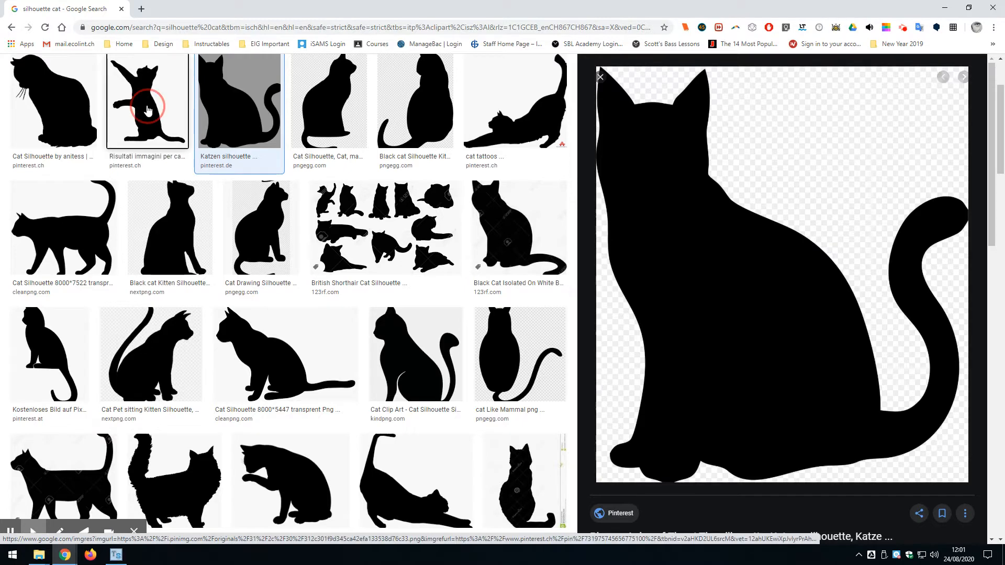
pyautogui.click(146, 101)
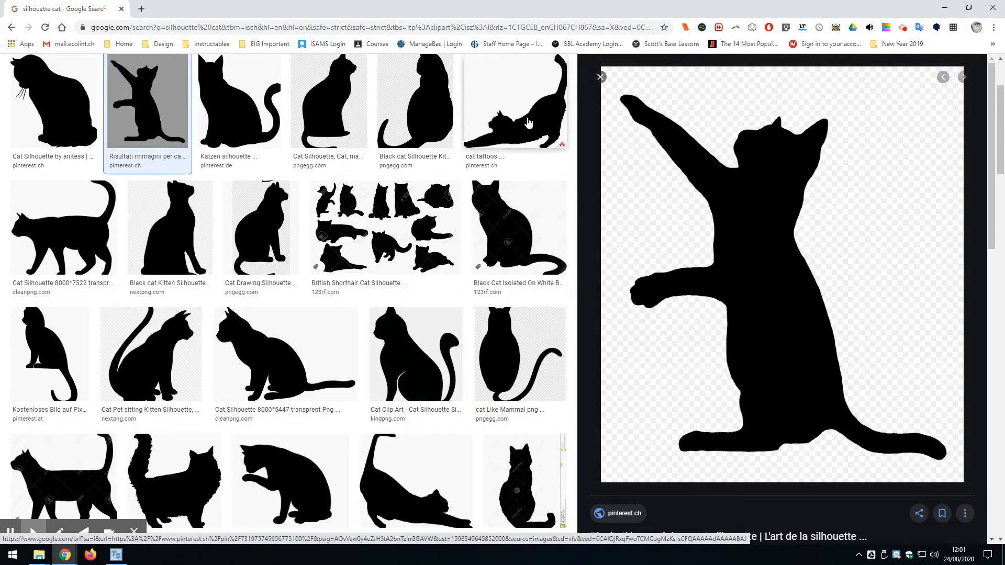
pyautogui.click(514, 101)
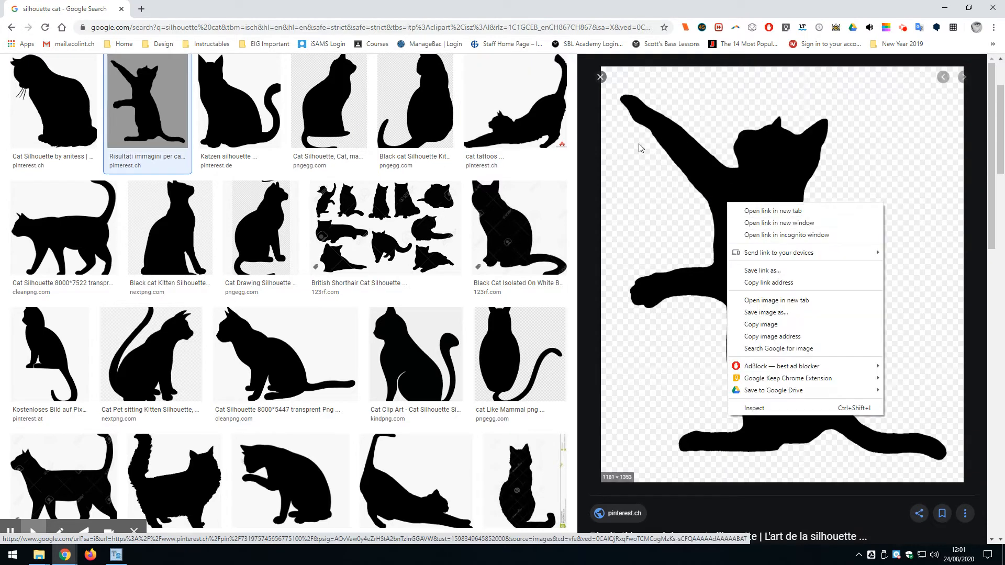
pyautogui.click(349, 442)
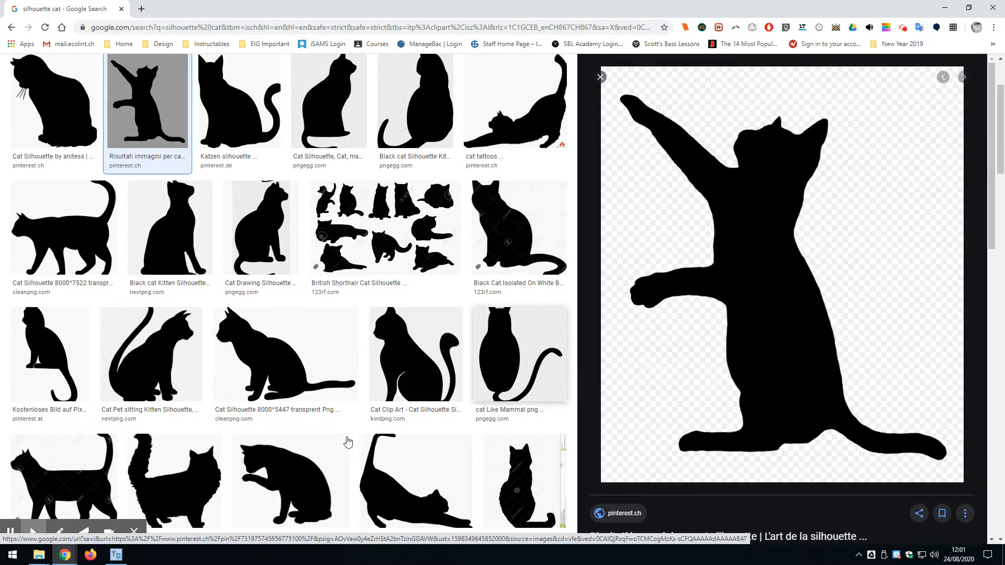
# Step: Preview the Cat Stretching Silhouette and switch back to TechSoft Design
pyautogui.click(115, 554)
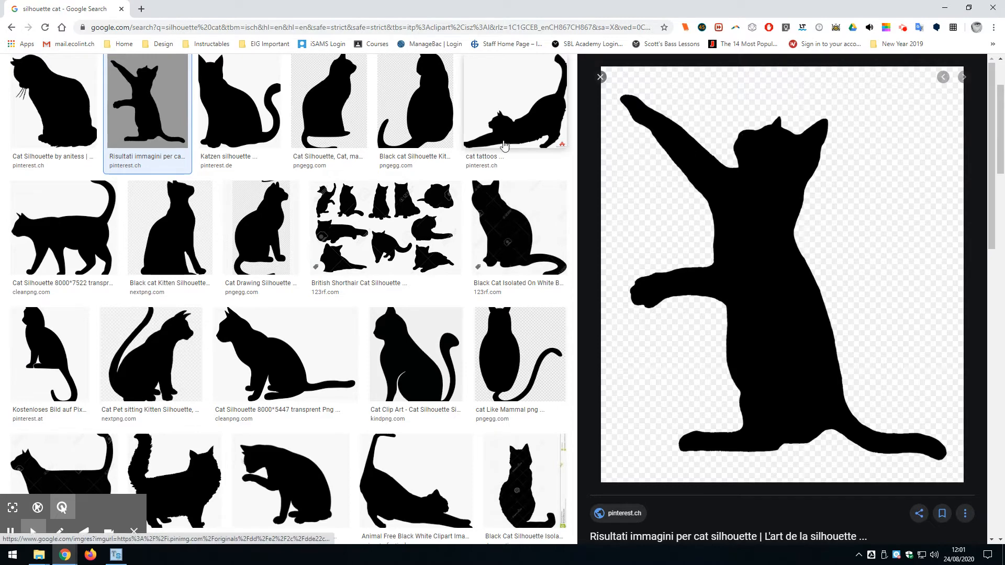
pyautogui.click(514, 102)
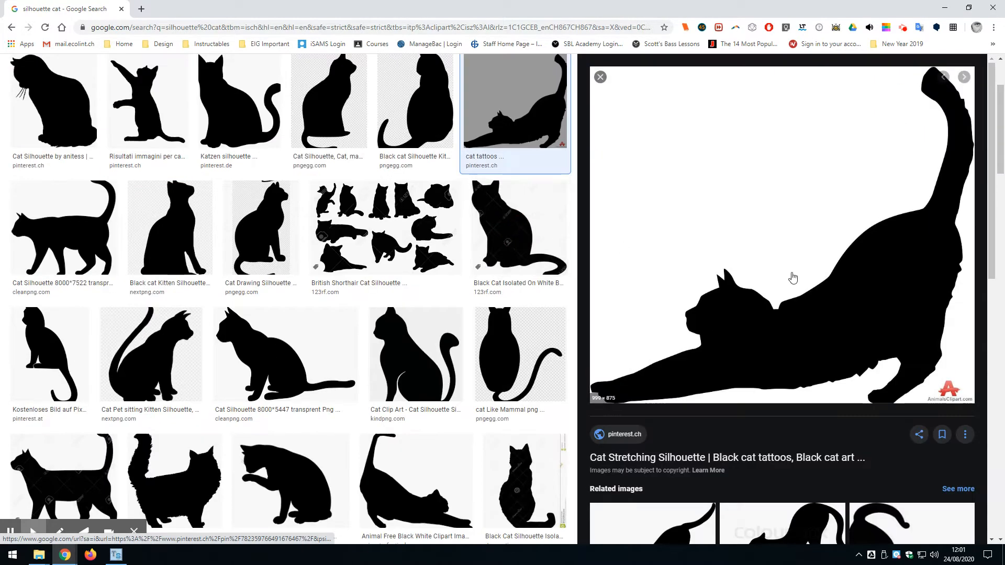
pyautogui.moveTo(768, 221)
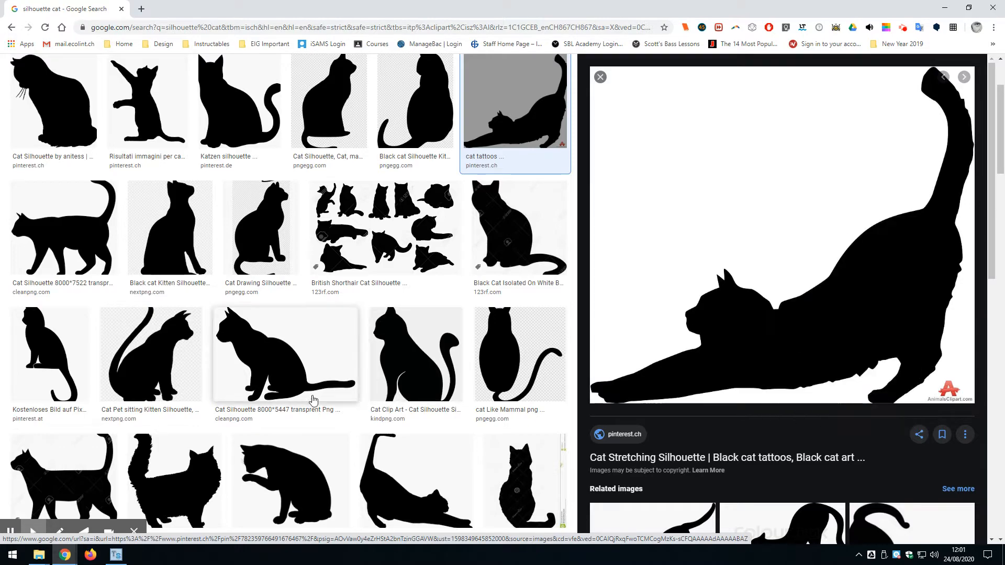
pyautogui.click(115, 554)
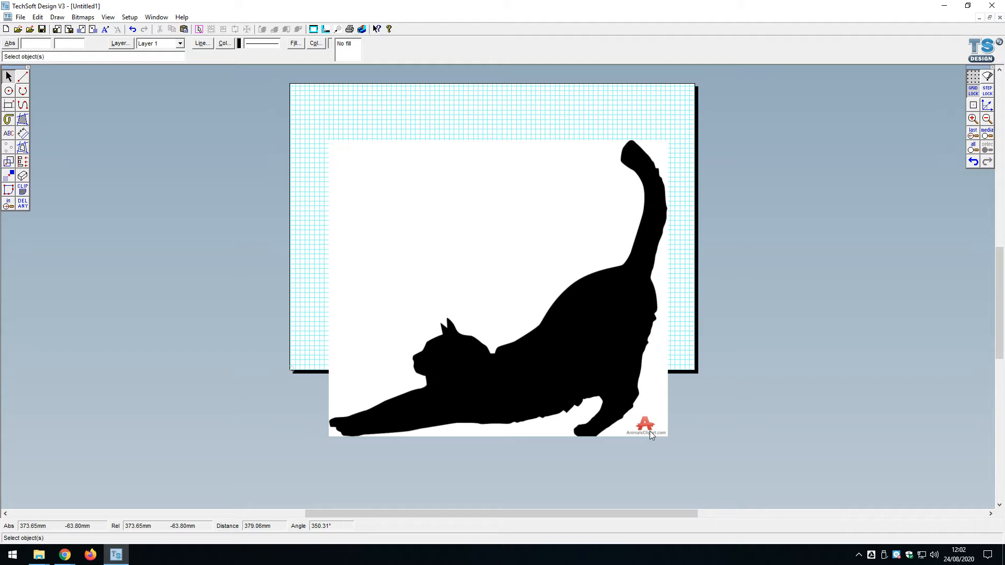
pyautogui.moveTo(598, 123)
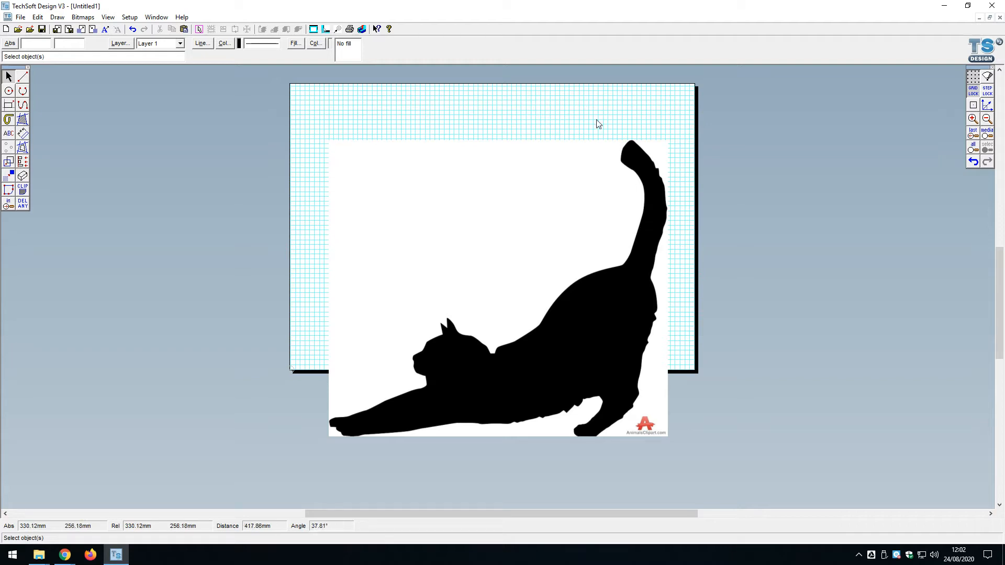
pyautogui.moveTo(655, 248)
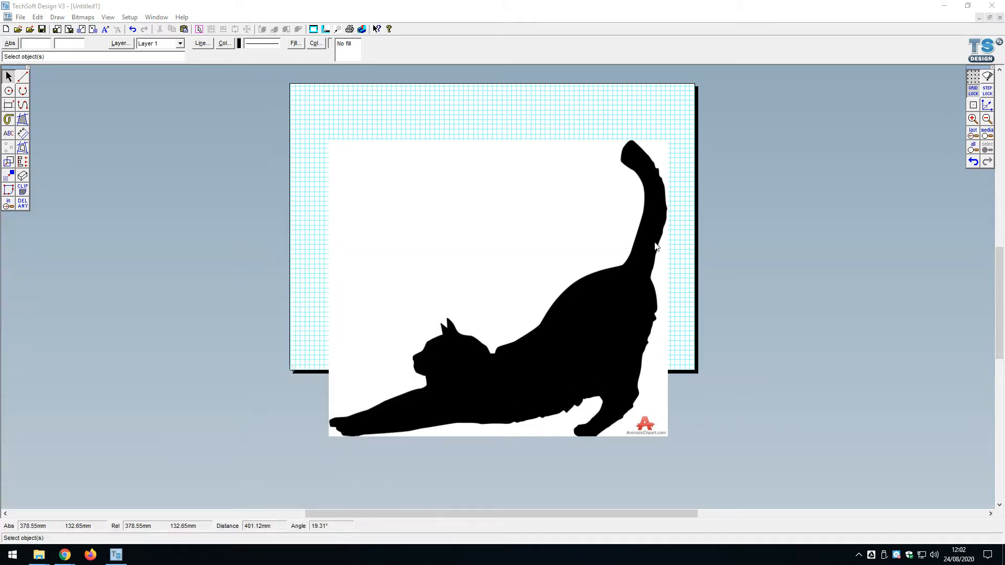
# Step: Switch to Paint.NET, leaving the stretching cat pasted in the drawing
pyautogui.click(140, 555)
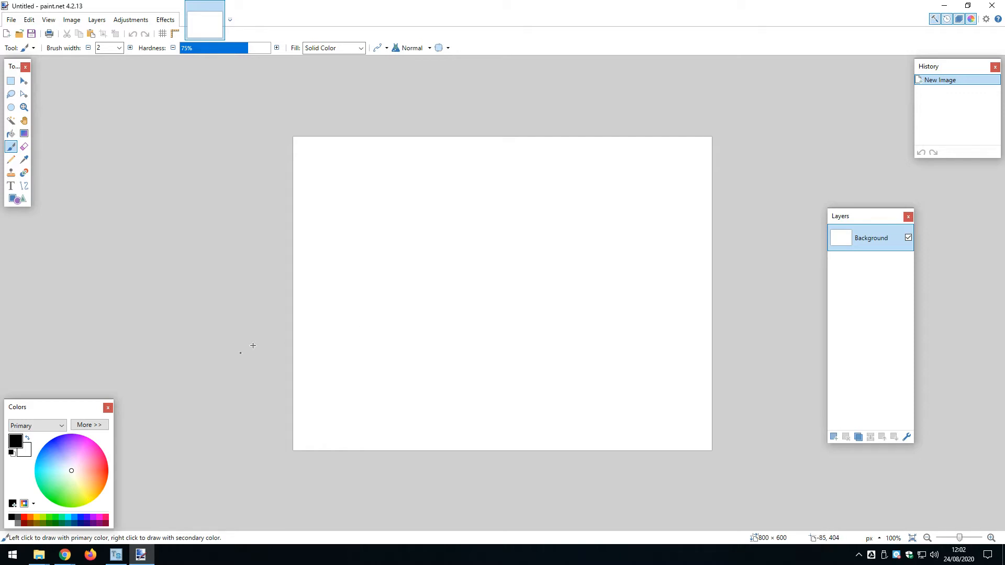
pyautogui.moveTo(191, 518)
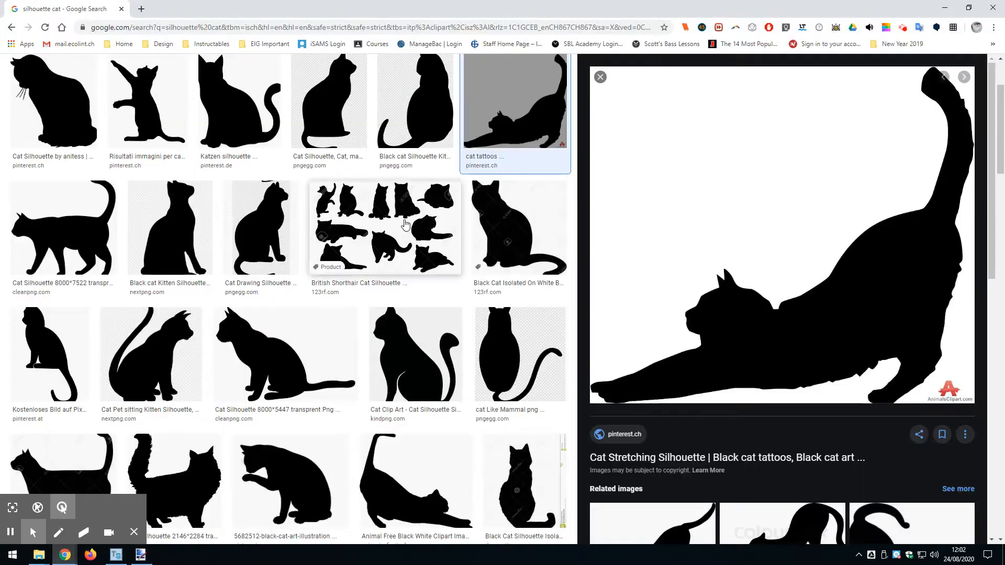
# Step: Preview the sitting cat silhouette again and bring up its copy options
pyautogui.click(239, 101)
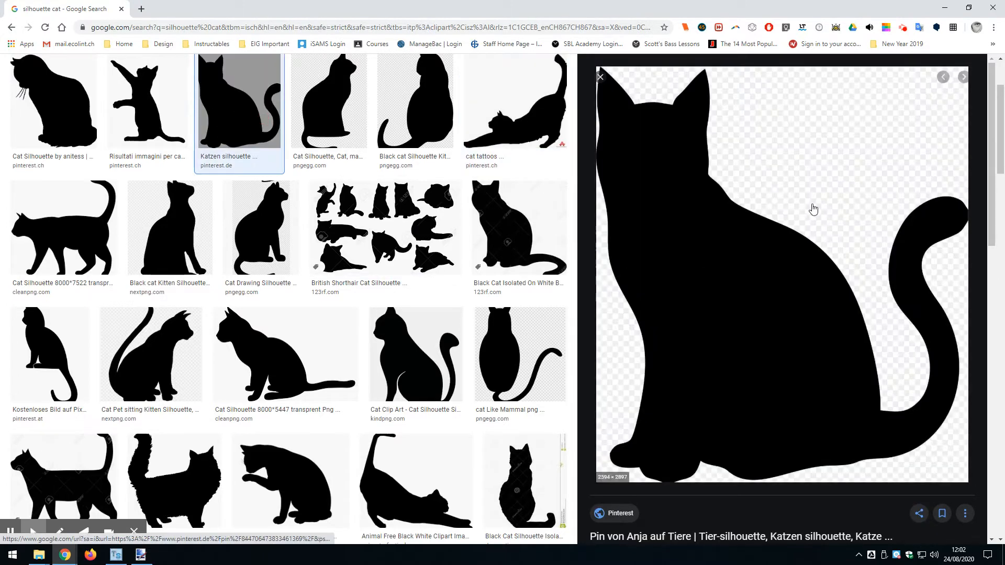
pyautogui.rightClick(813, 208)
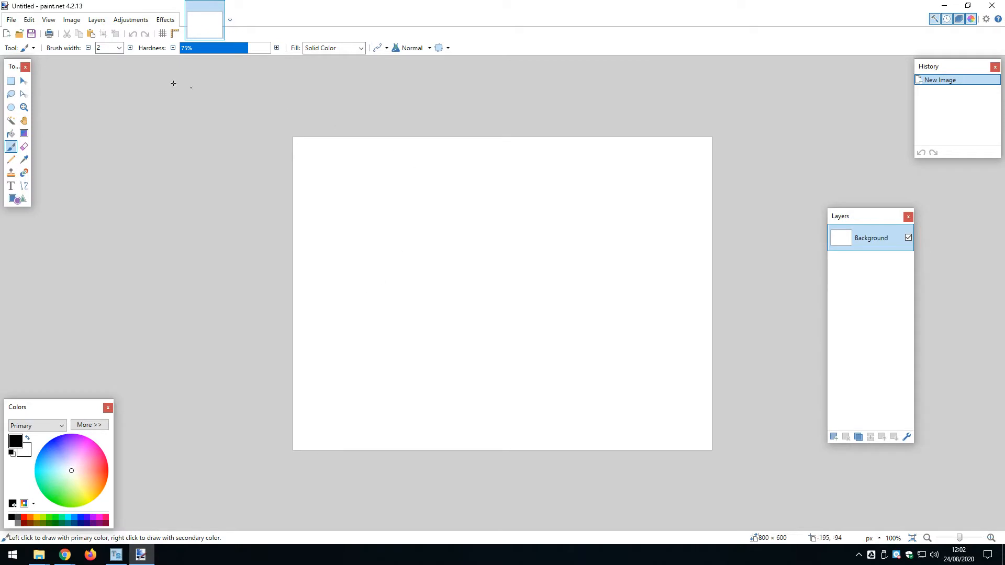
# Step: Open paint.net's Edit menu
pyautogui.click(29, 20)
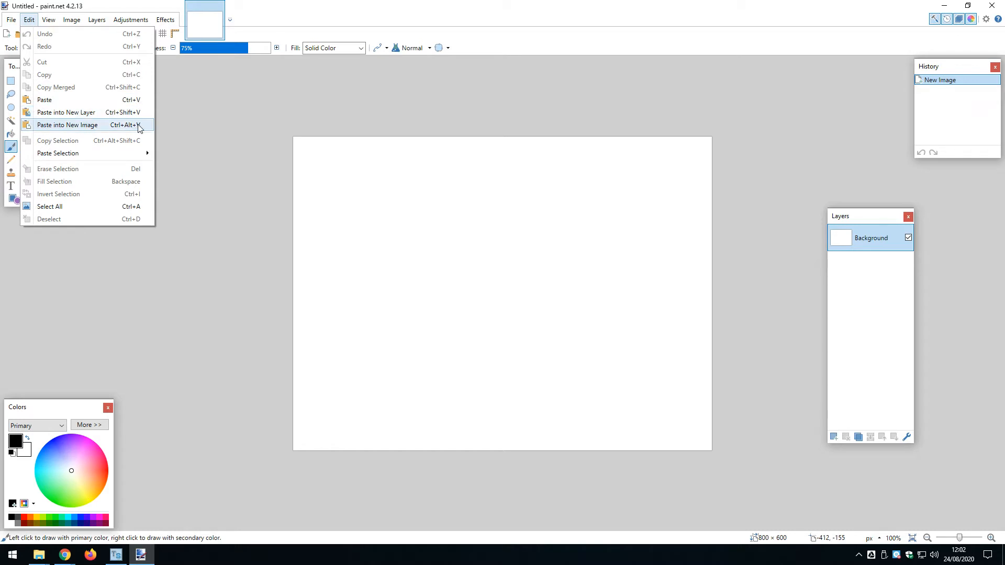
pyautogui.moveTo(131, 131)
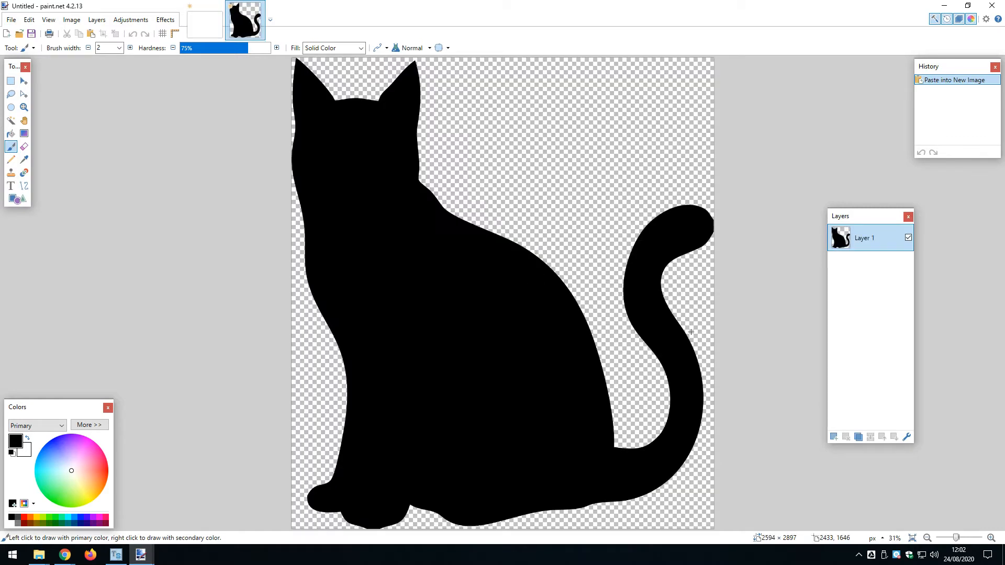
pyautogui.moveTo(834, 436)
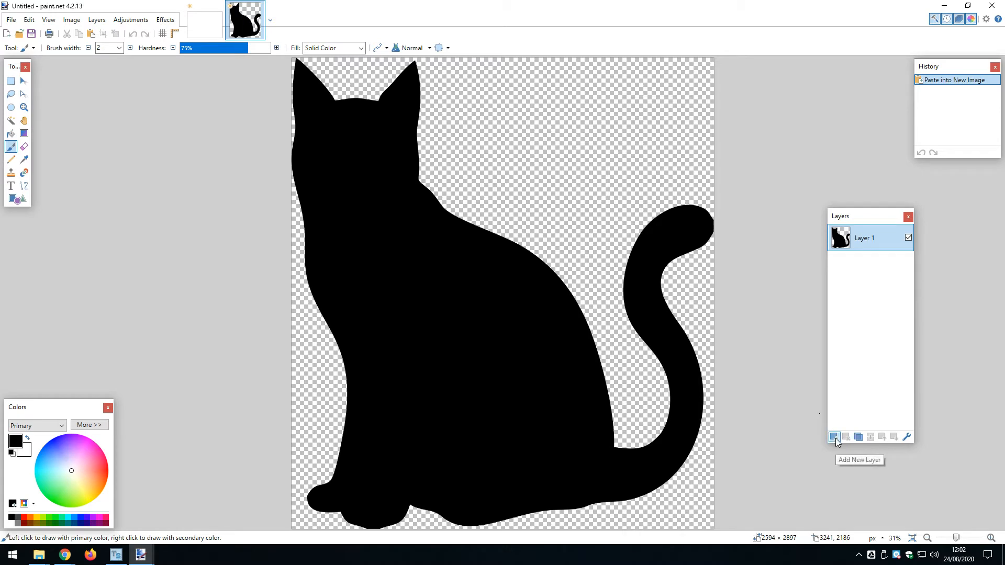
pyautogui.click(834, 436)
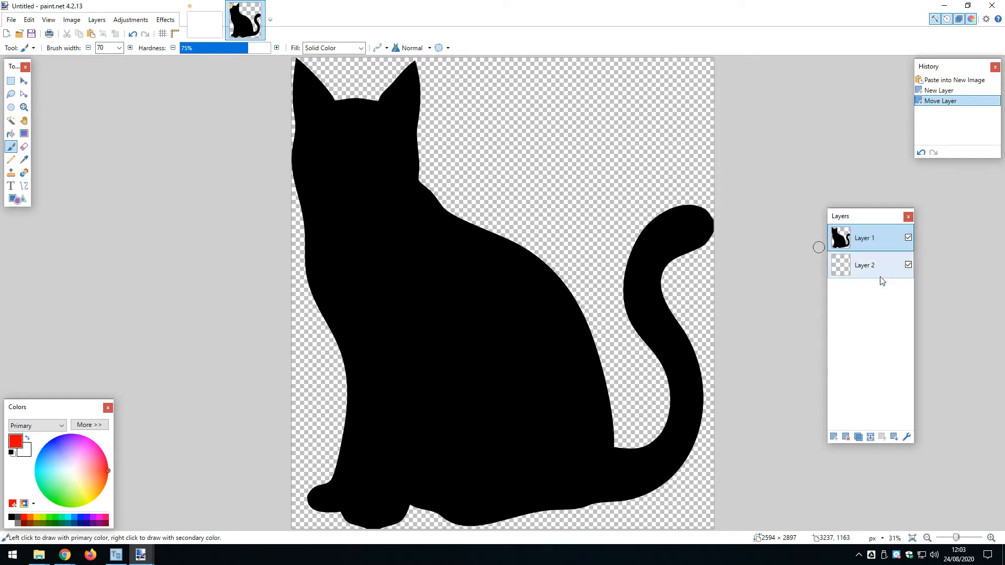
pyautogui.click(864, 264)
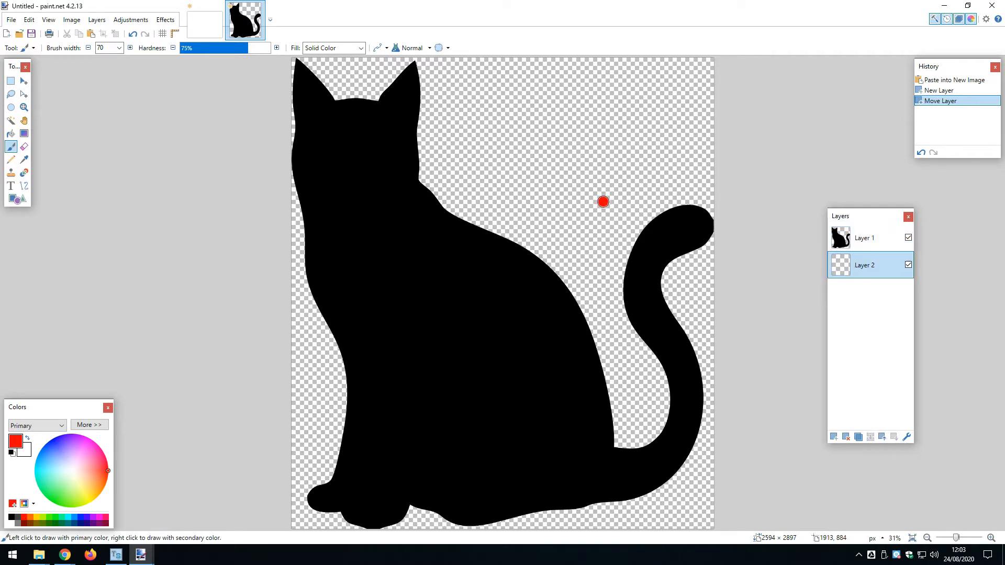
pyautogui.moveTo(603, 202); pyautogui.dragTo(520, 265)
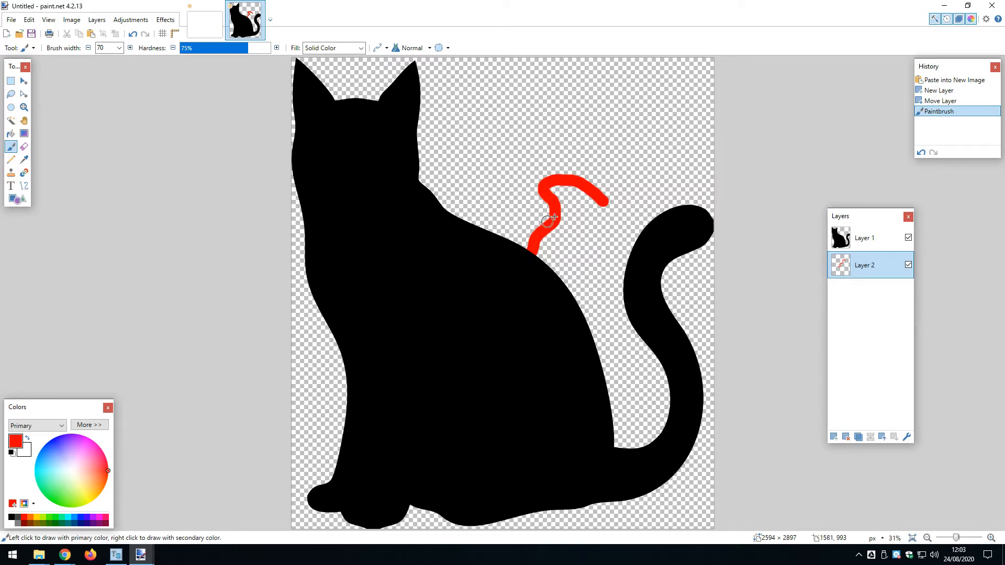
pyautogui.click(865, 238)
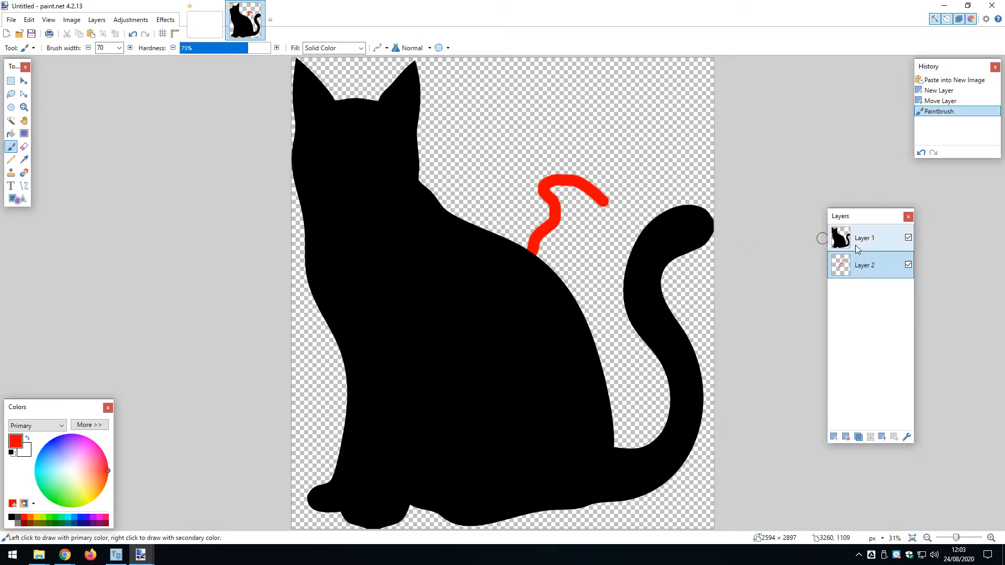
pyautogui.click(908, 238)
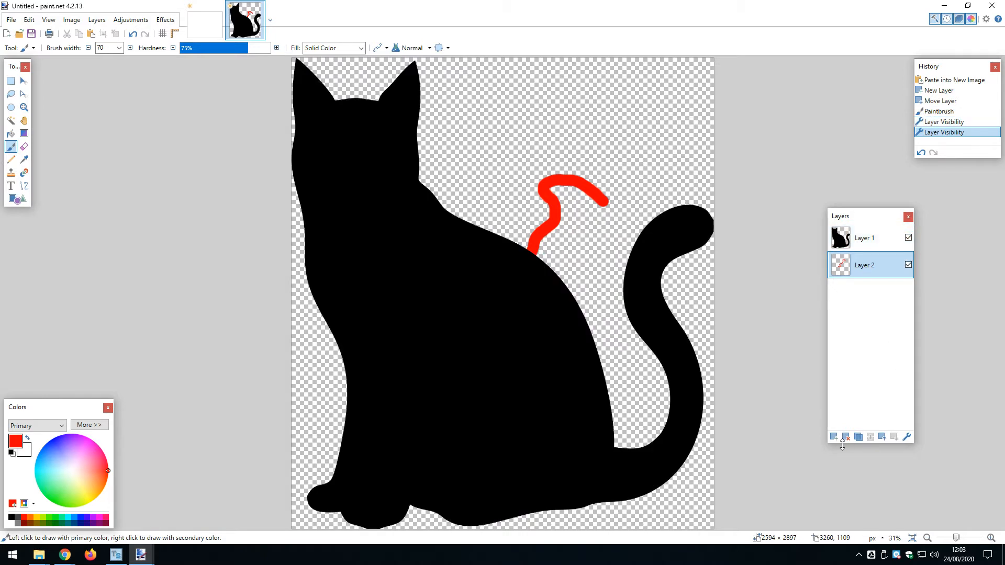
pyautogui.click(846, 437)
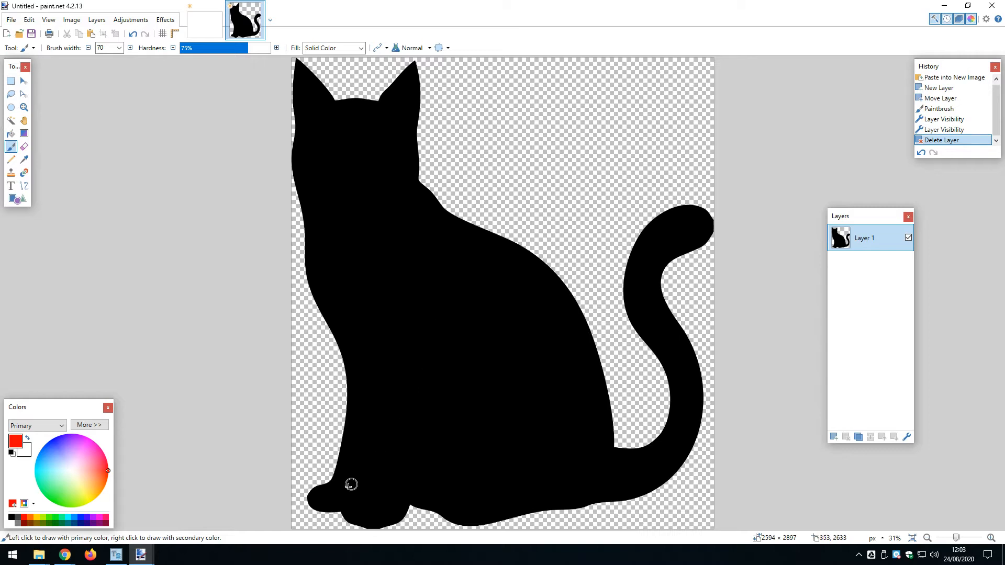
pyautogui.moveTo(315, 489)
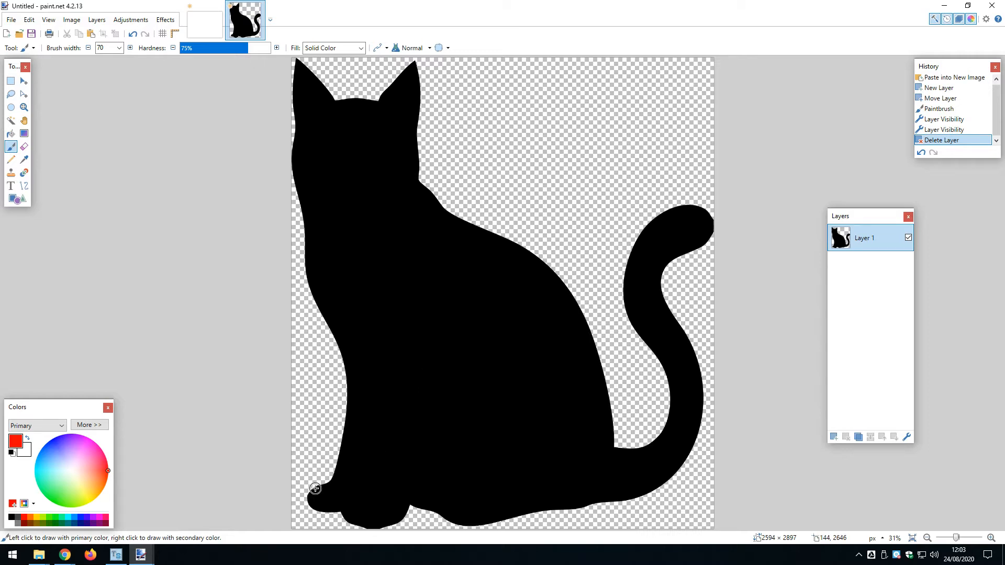
pyautogui.moveTo(524, 267)
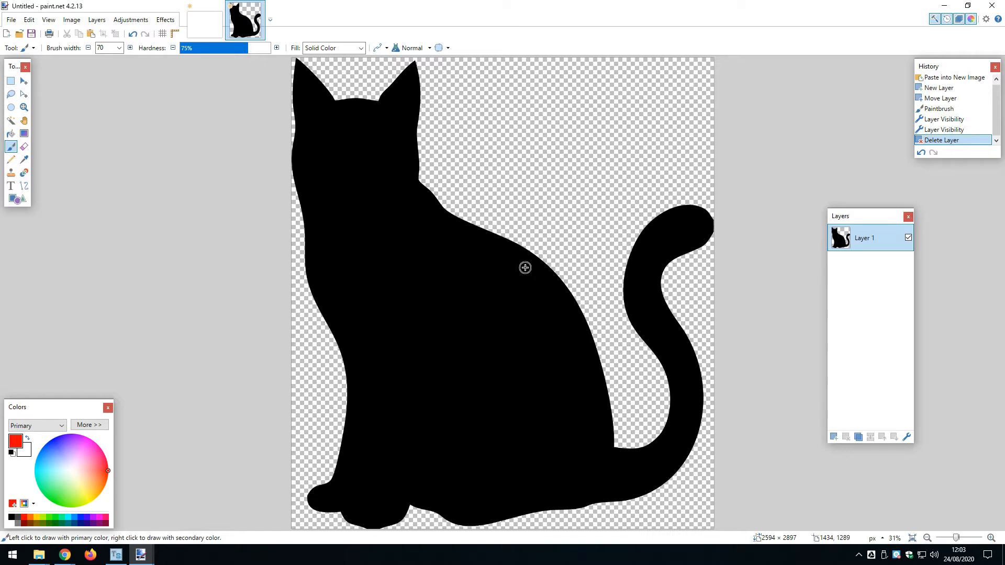
pyautogui.moveTo(537, 226)
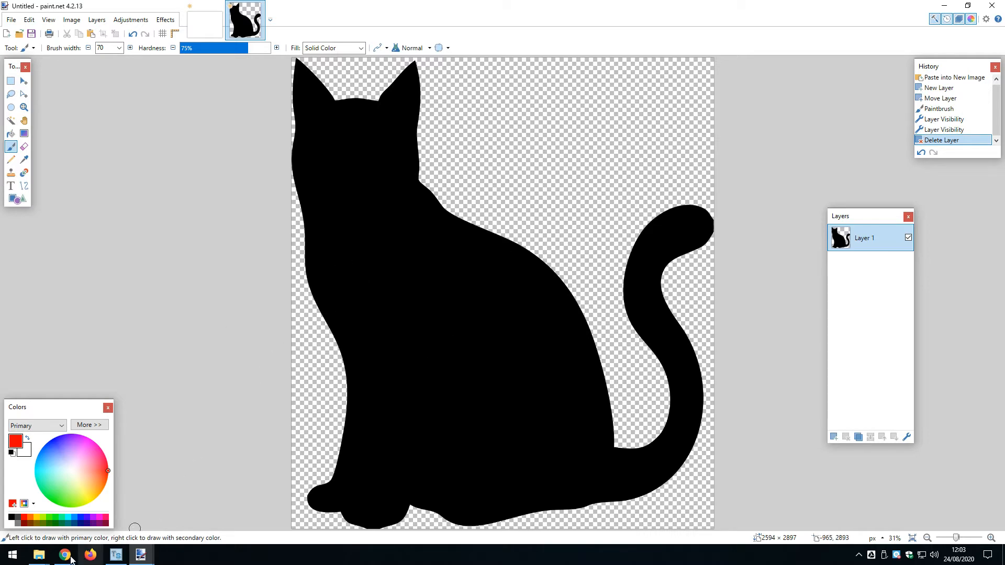
pyautogui.click(63, 554)
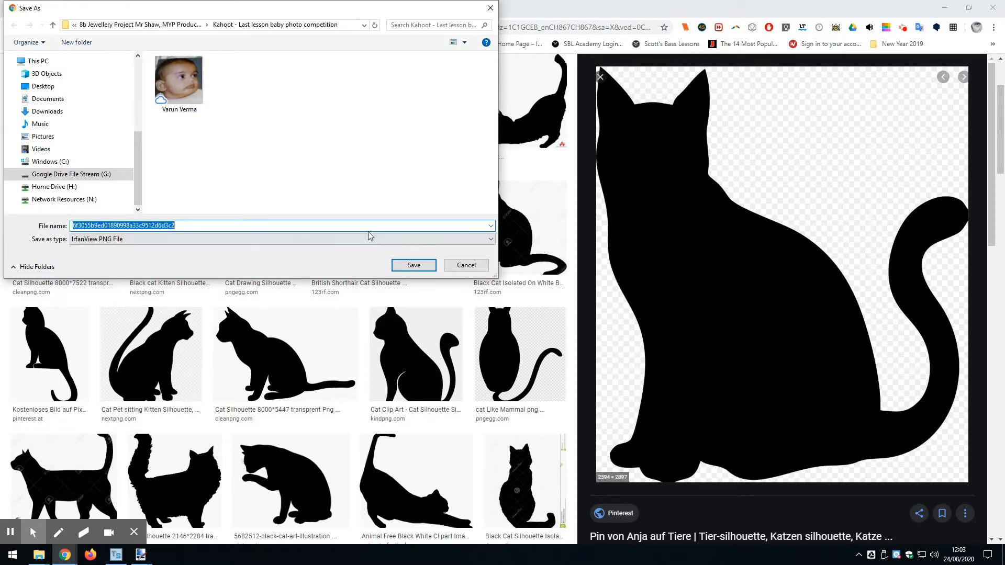
pyautogui.click(466, 265)
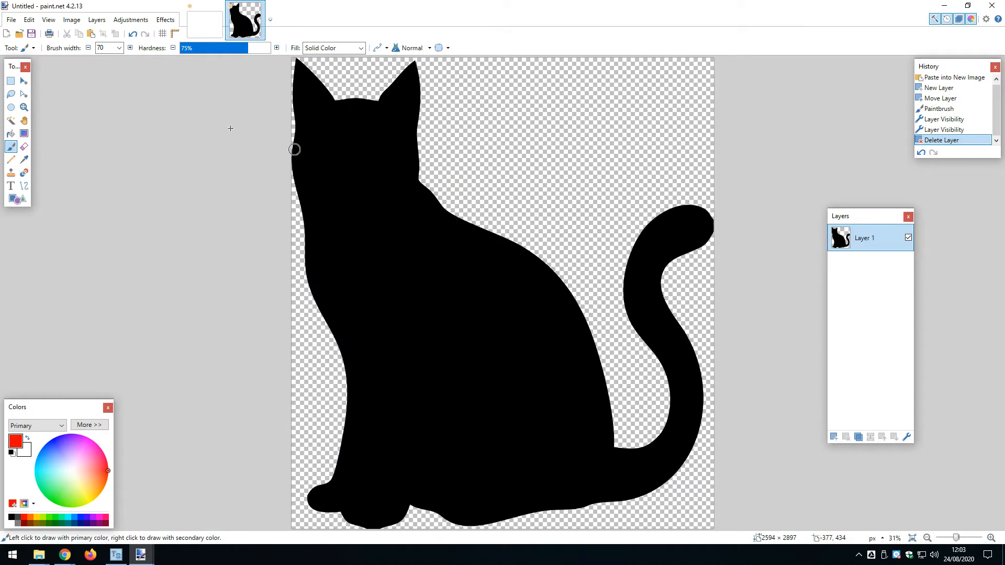
pyautogui.click(10, 19)
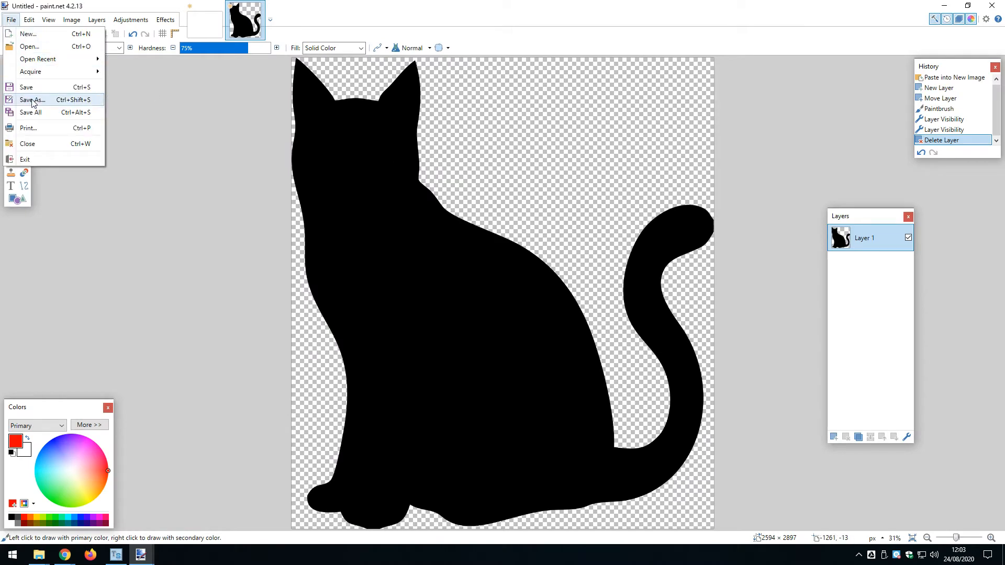
pyautogui.click(96, 19)
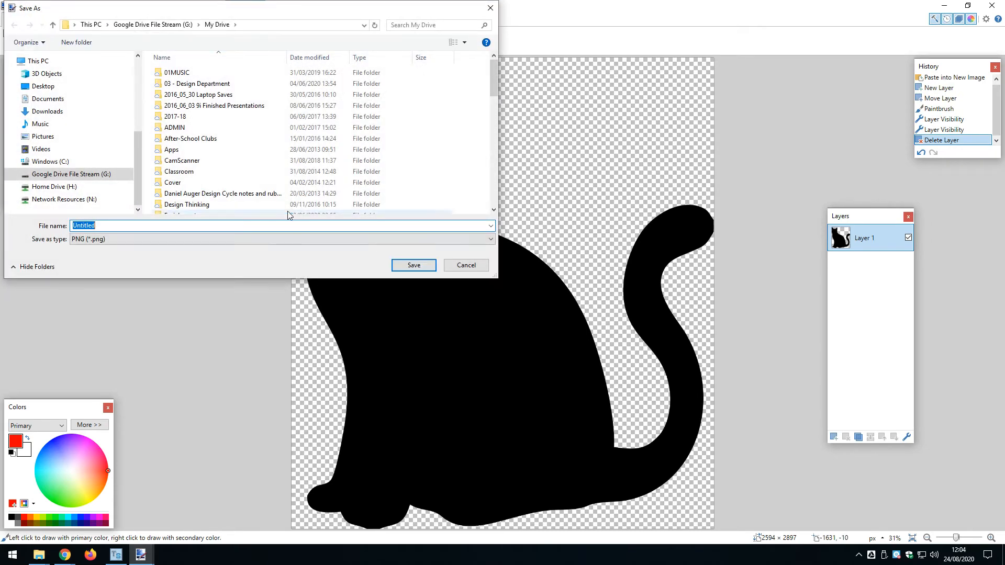
pyautogui.click(282, 239)
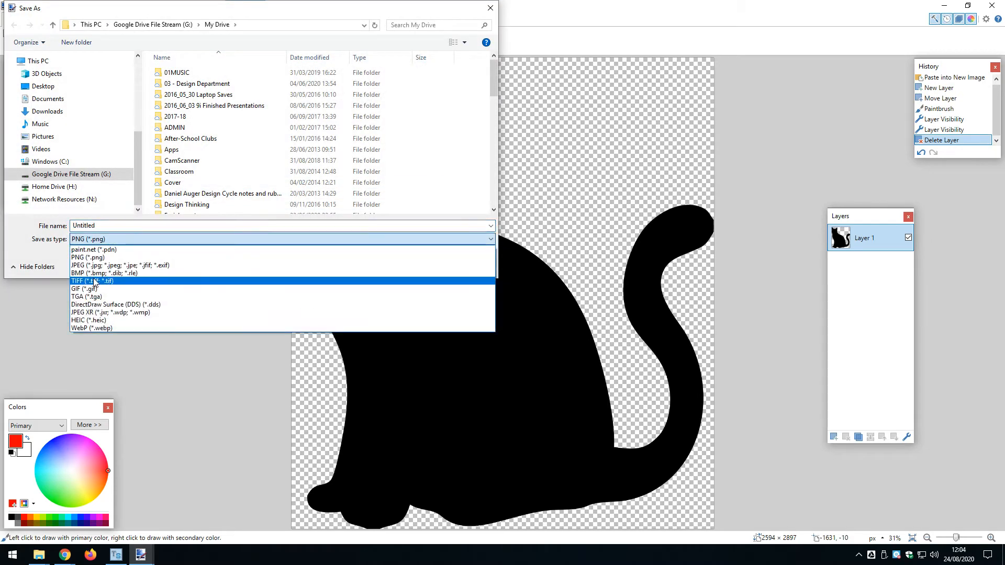
pyautogui.click(103, 273)
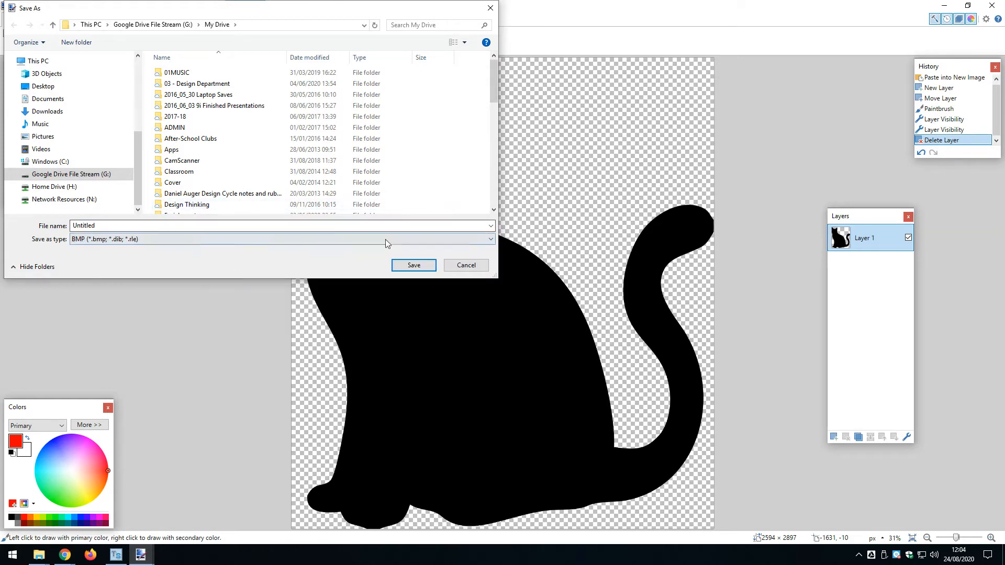
pyautogui.click(465, 265)
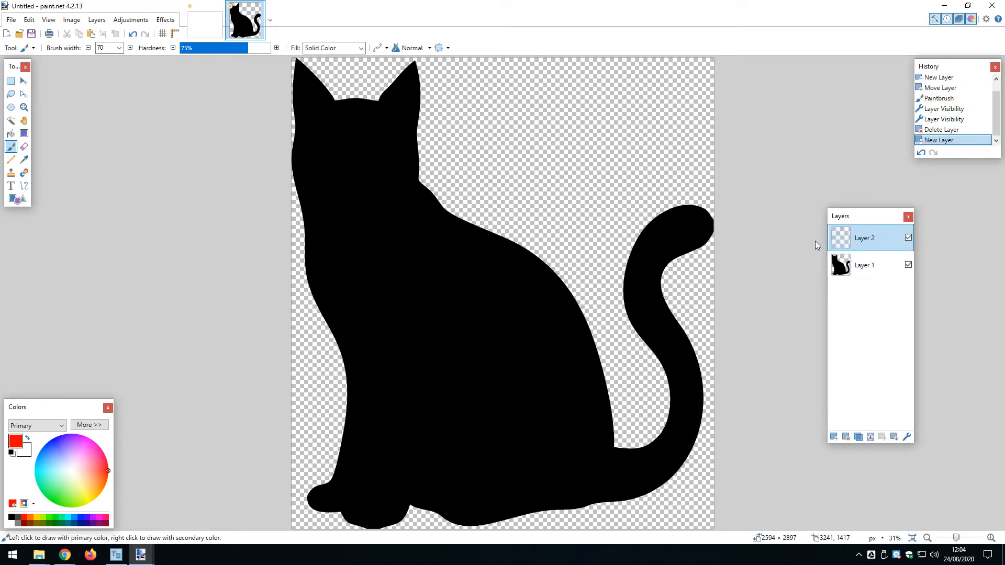
pyautogui.moveTo(28, 439)
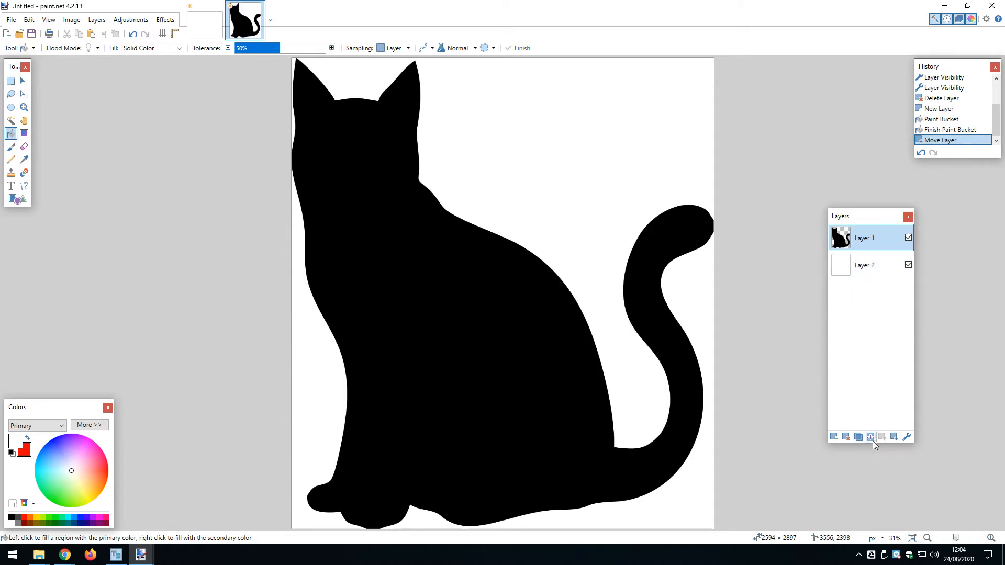
# Step: Merge the cat down onto the white layer and select the whole image
pyautogui.click(870, 436)
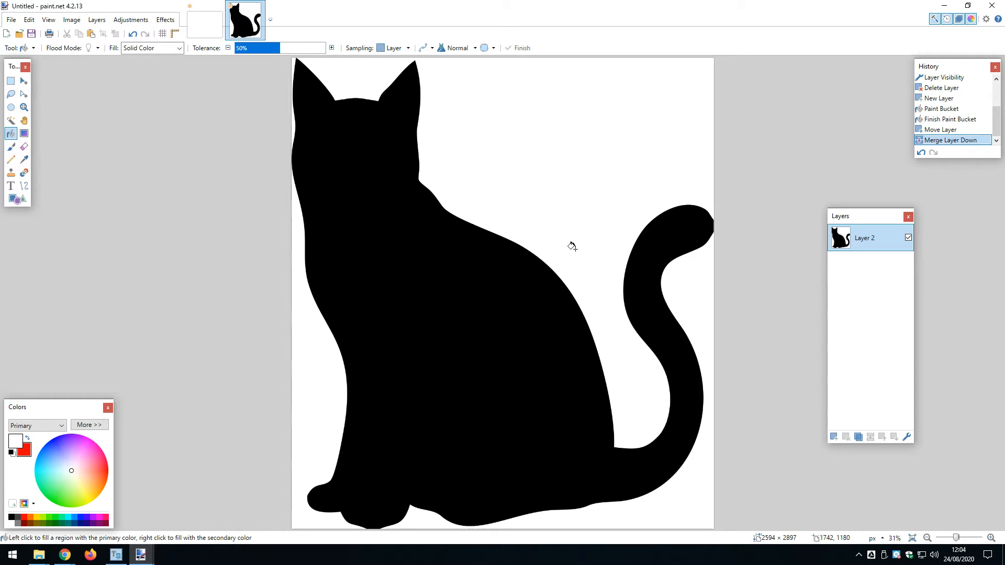
pyautogui.moveTo(598, 211)
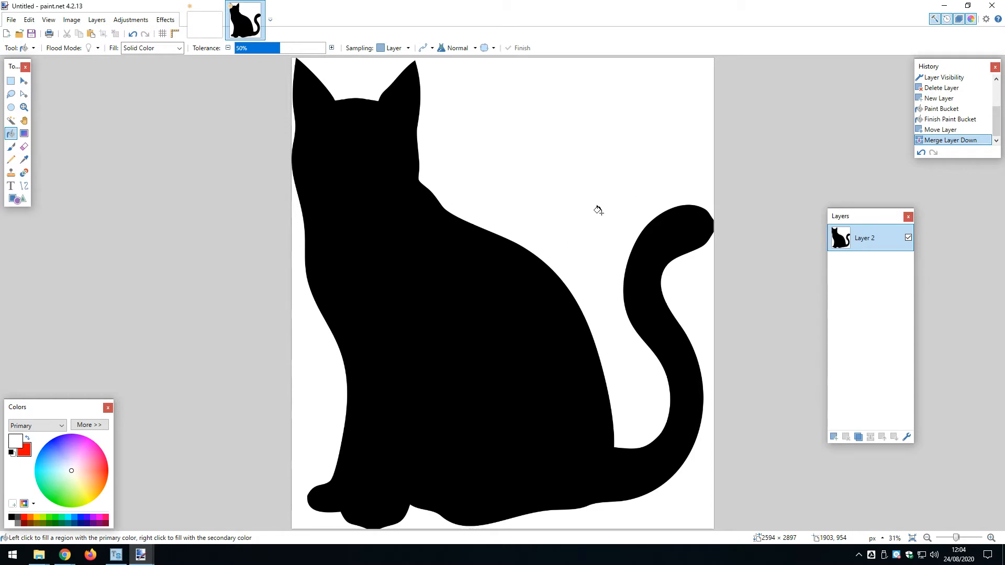
pyautogui.click(29, 20)
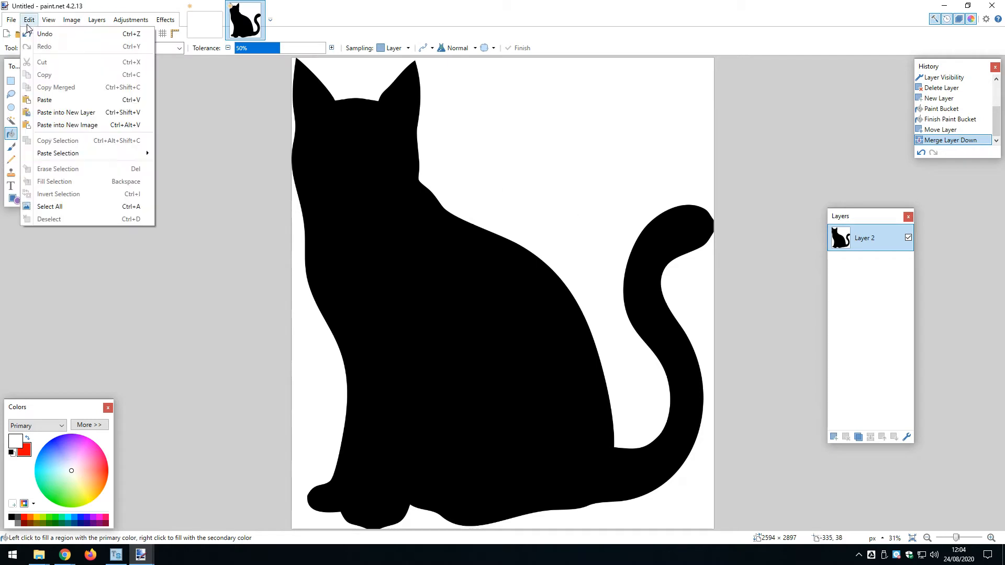
pyautogui.click(50, 206)
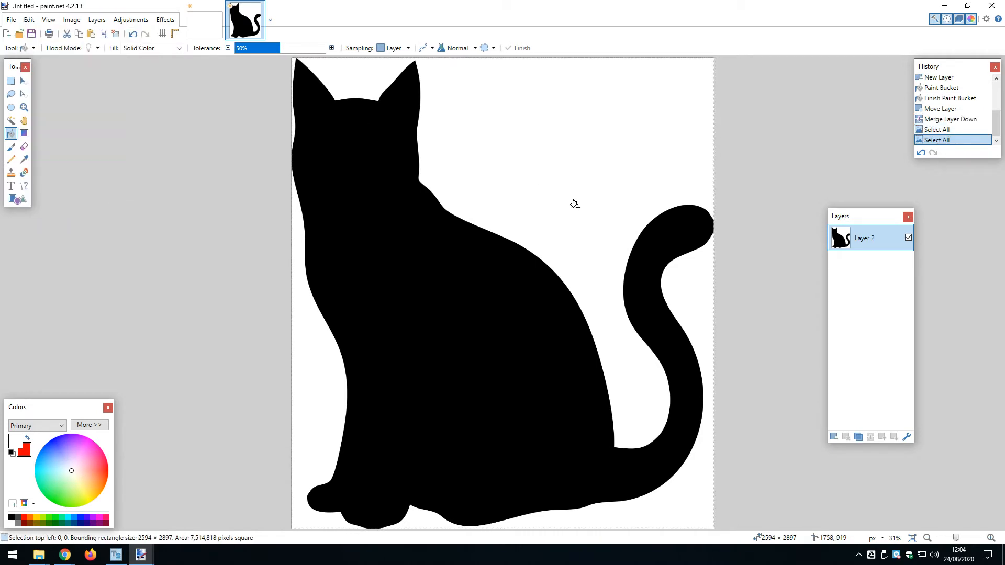
pyautogui.moveTo(202, 194)
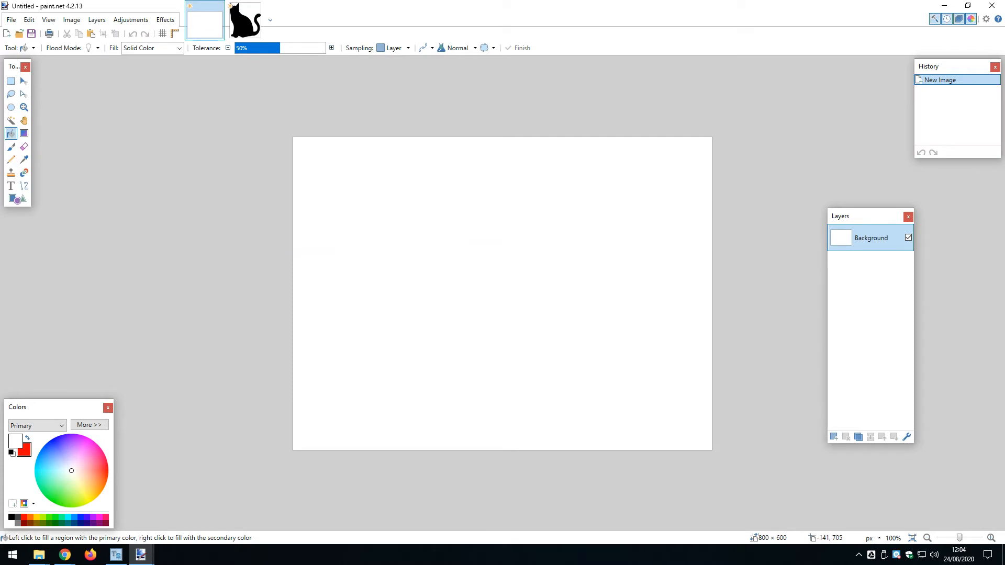
pyautogui.moveTo(64, 554)
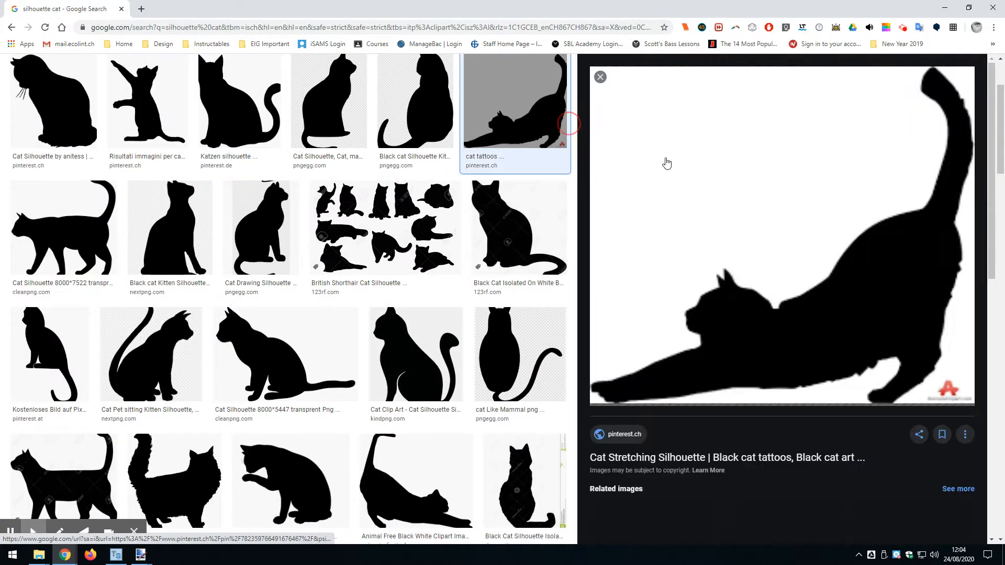
# Step: Bring up the copy options for the stretching cat image in Google Images
pyautogui.rightClick(769, 257)
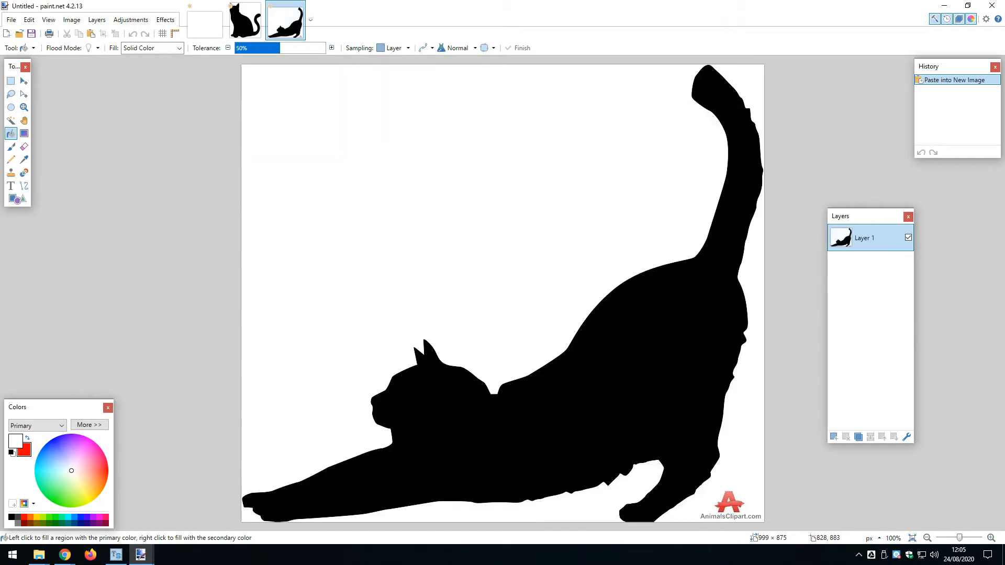
pyautogui.moveTo(34, 143)
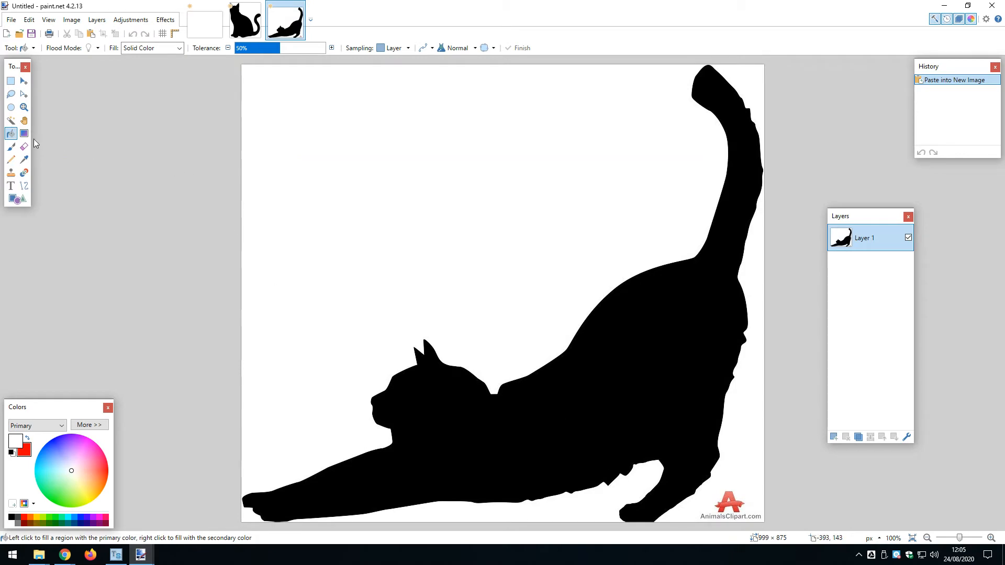
# Step: Magic Wand-select the black cat silhouette and crop the image to that selection
pyautogui.click(11, 121)
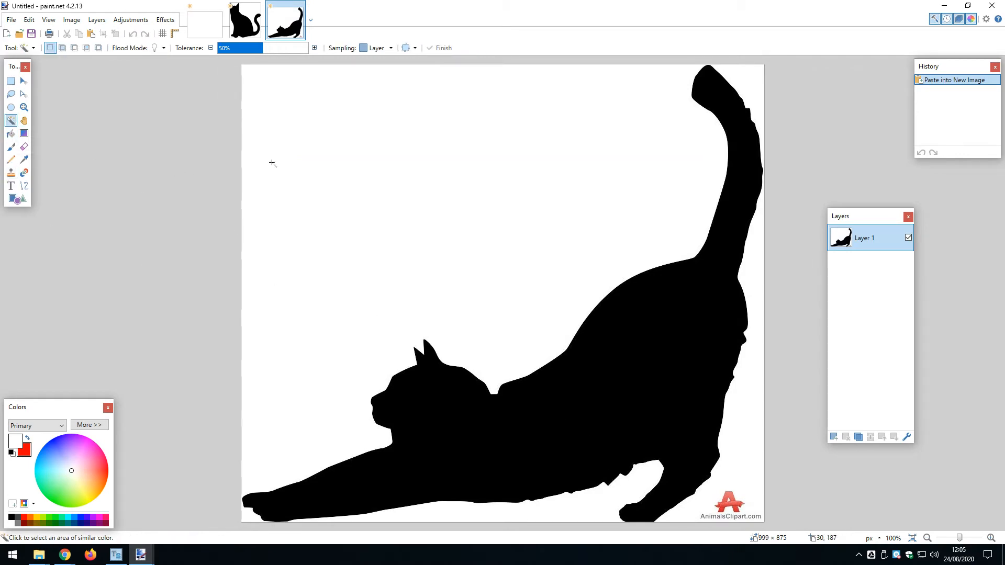
pyautogui.moveTo(726, 506)
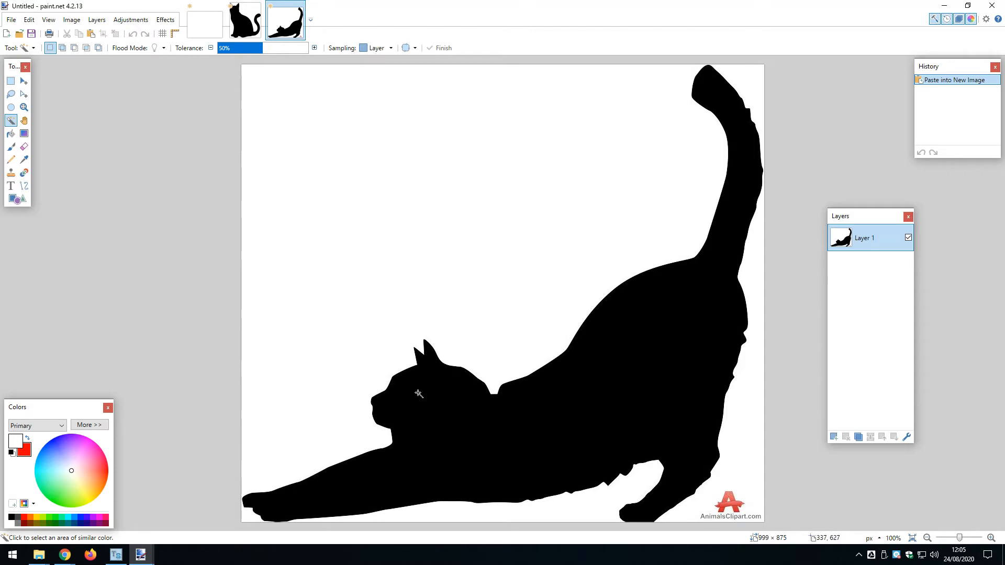
pyautogui.moveTo(528, 429)
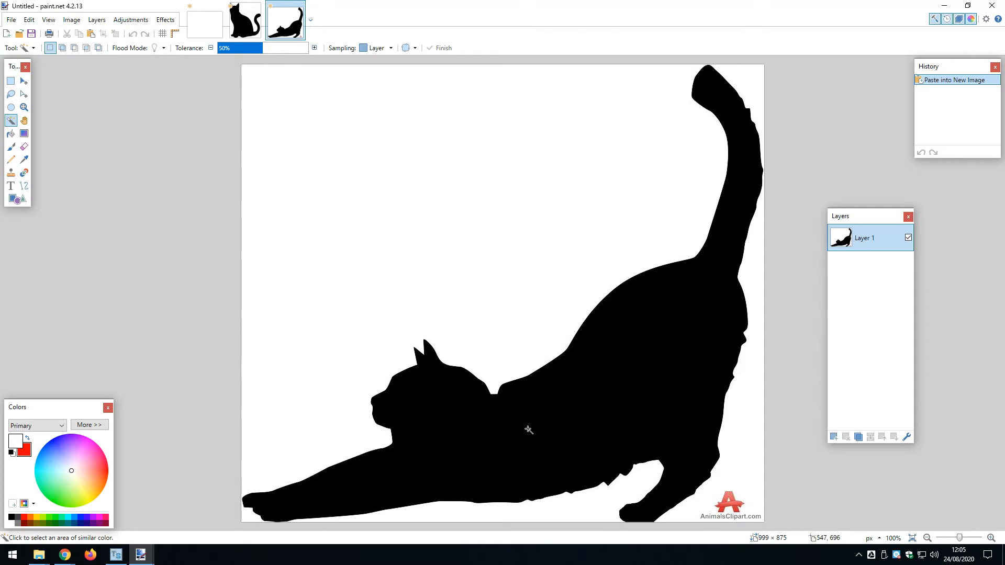
pyautogui.click(527, 429)
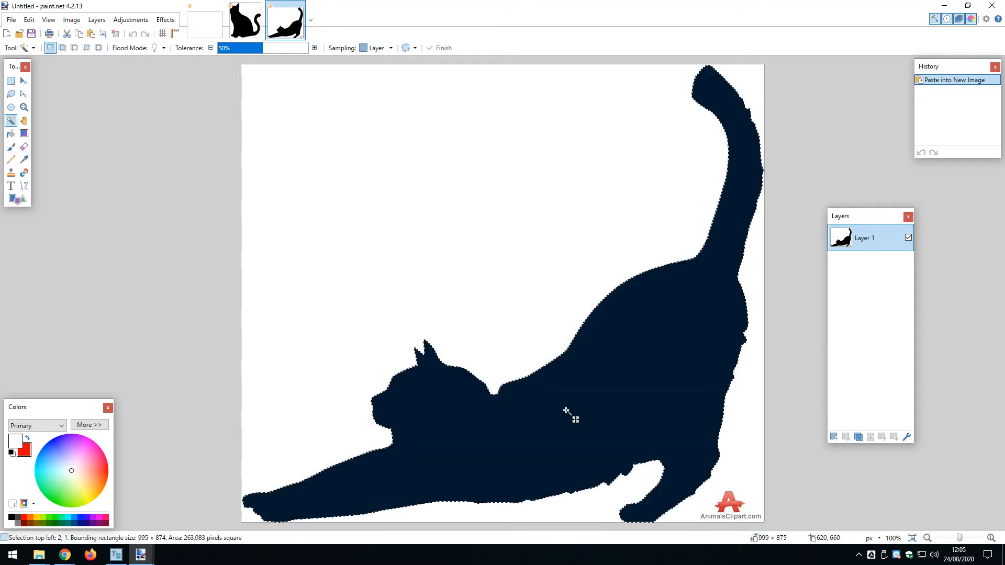
pyautogui.click(71, 19)
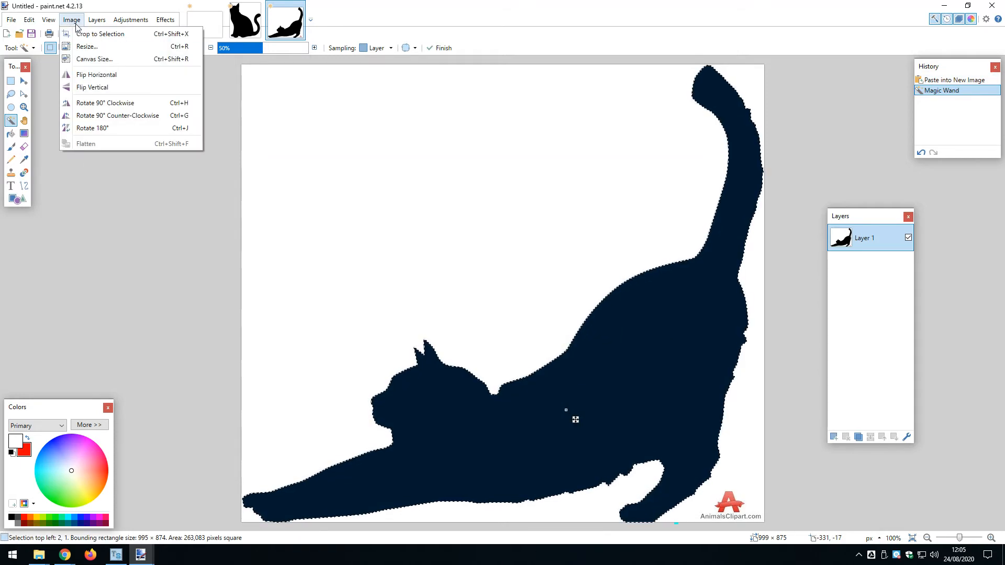
pyautogui.click(100, 34)
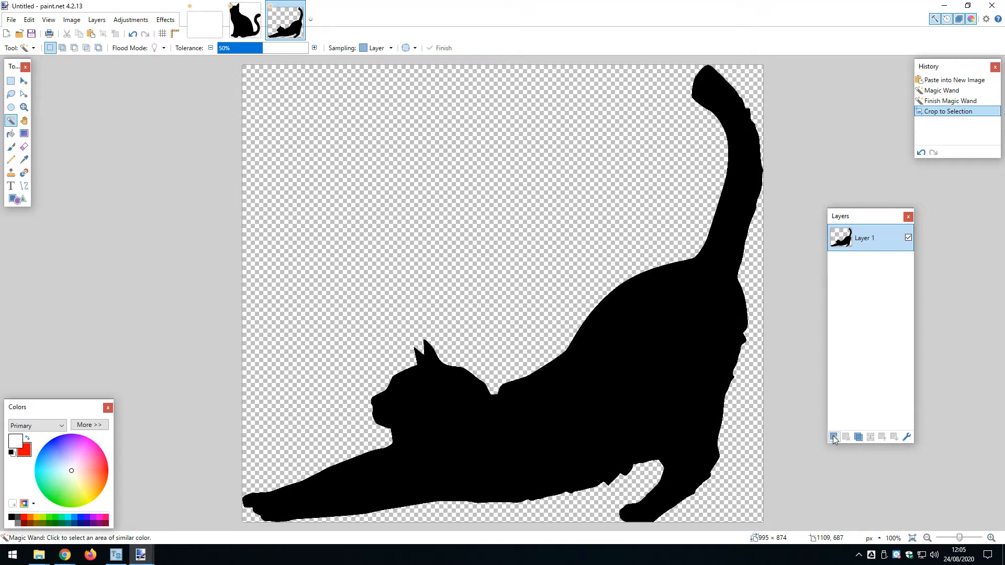
# Step: Add a new layer filled white and move it beneath the cat layer
pyautogui.click(833, 437)
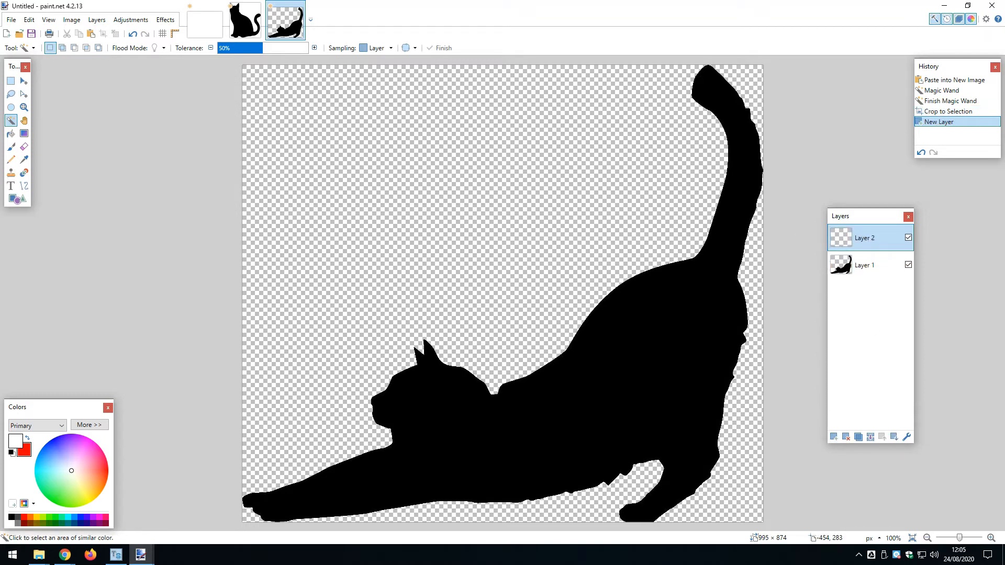
pyautogui.click(410, 188)
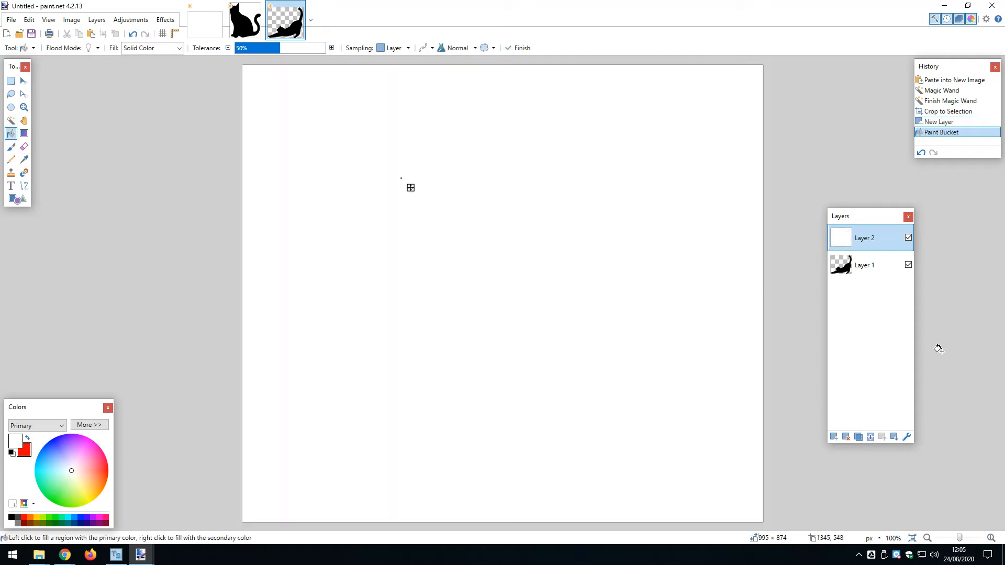
pyautogui.click(859, 437)
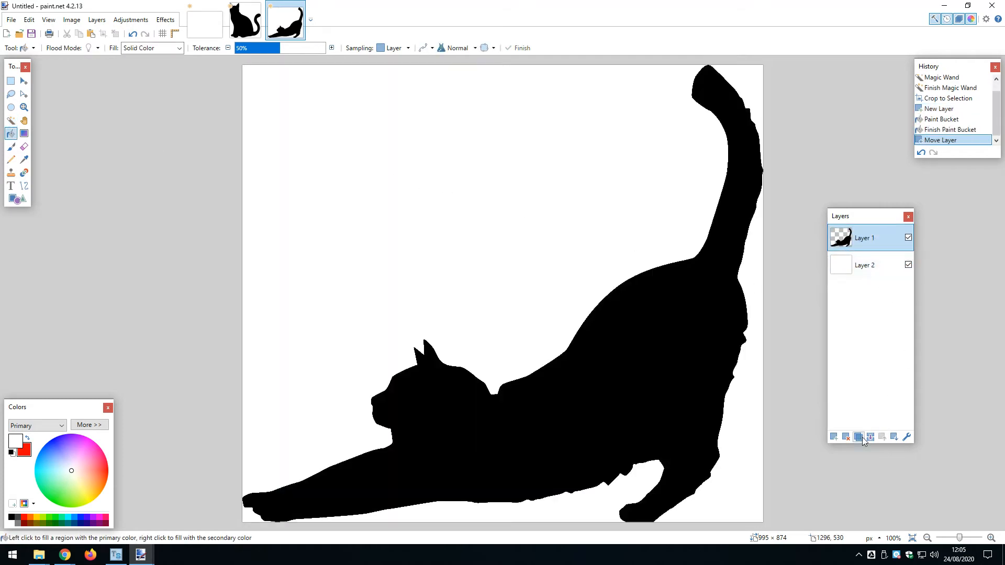
pyautogui.click(859, 437)
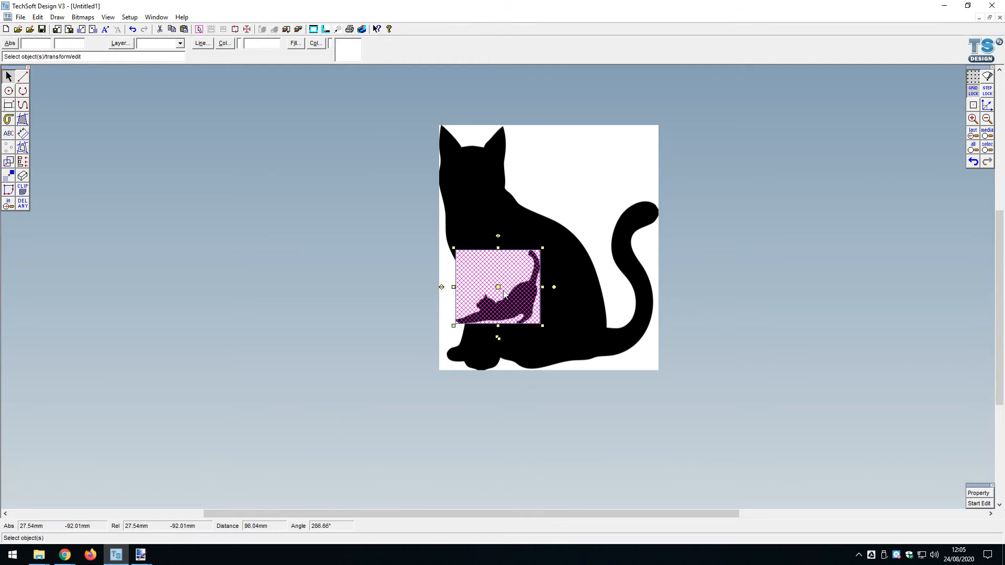
# Step: Drag the pasted stretching-cat bitmap off the sitting cat silhouette
pyautogui.moveTo(497, 288); pyautogui.dragTo(325, 293)
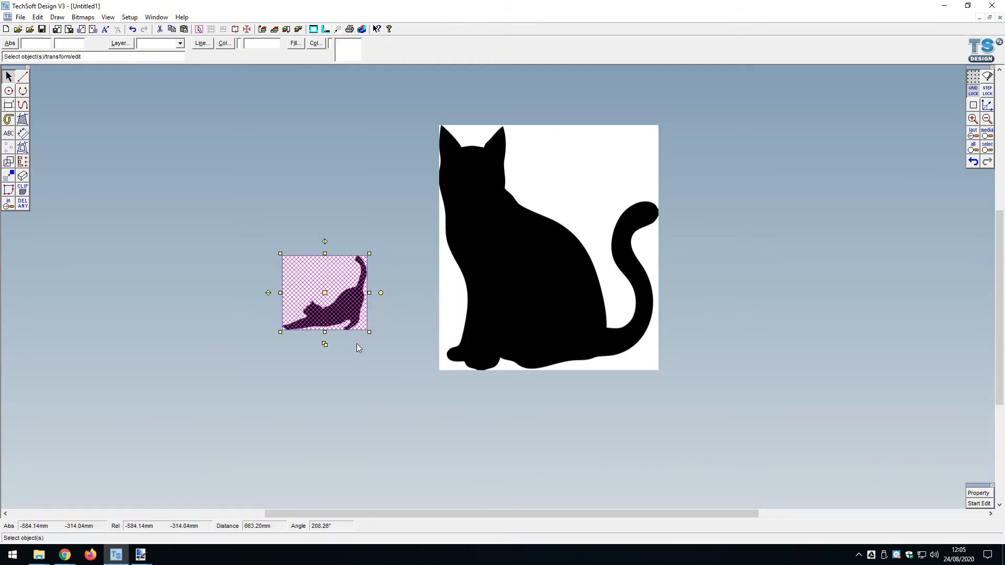
pyautogui.moveTo(374, 342)
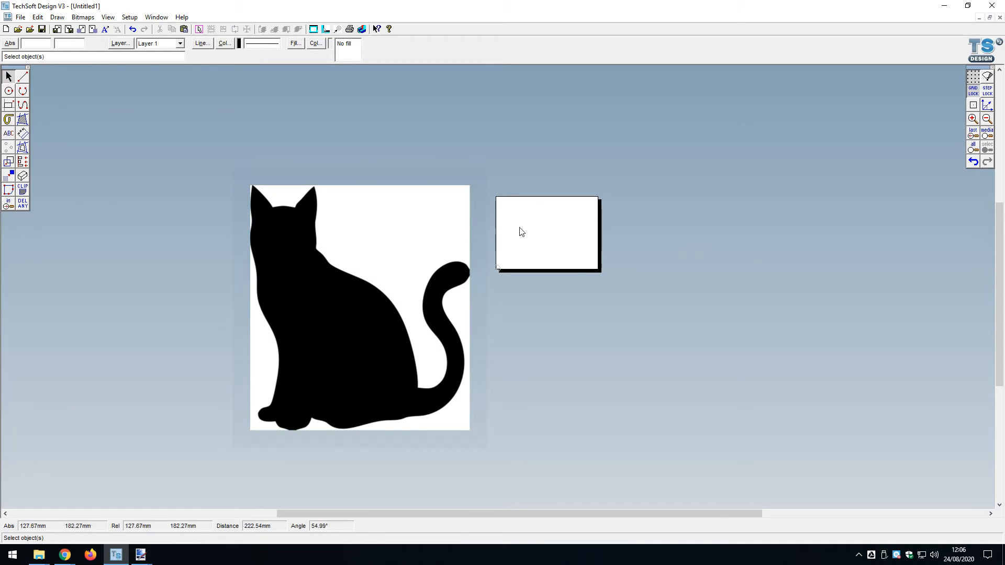
pyautogui.moveTo(565, 215)
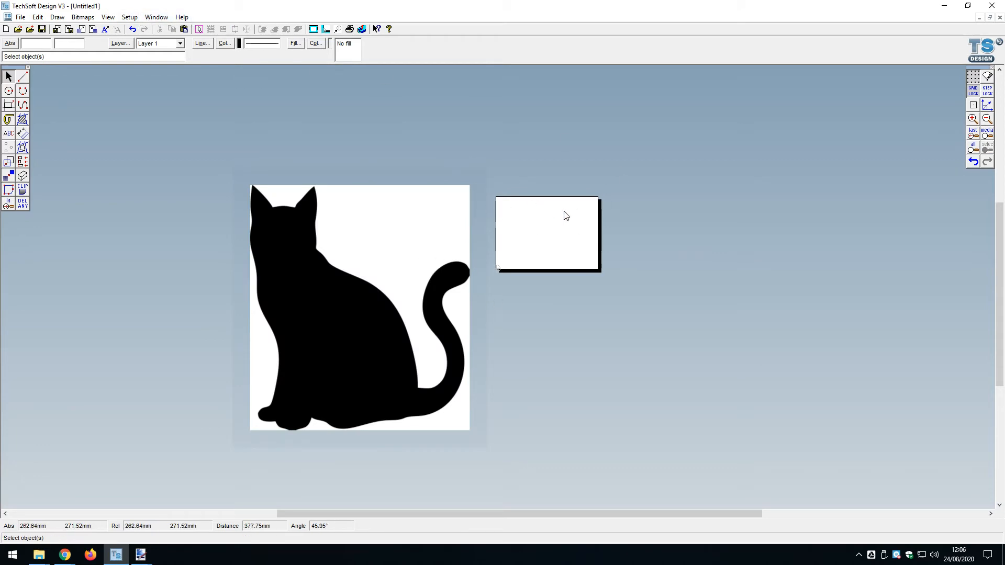
# Step: Set the page layout to ISO A3 (420mm x 297mm) landscape
pyautogui.click(128, 16)
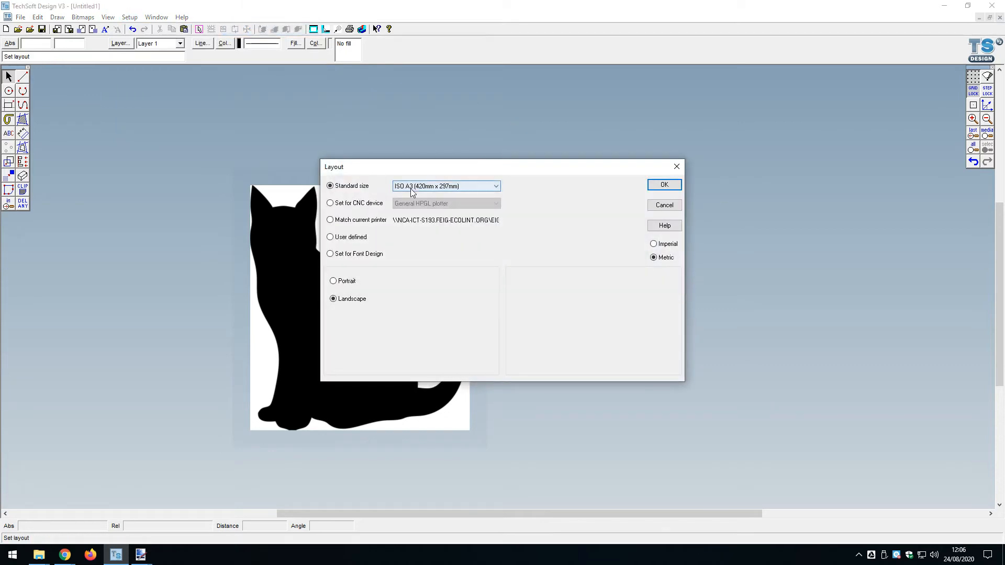
pyautogui.moveTo(424, 194)
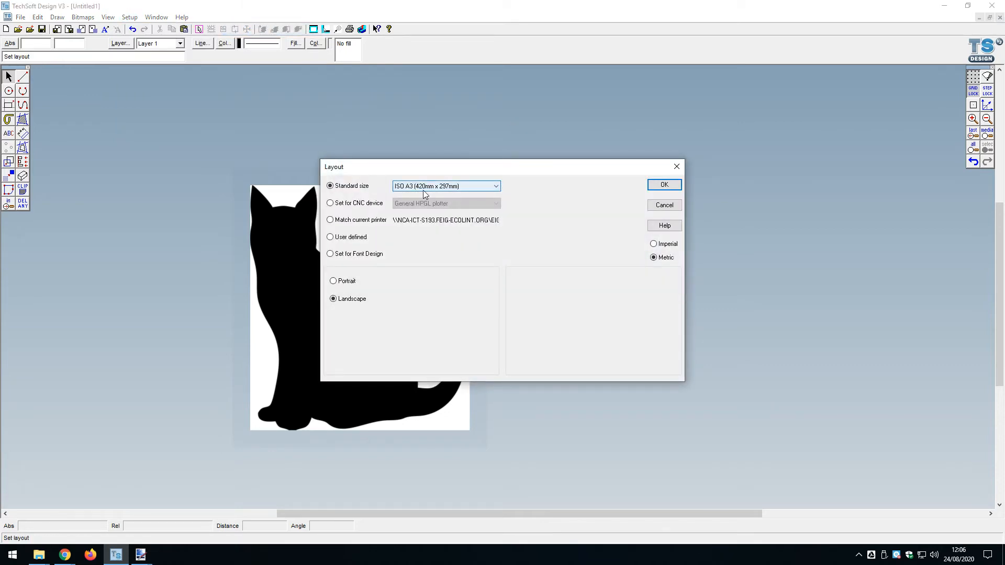
pyautogui.click(663, 184)
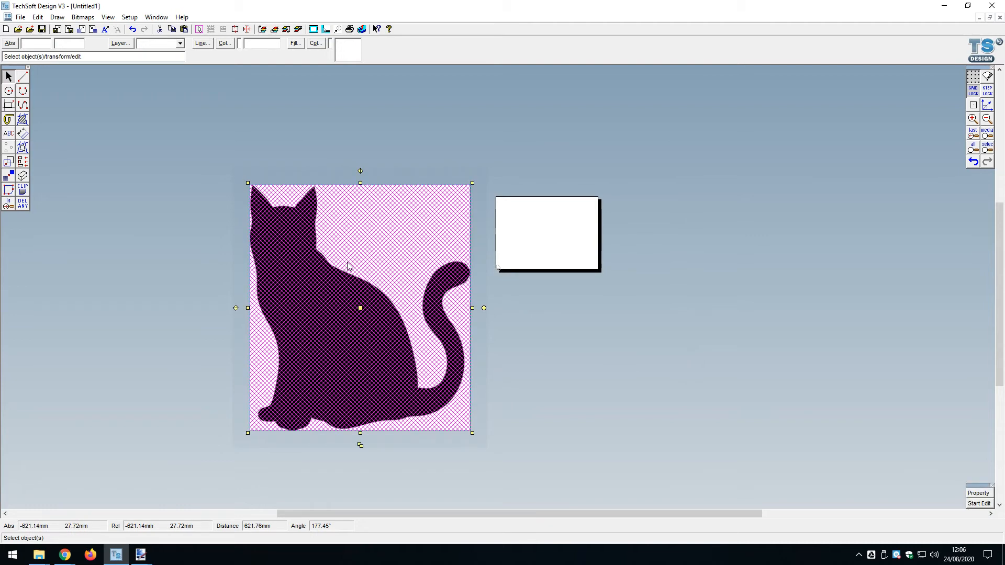
pyautogui.moveTo(362, 305)
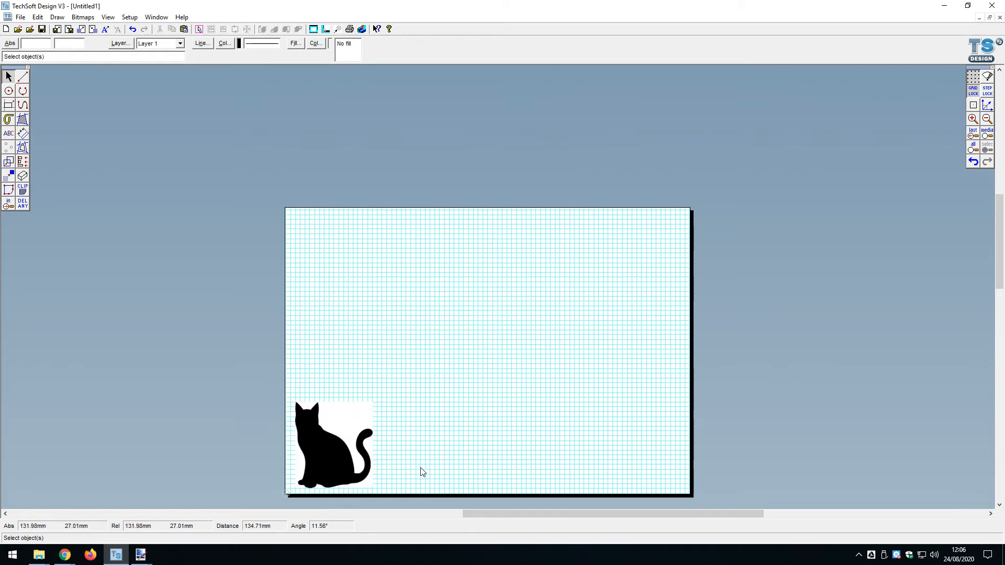
pyautogui.click(330, 446)
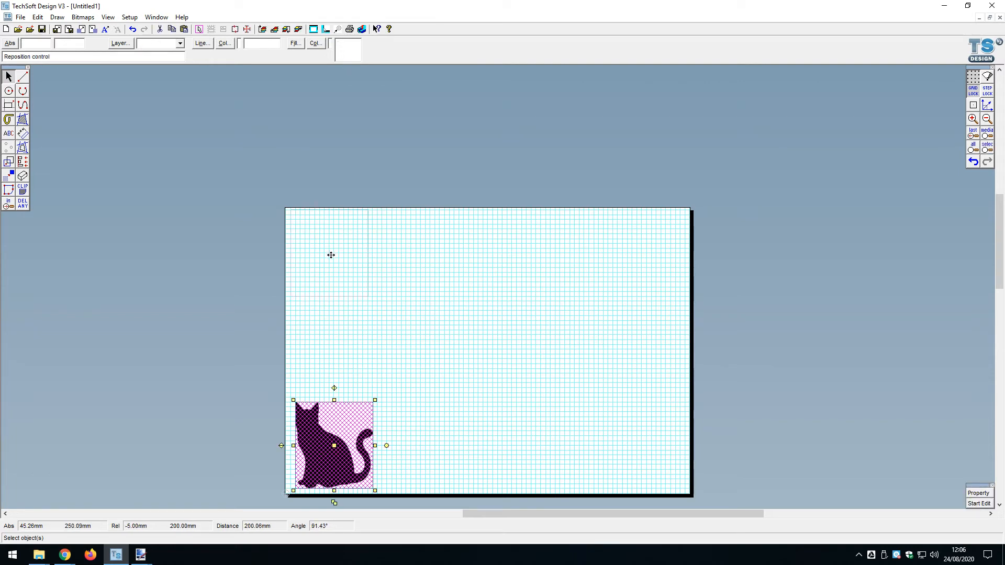
pyautogui.moveTo(334, 446); pyautogui.dragTo(328, 254)
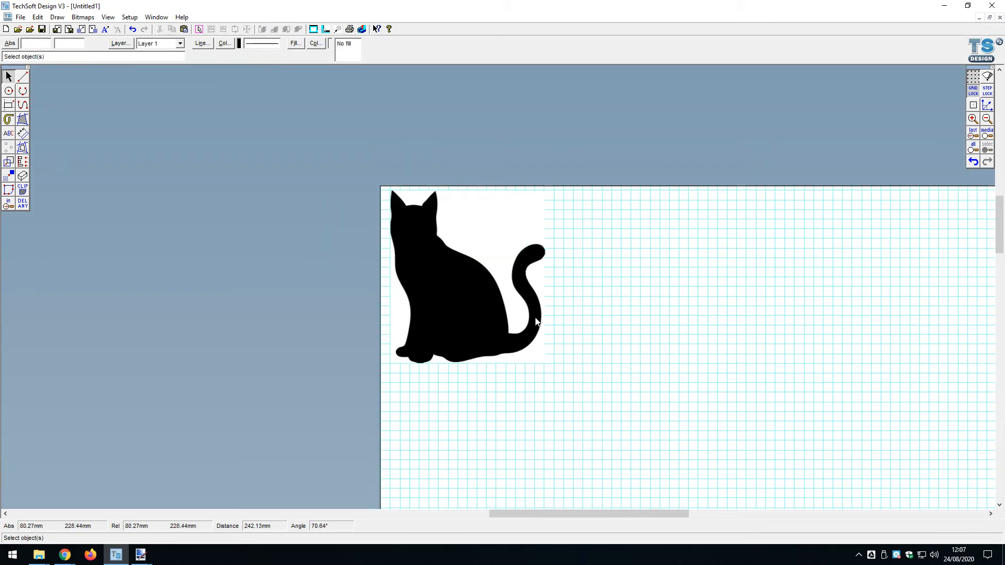
pyautogui.click(466, 276)
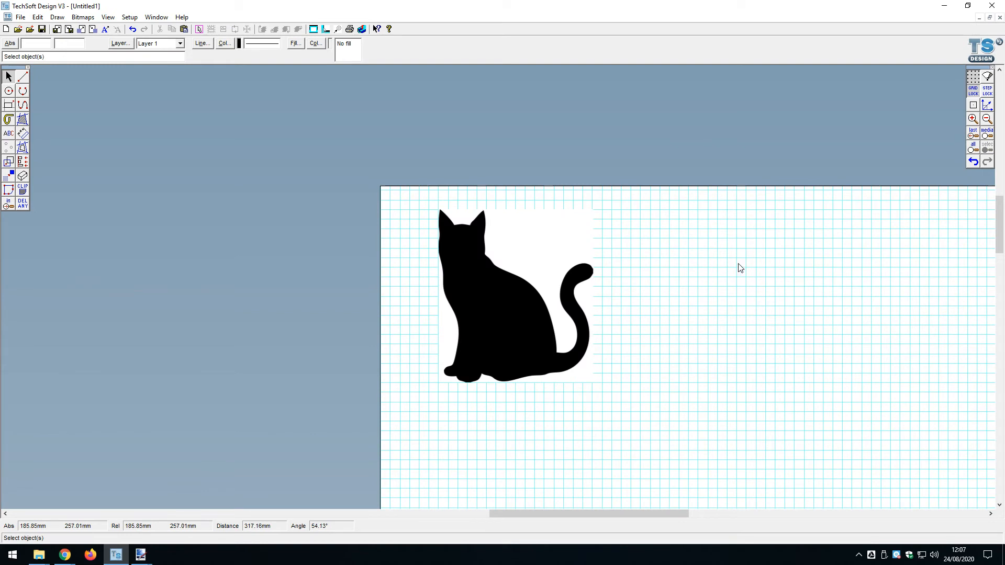
pyautogui.moveTo(682, 281)
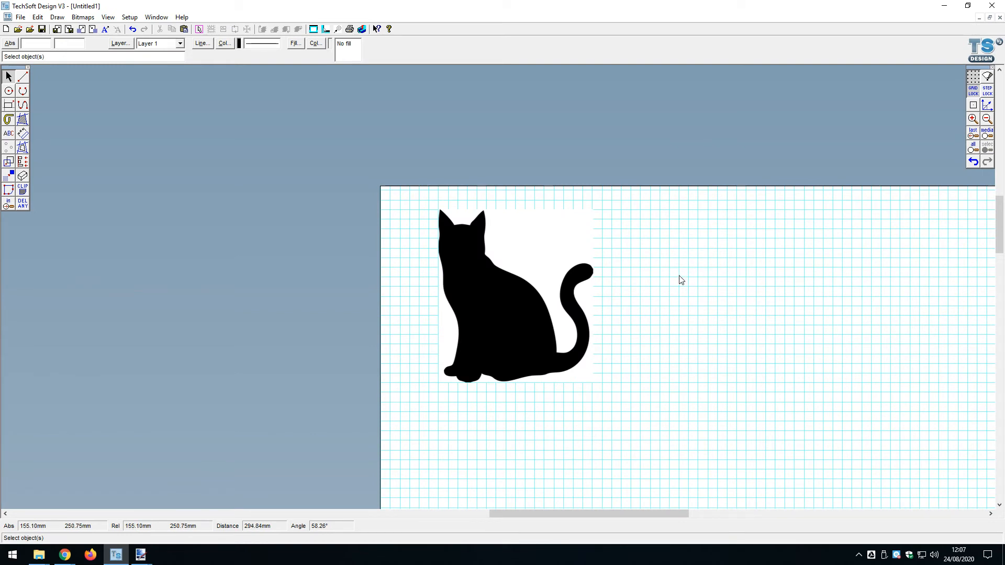
pyautogui.moveTo(457, 326)
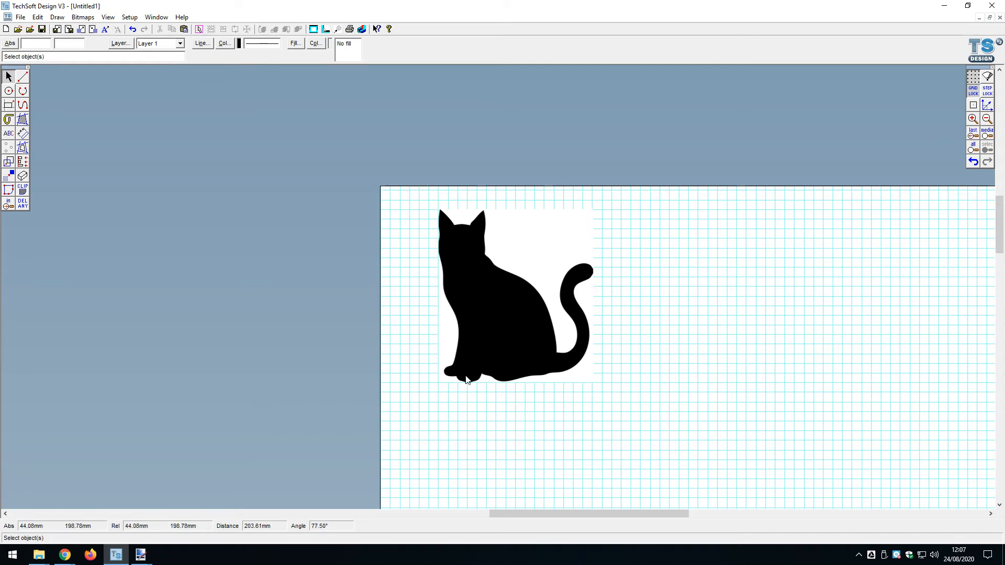
pyautogui.moveTo(608, 412)
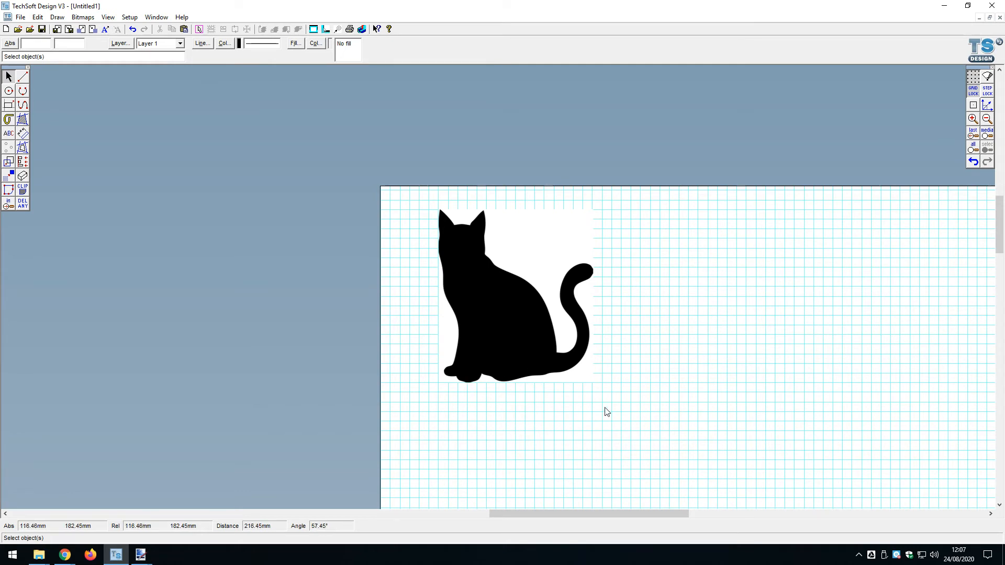
pyautogui.moveTo(518, 246)
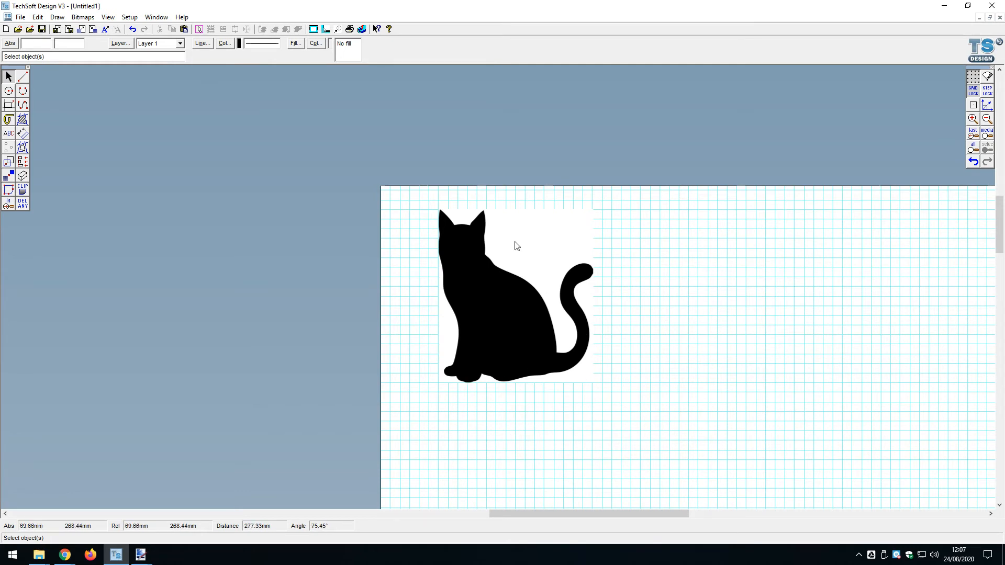
pyautogui.moveTo(100, 201)
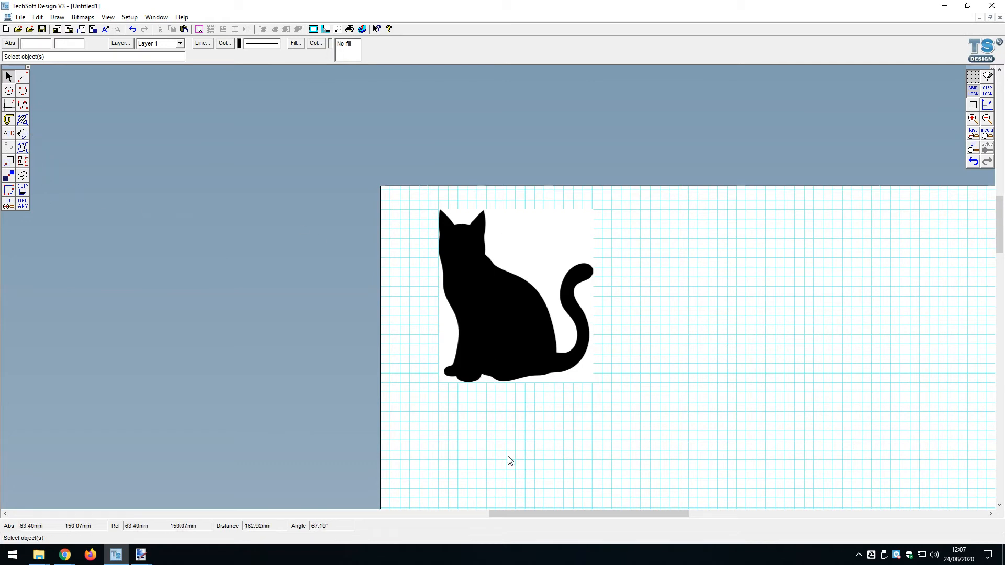
pyautogui.moveTo(511, 419)
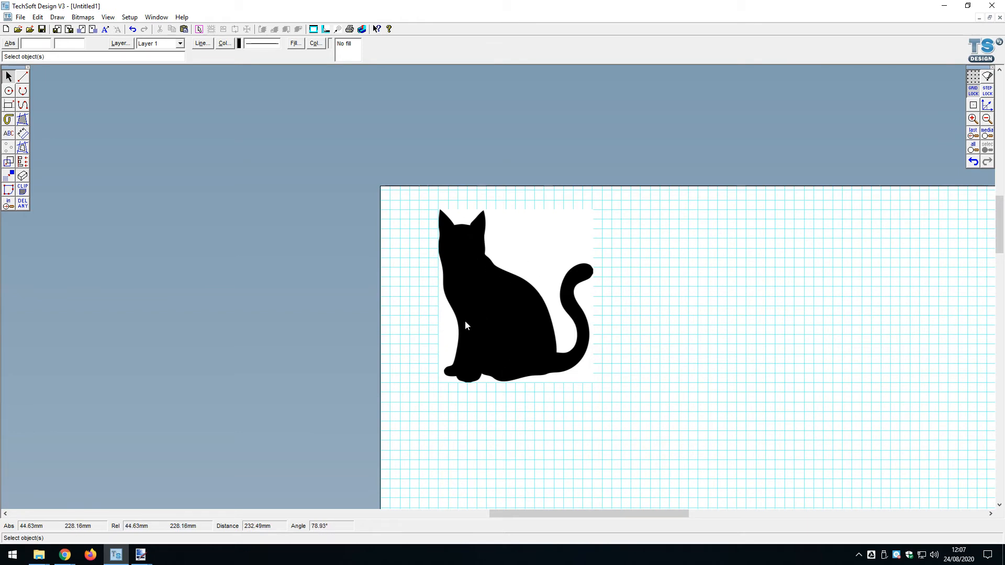
# Step: Contour the cat bitmap as a graphical path, spacing 0, outside the shape
pyautogui.click(83, 17)
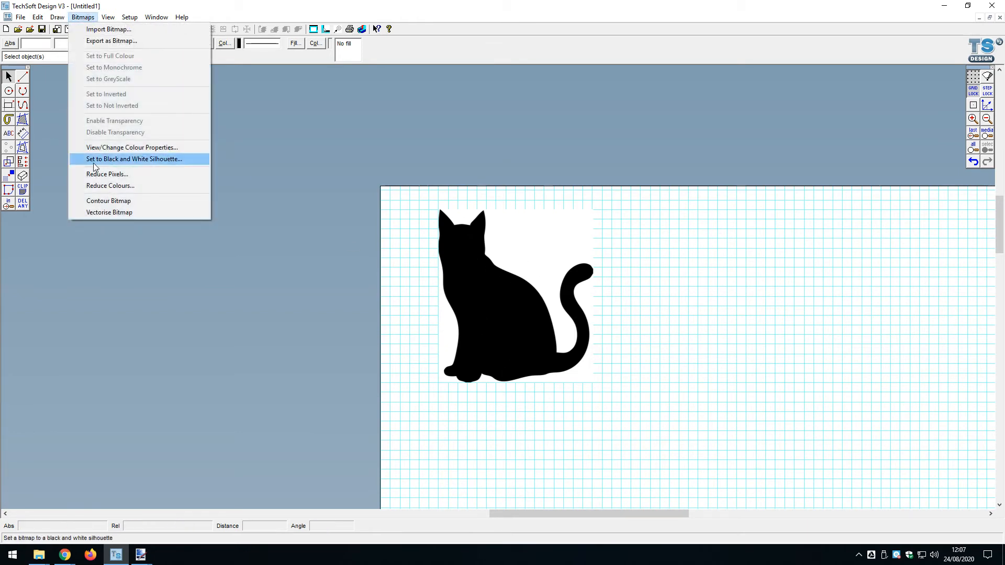
pyautogui.click(109, 201)
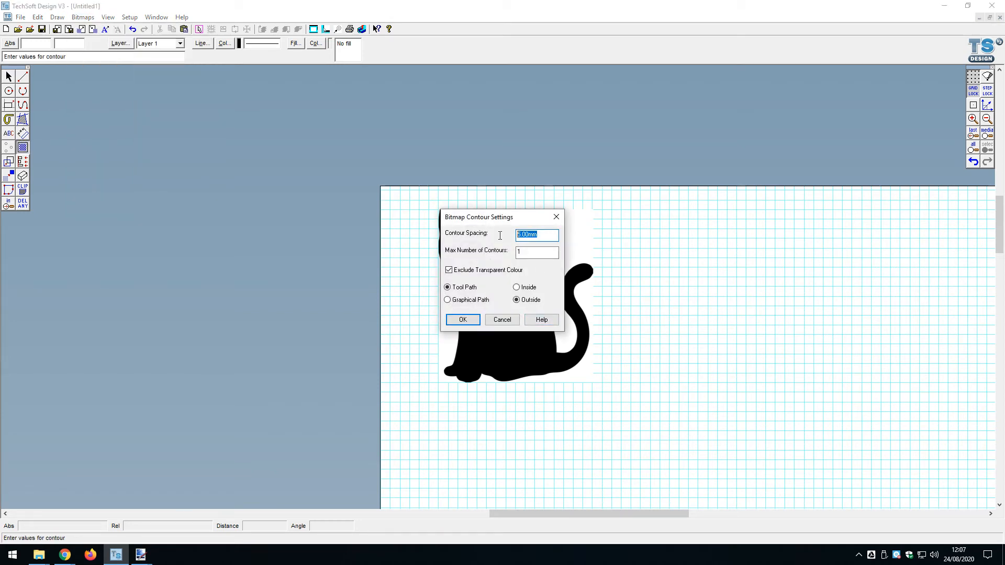
pyautogui.write('0')
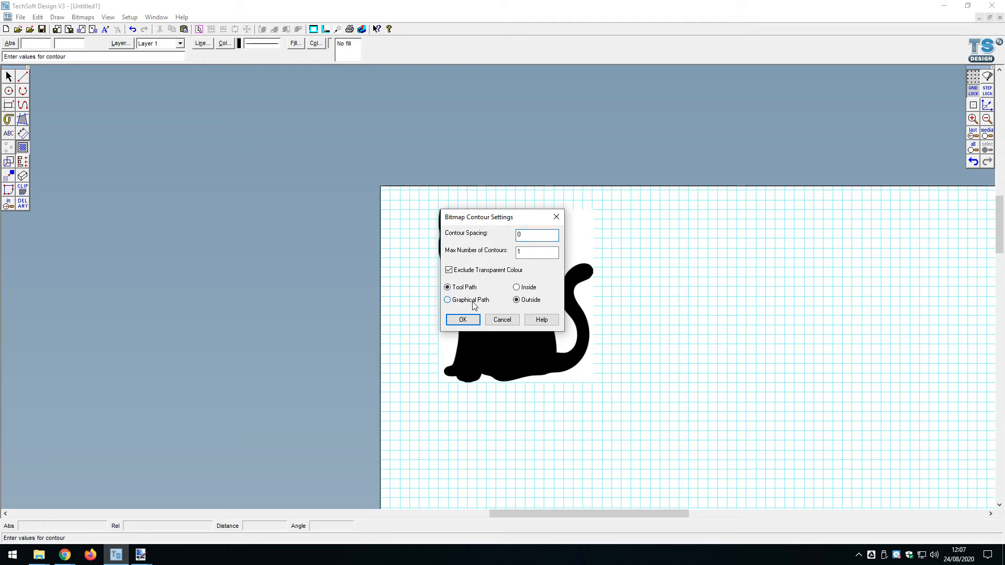
pyautogui.click(447, 300)
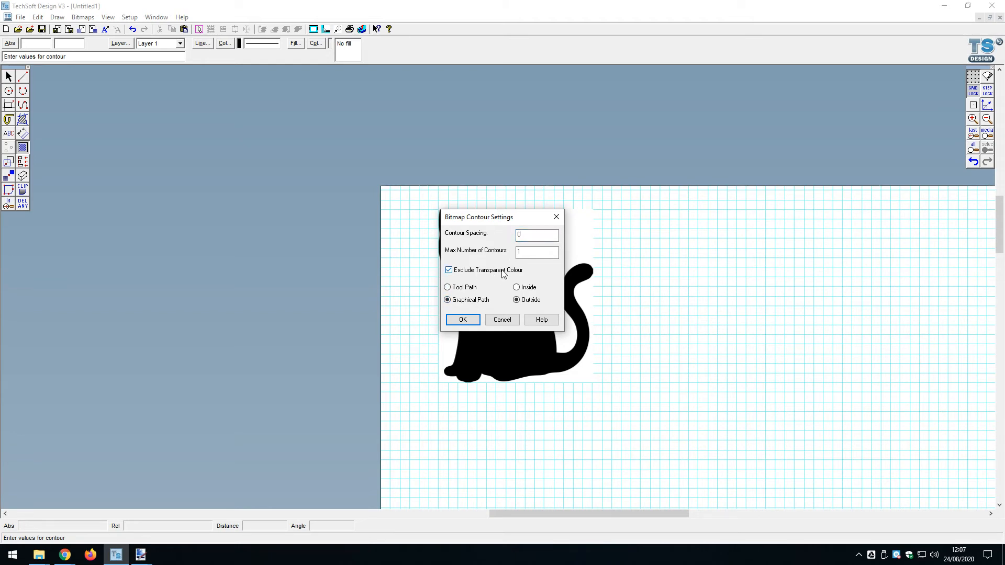
pyautogui.click(517, 300)
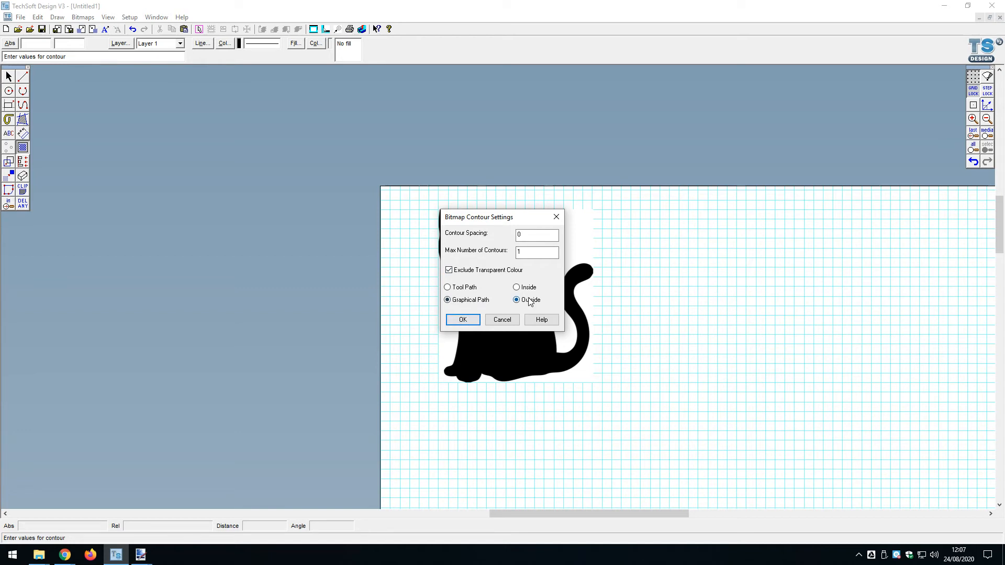
pyautogui.click(462, 319)
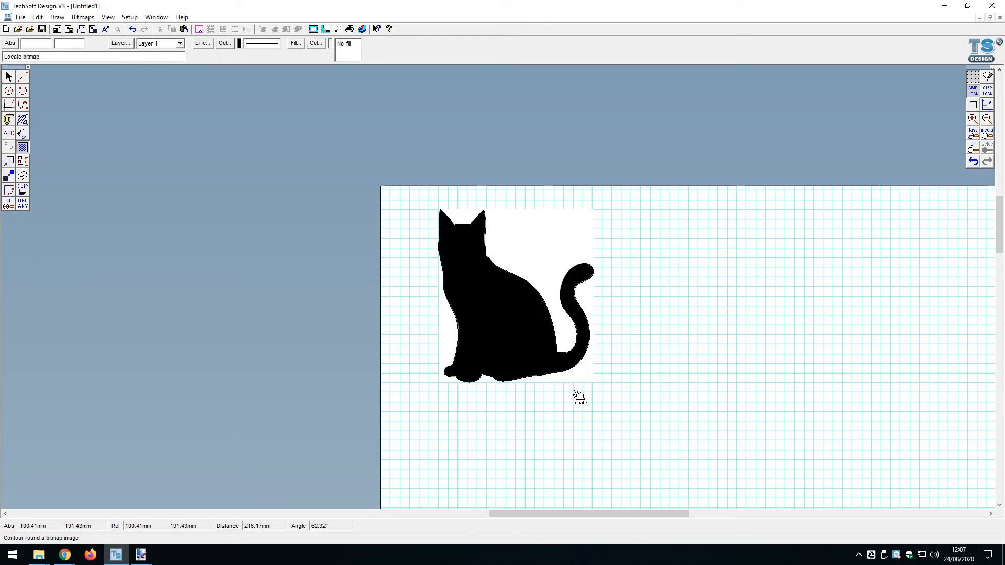
pyautogui.click(8, 76)
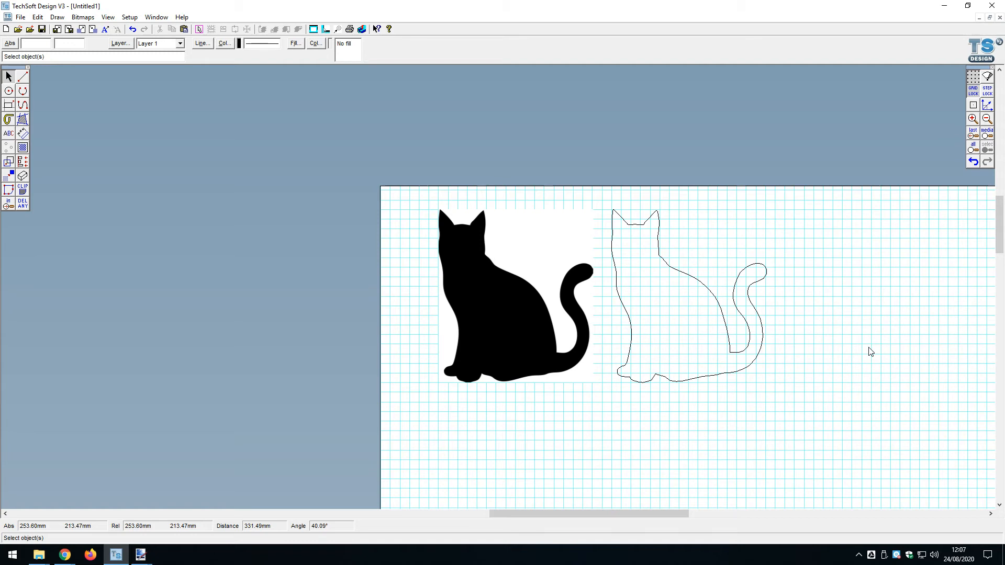
pyautogui.moveTo(595, 295)
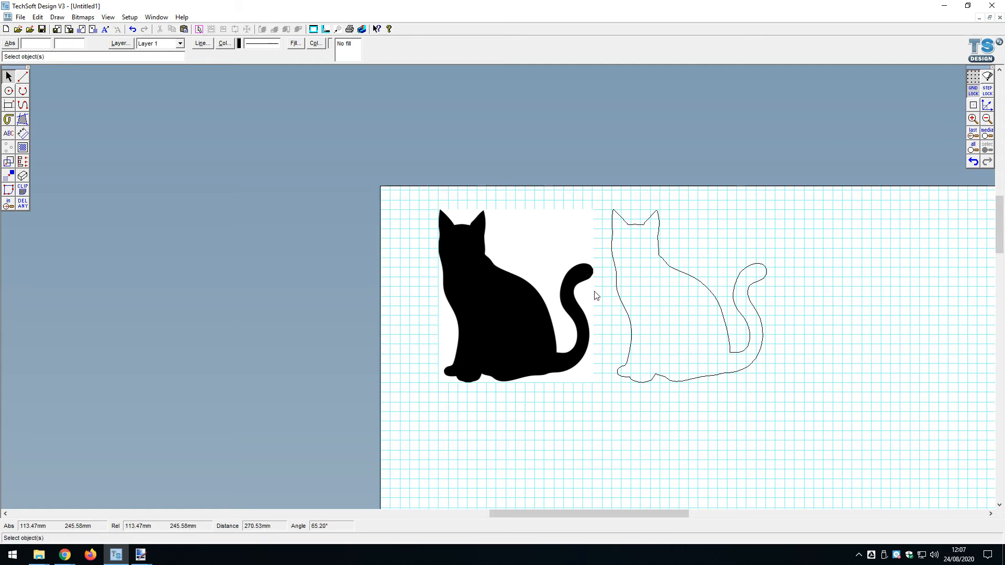
# Step: Drag the traced outline cat to sit right of the silhouette
pyautogui.click(686, 302)
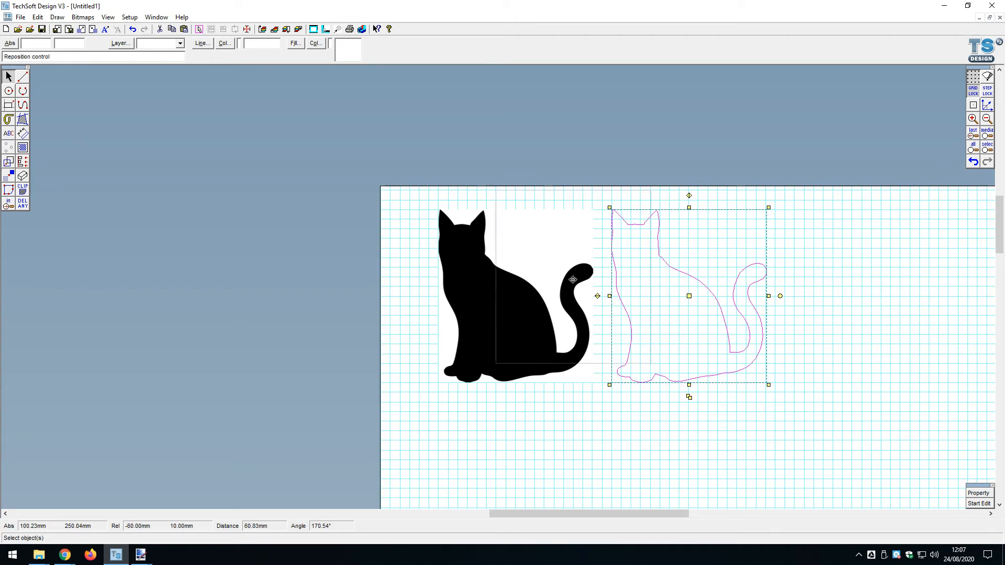
pyautogui.moveTo(572, 279); pyautogui.dragTo(518, 294)
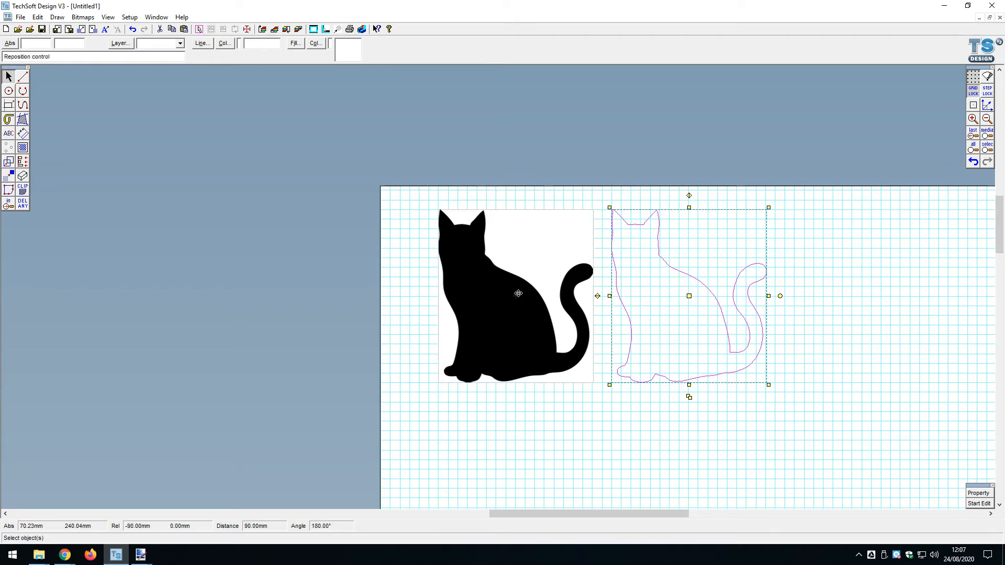
pyautogui.moveTo(689, 295); pyautogui.dragTo(516, 295)
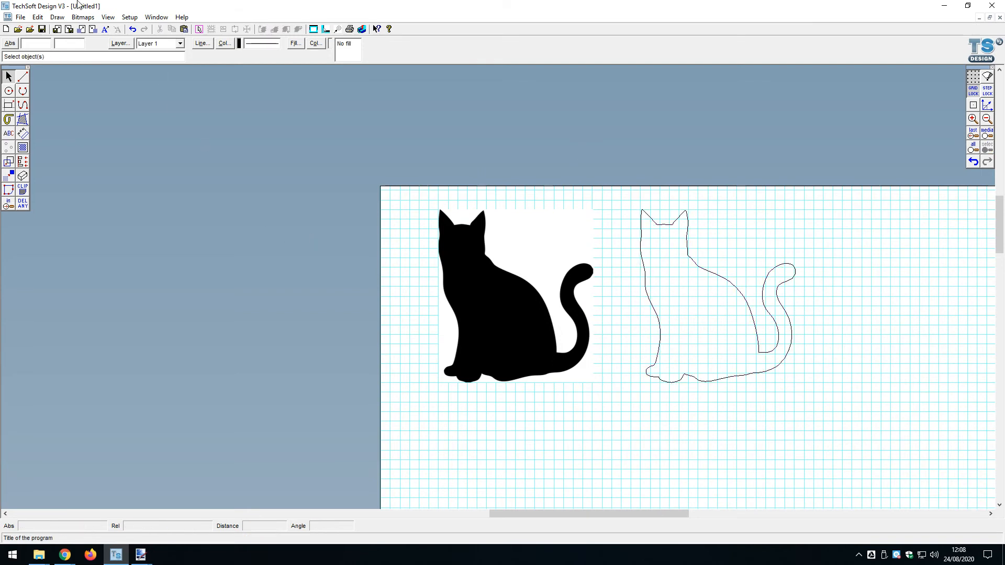
# Step: Start Vectorise Bitmap on the cat and choose Monochrome colour mode
pyautogui.click(83, 17)
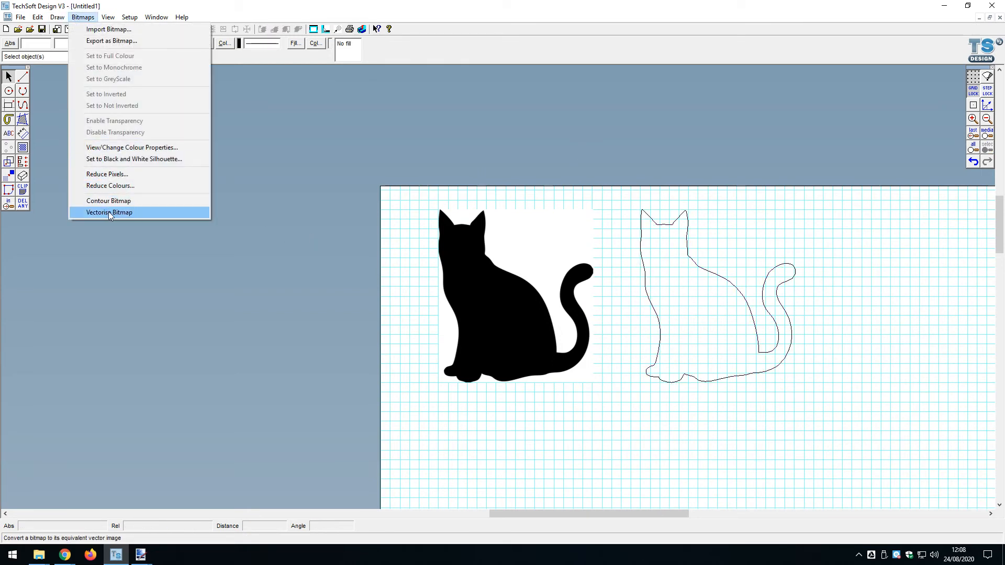
pyautogui.click(109, 212)
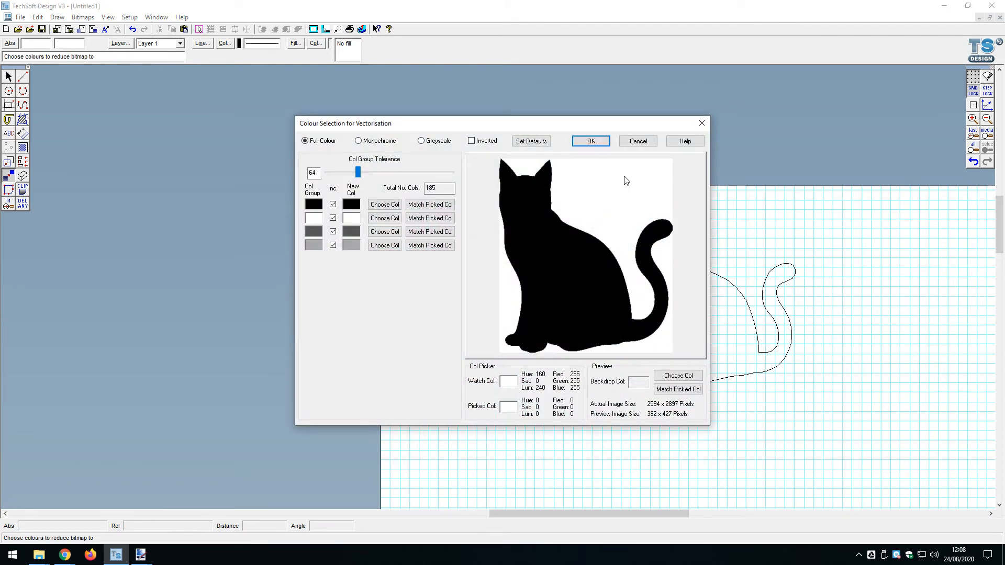
pyautogui.moveTo(637, 141)
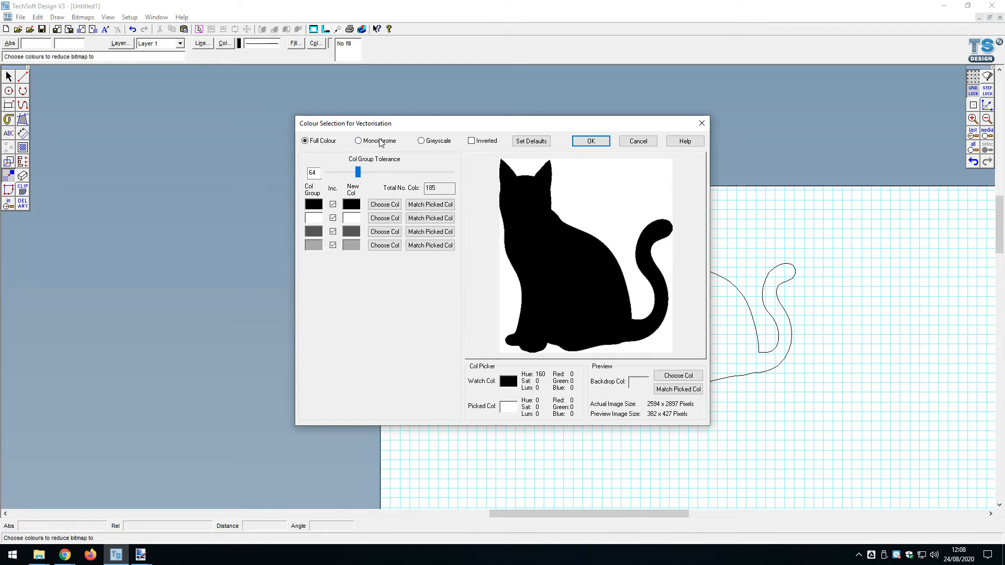
pyautogui.click(358, 141)
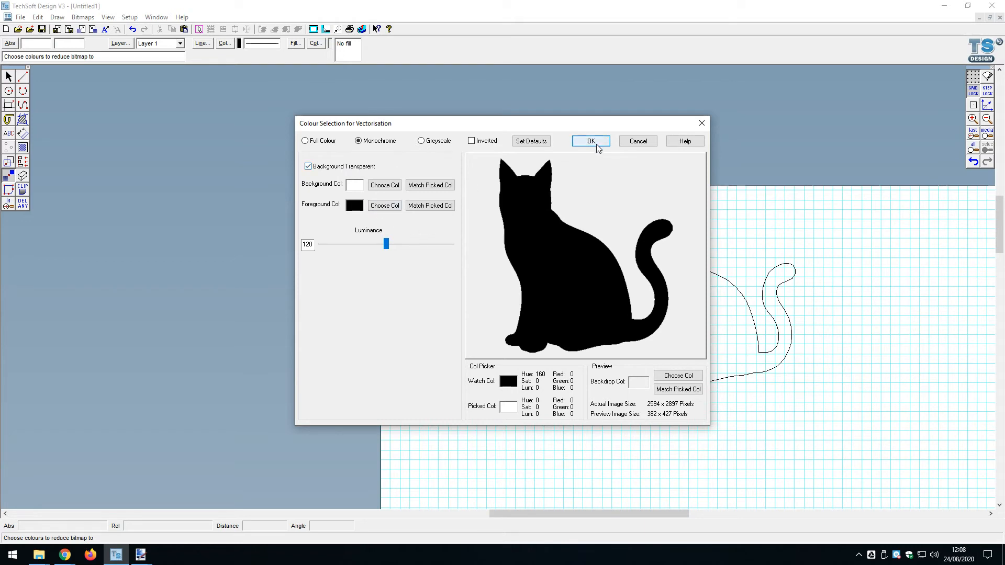
pyautogui.click(589, 140)
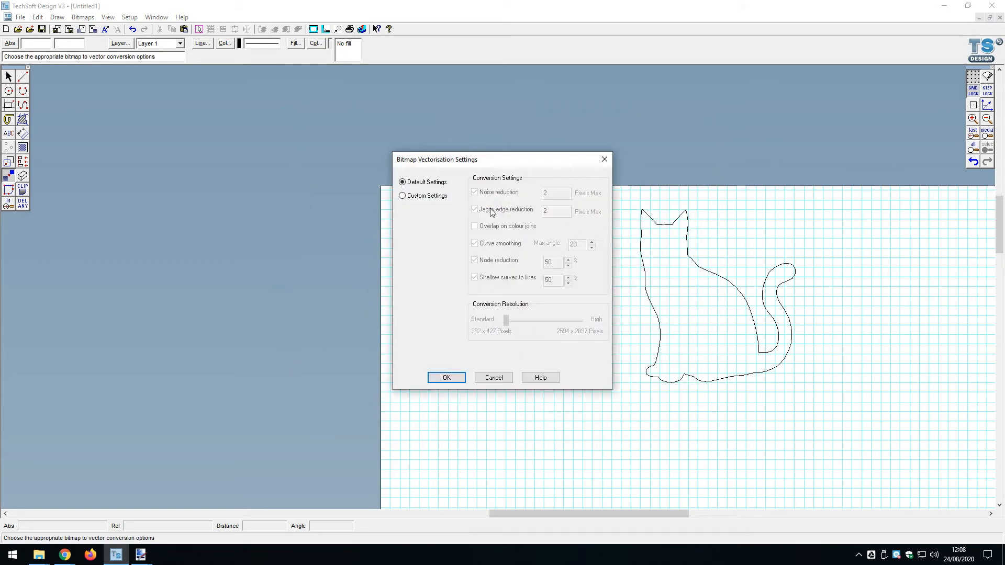
# Step: Use custom settings with conversion resolution at High and run the vectorisation
pyautogui.click(402, 195)
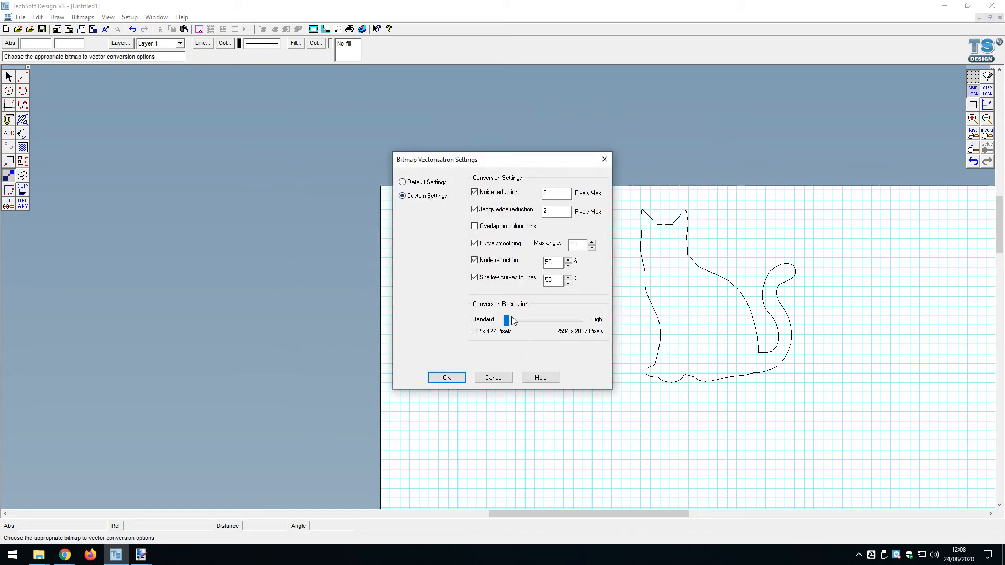
pyautogui.moveTo(506, 320); pyautogui.dragTo(580, 320)
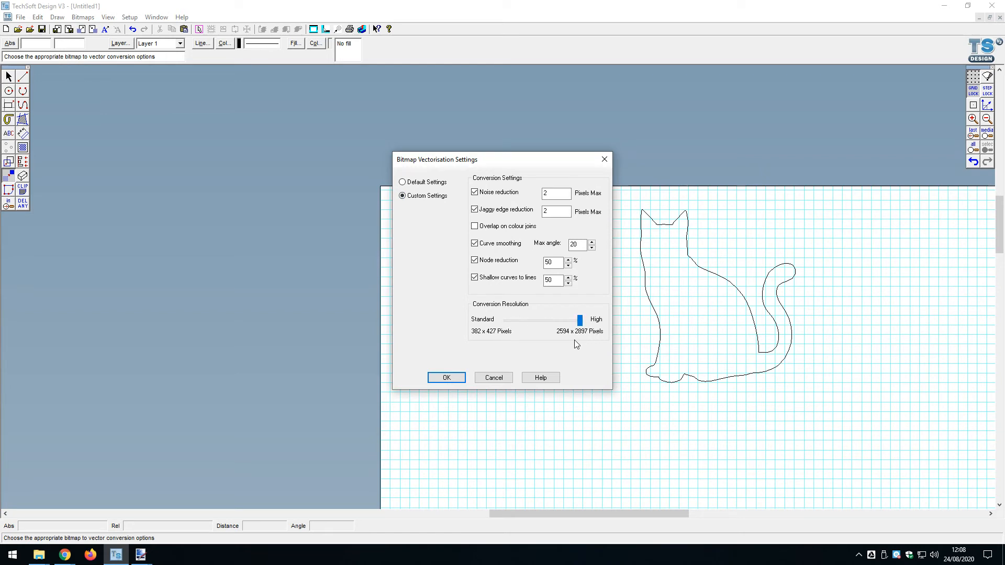
pyautogui.moveTo(572, 340)
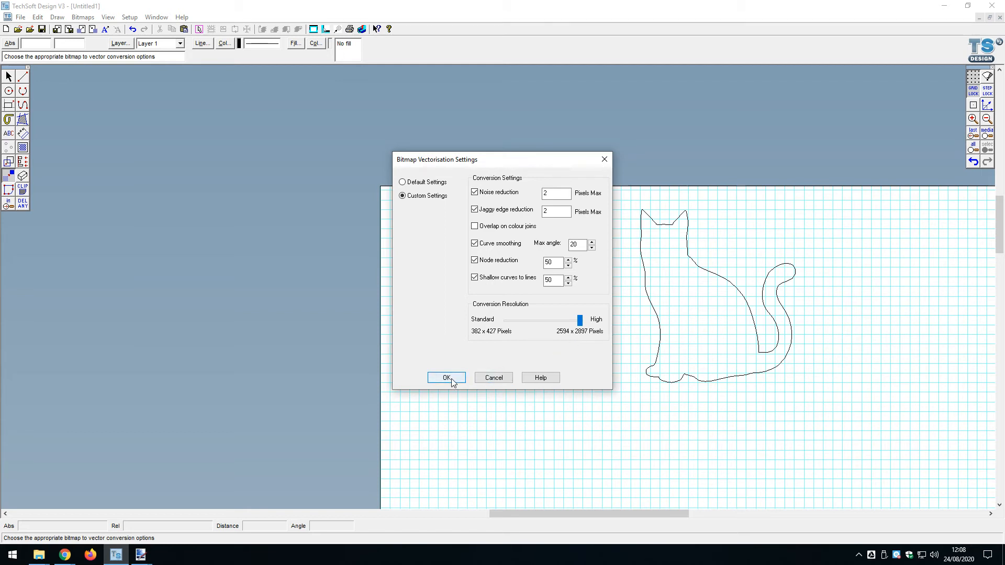
pyautogui.click(446, 377)
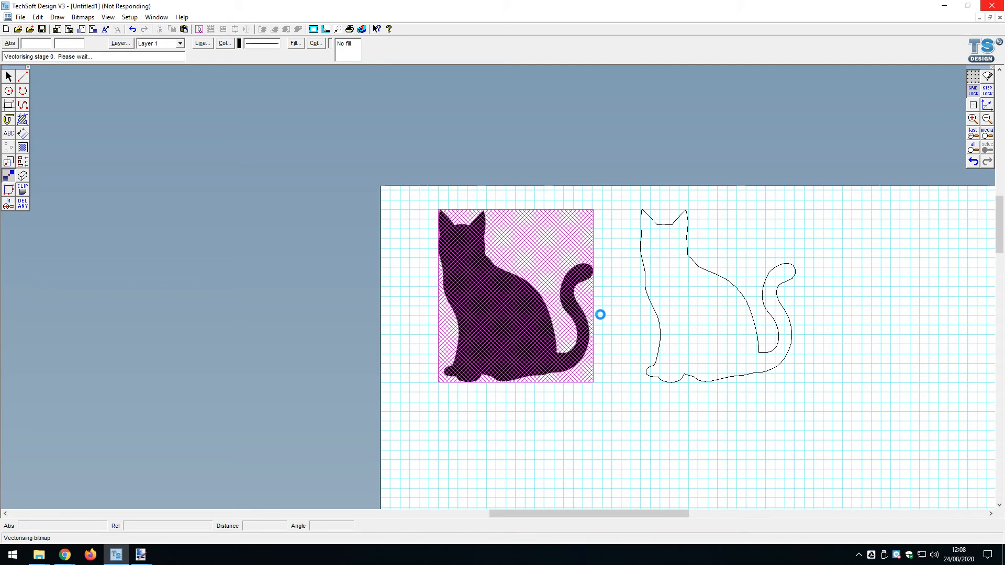
pyautogui.moveTo(754, 298)
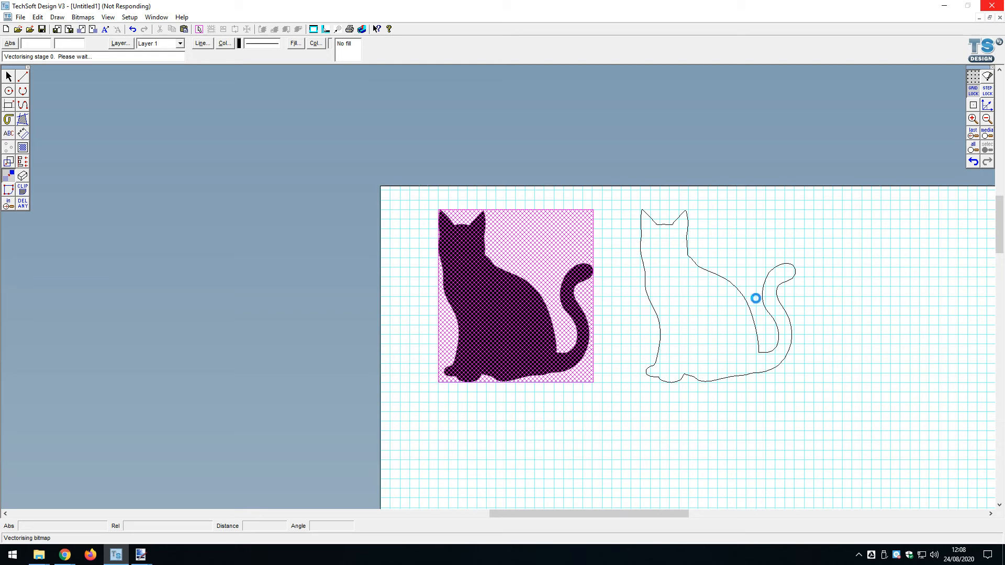
pyautogui.moveTo(707, 366)
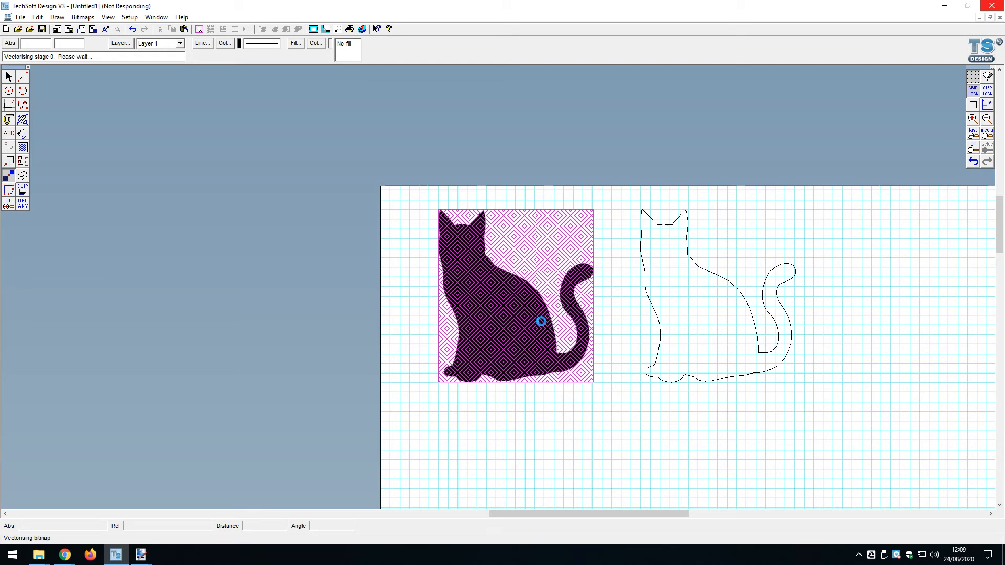
pyautogui.moveTo(730, 316)
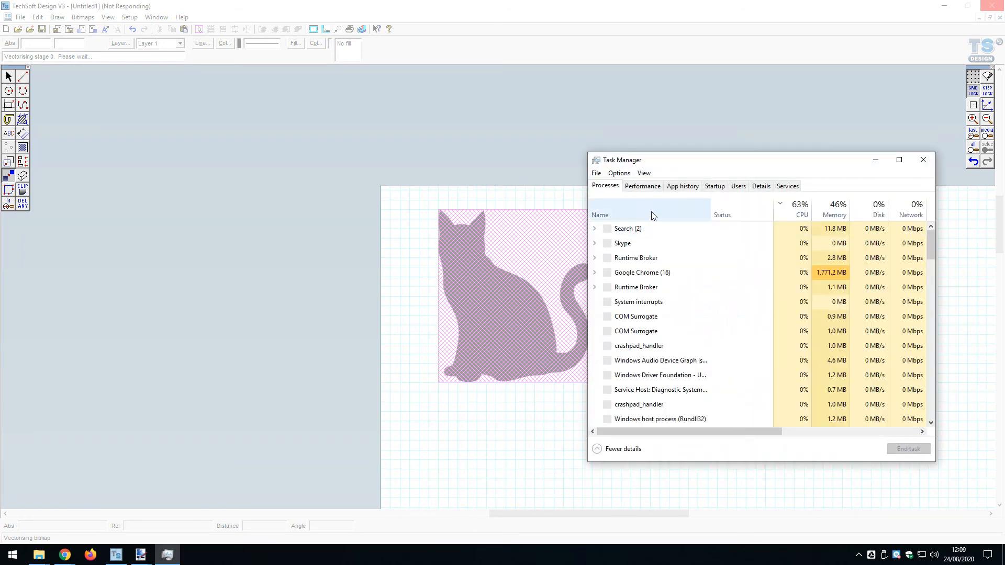
# Step: From Task Manager's Performance tab, open Resource Monitor maximised to inspect CPU load
pyautogui.click(642, 186)
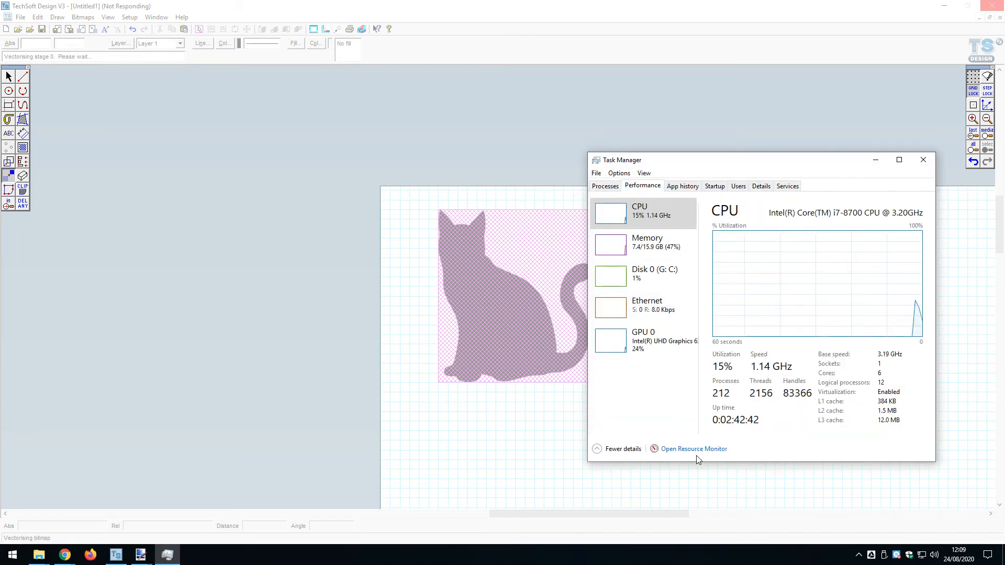
pyautogui.click(694, 448)
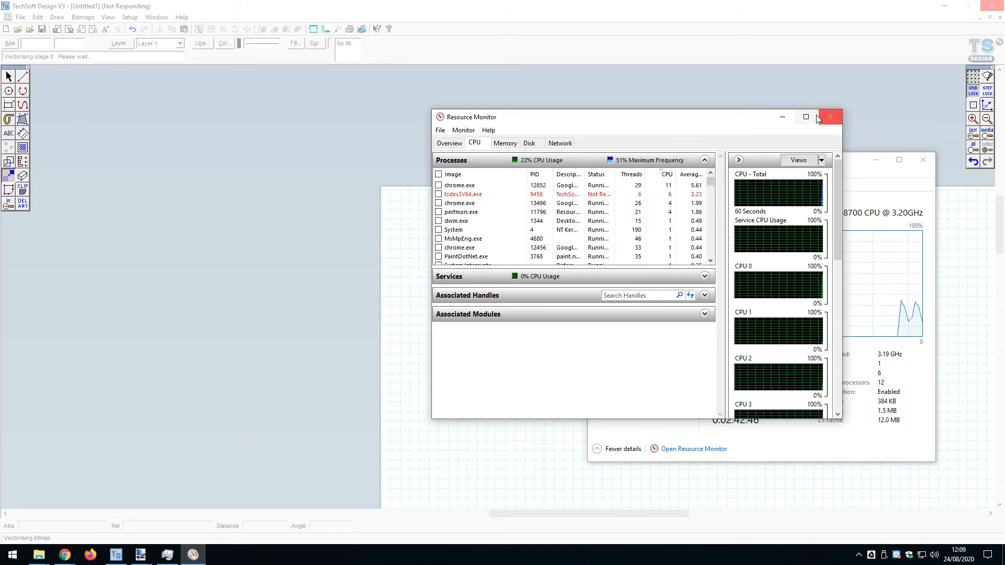
pyautogui.click(806, 118)
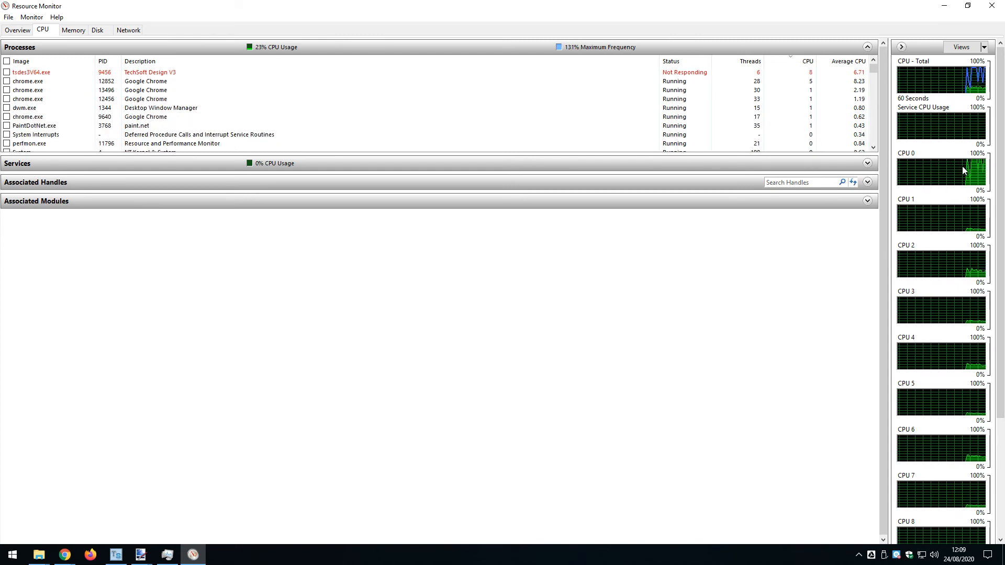
pyautogui.scroll(-3)
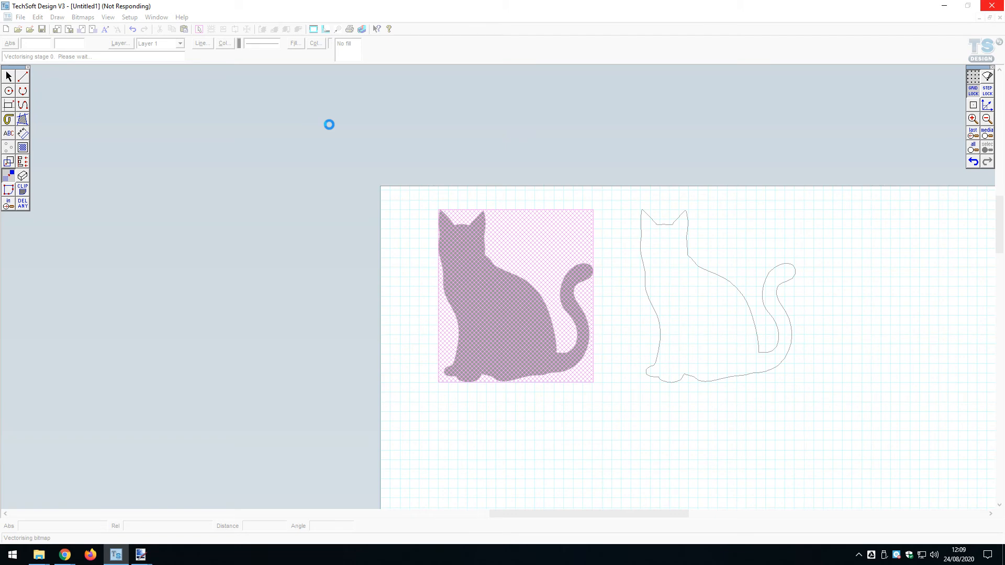
pyautogui.moveTo(430, 236)
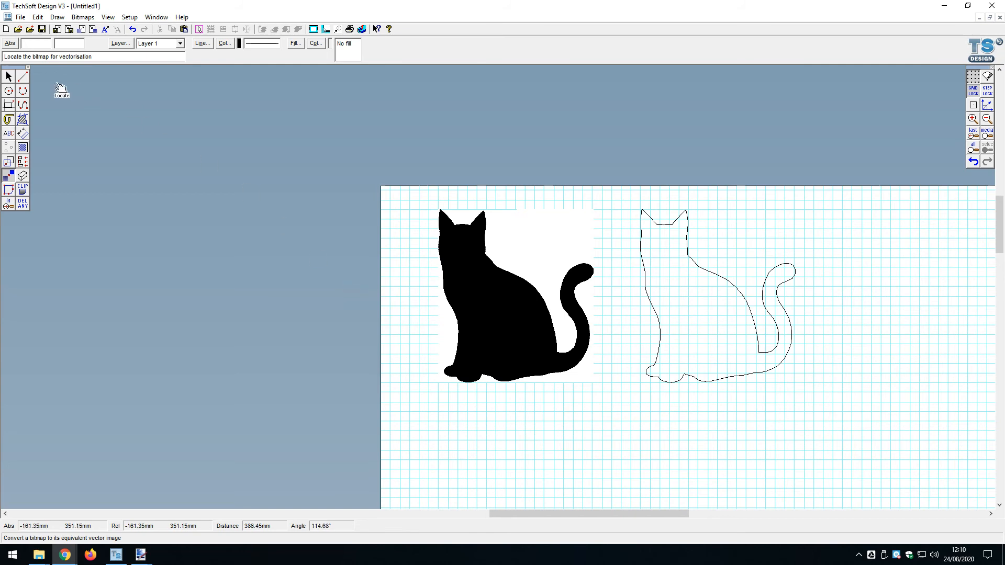
# Step: Ungroup the vectorised cat and drag its white background bitmap away
pyautogui.click(8, 76)
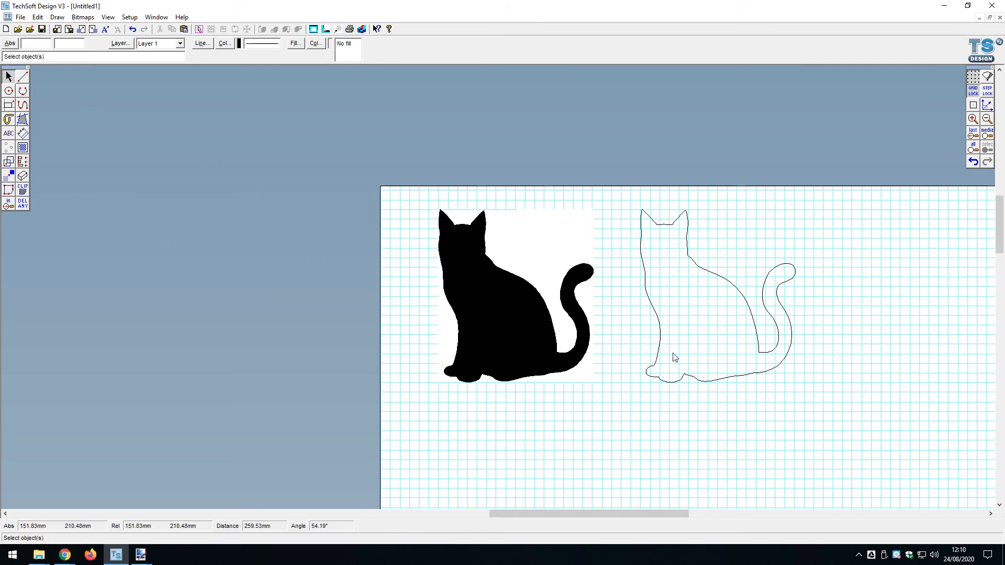
pyautogui.click(516, 295)
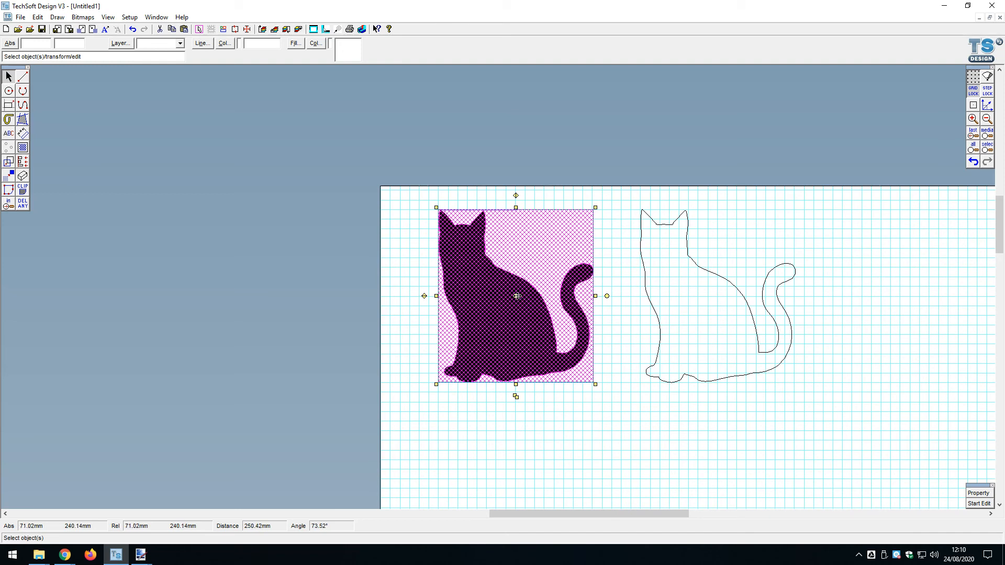
pyautogui.click(516, 296)
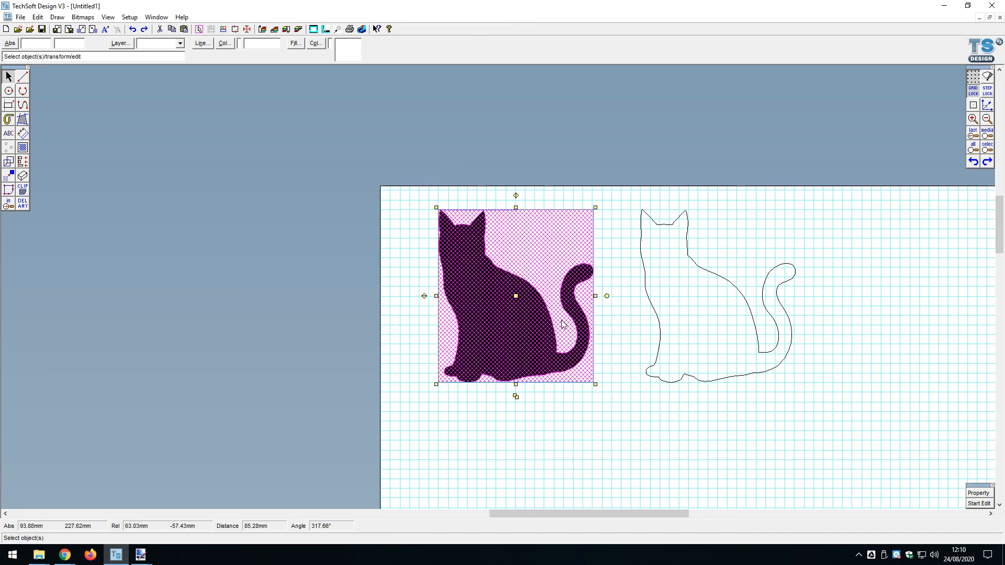
pyautogui.click(37, 17)
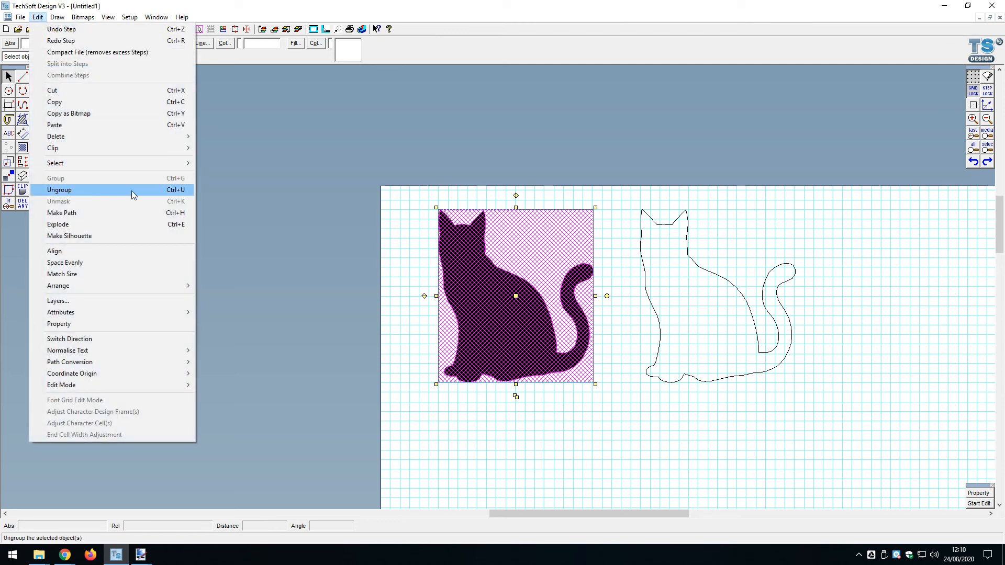
pyautogui.click(59, 189)
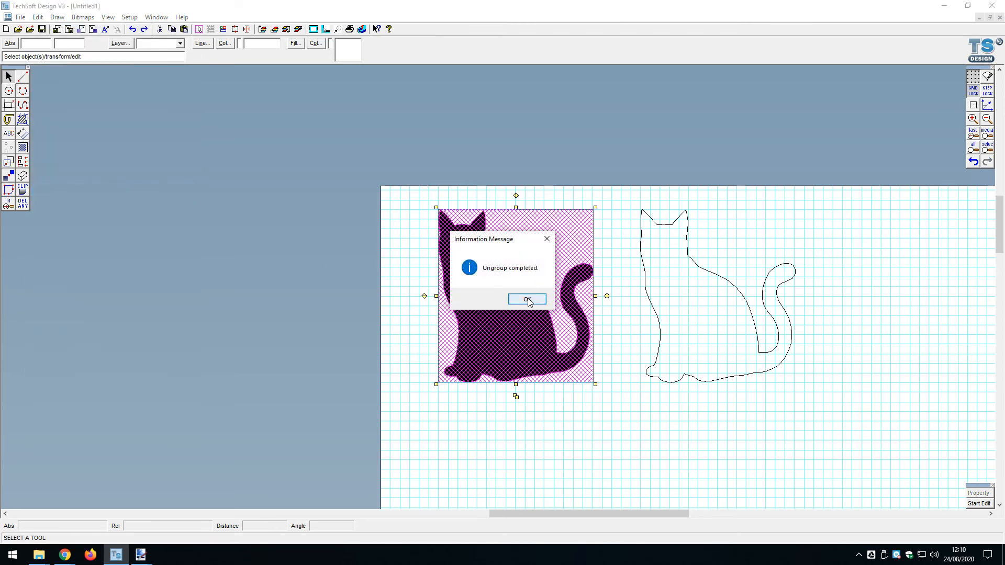
pyautogui.click(526, 299)
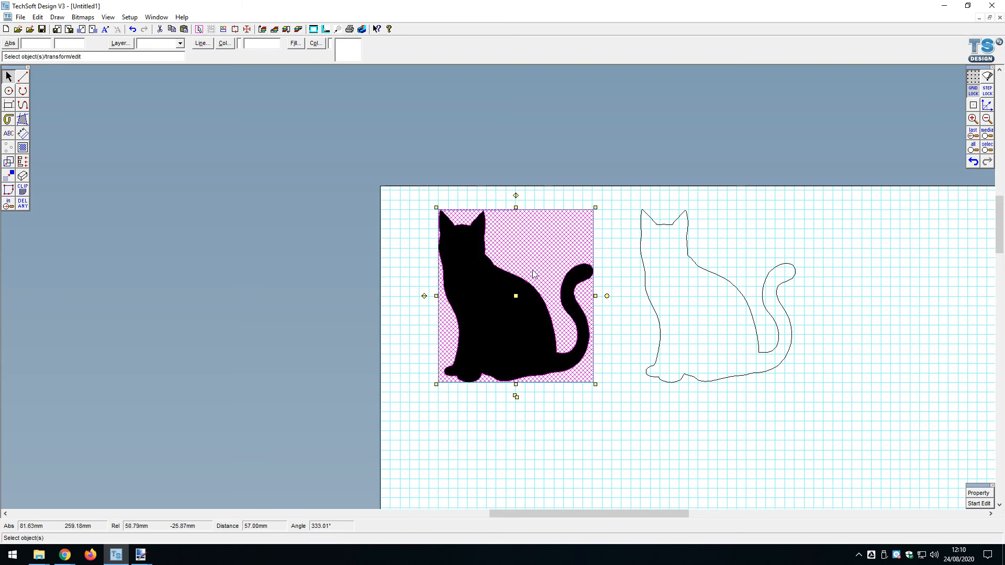
pyautogui.moveTo(516, 295); pyautogui.dragTo(314, 286)
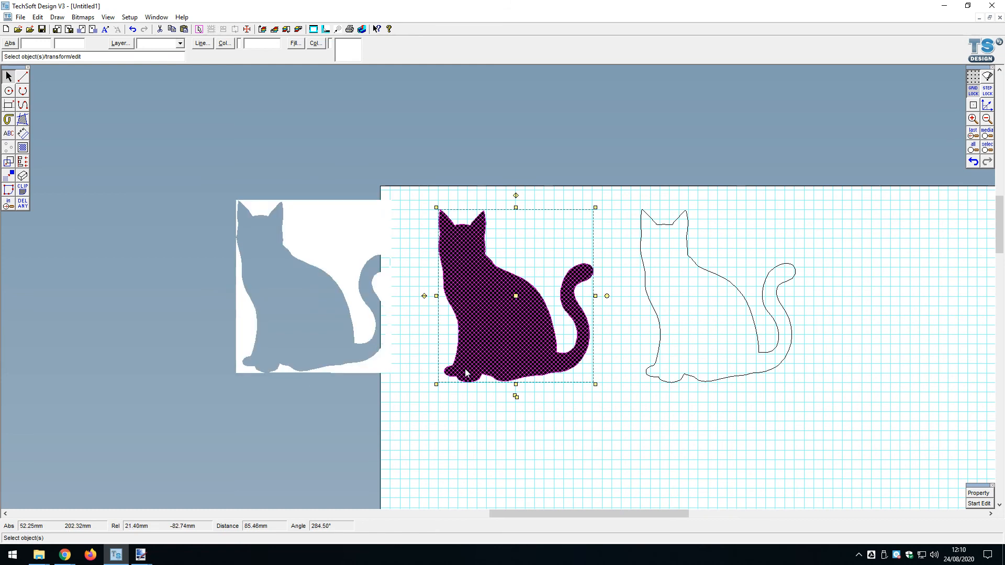
pyautogui.moveTo(350, 250)
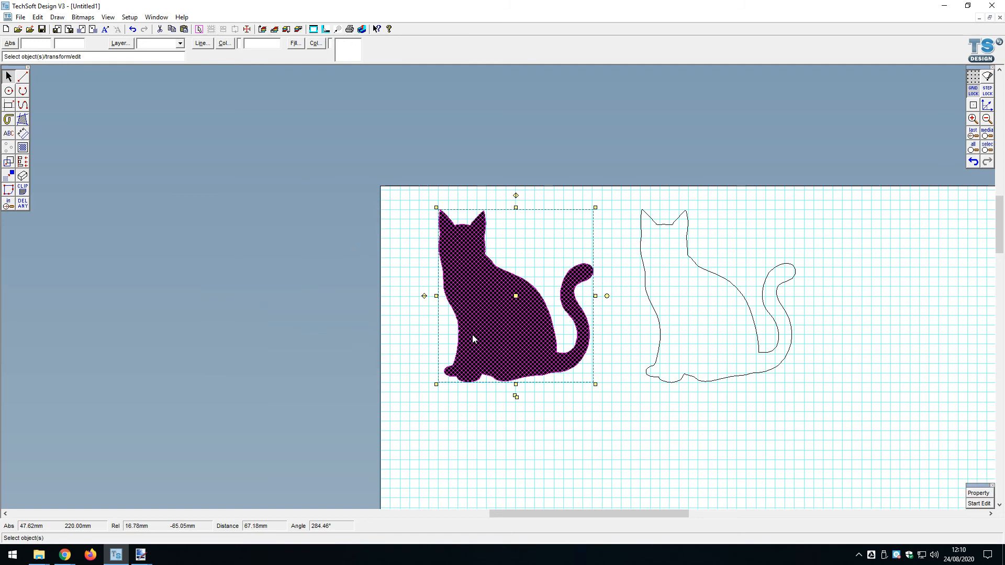
pyautogui.moveTo(665, 324)
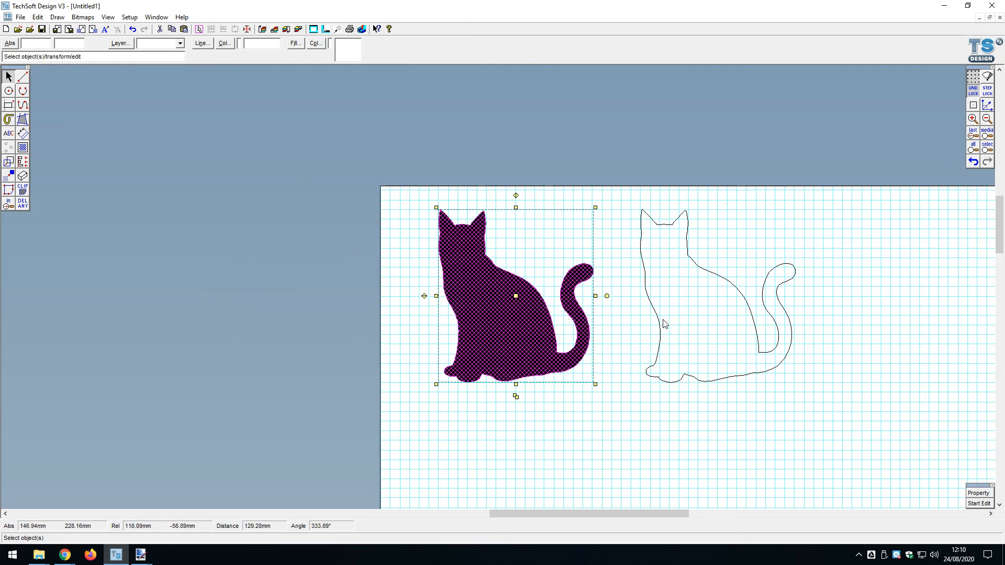
# Step: Give the traced outline cat a solid fill
pyautogui.click(295, 43)
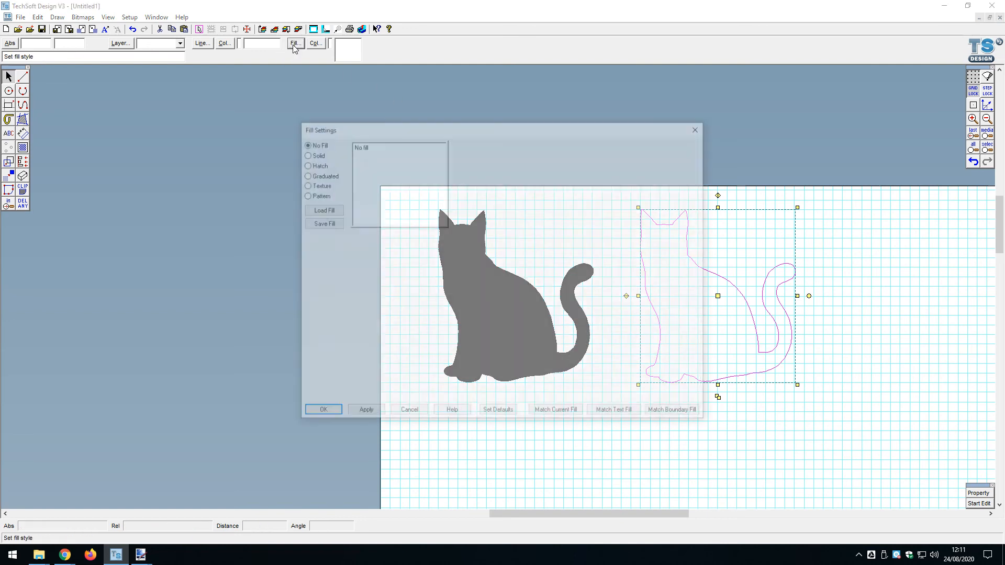
pyautogui.click(308, 154)
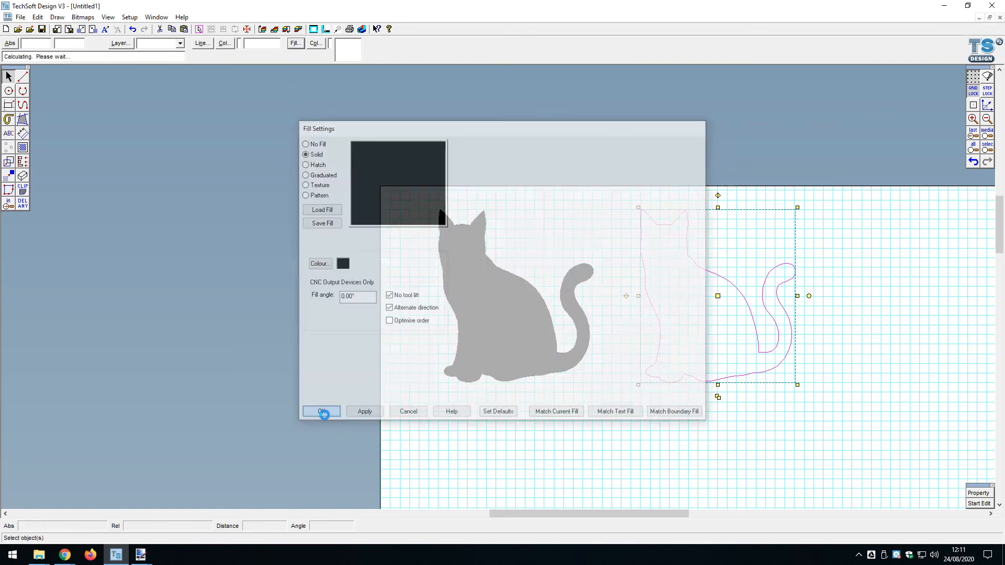
pyautogui.click(320, 411)
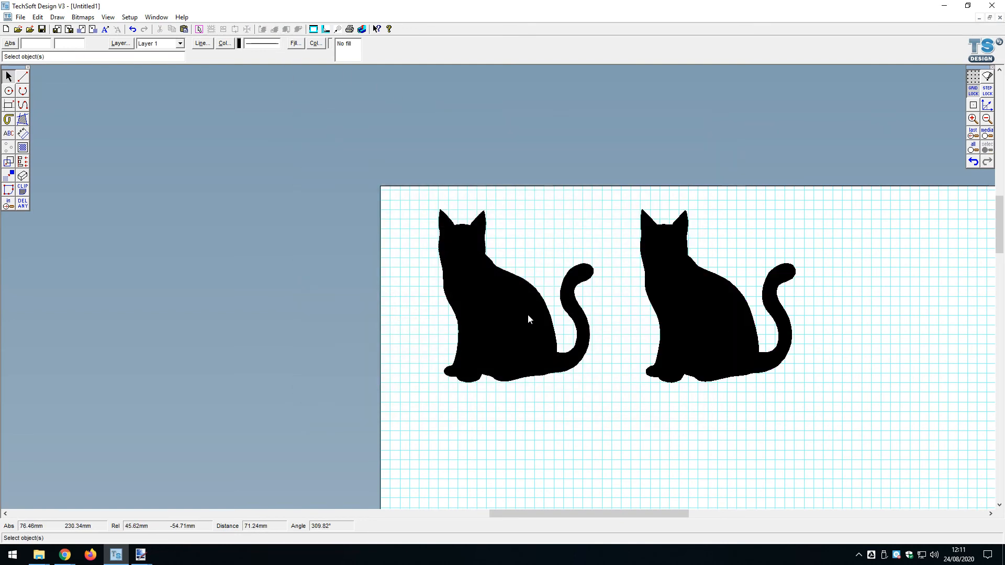
# Step: Set the vectorised cat's fill to No Fill
pyautogui.click(507, 314)
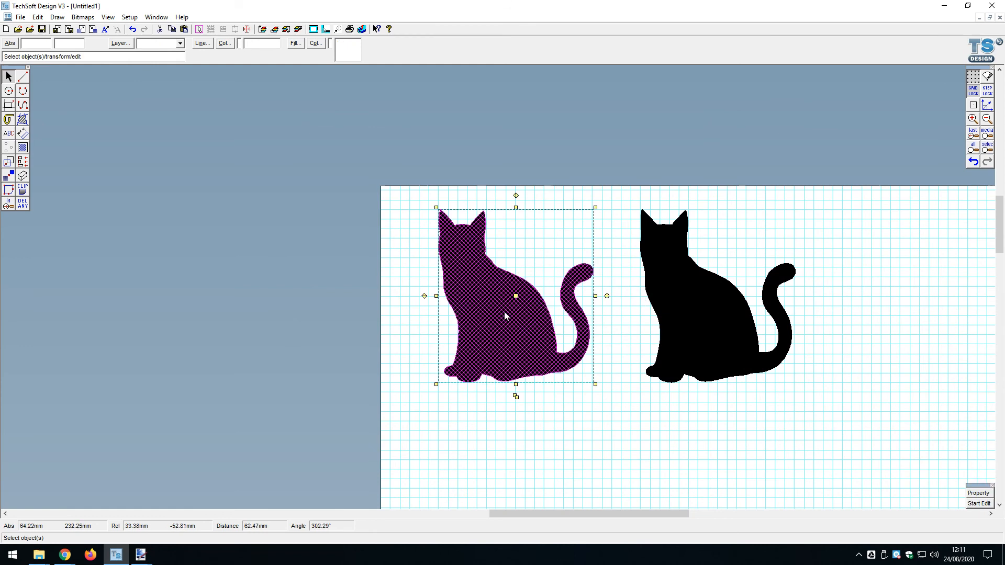
pyautogui.click(294, 43)
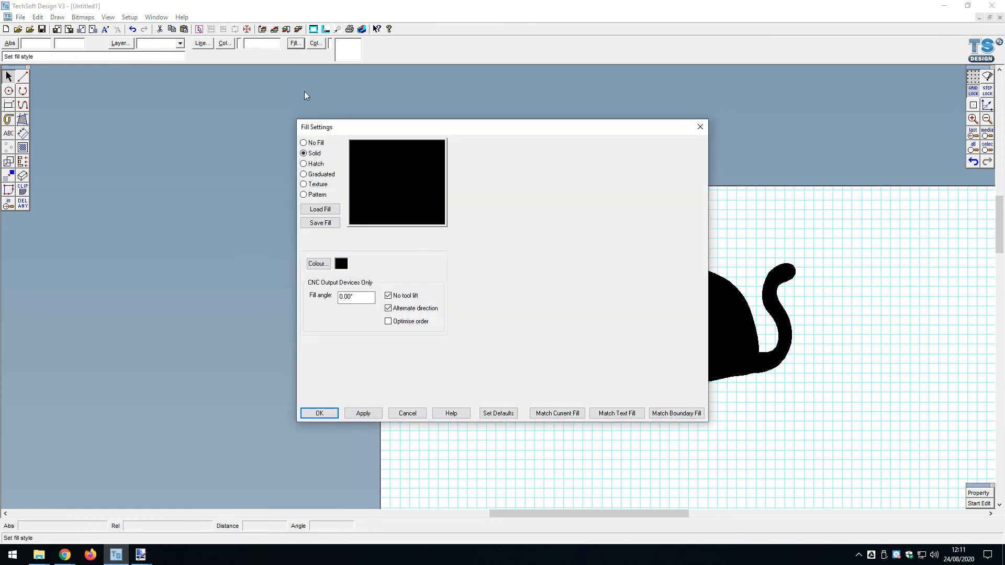
pyautogui.click(304, 143)
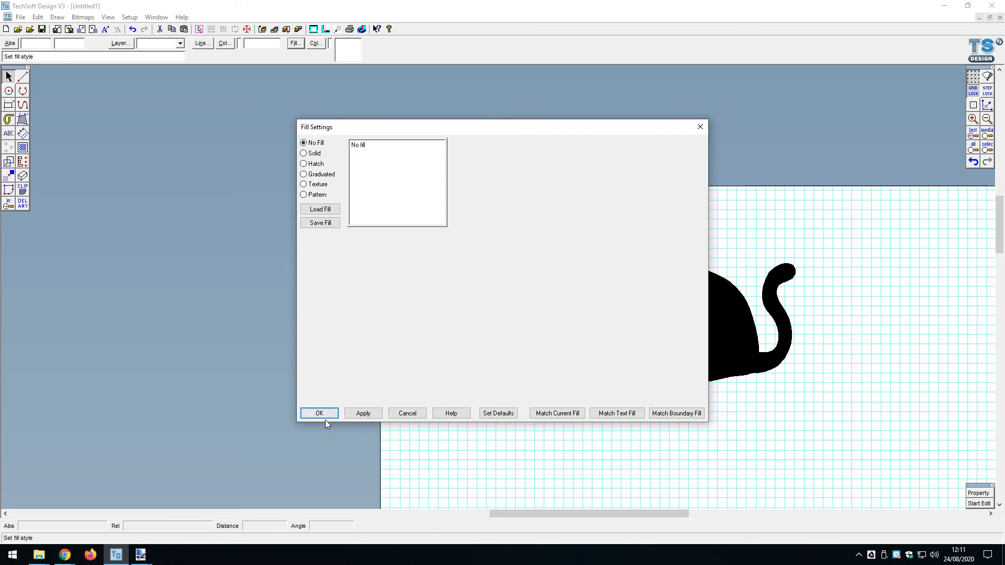
pyautogui.click(319, 413)
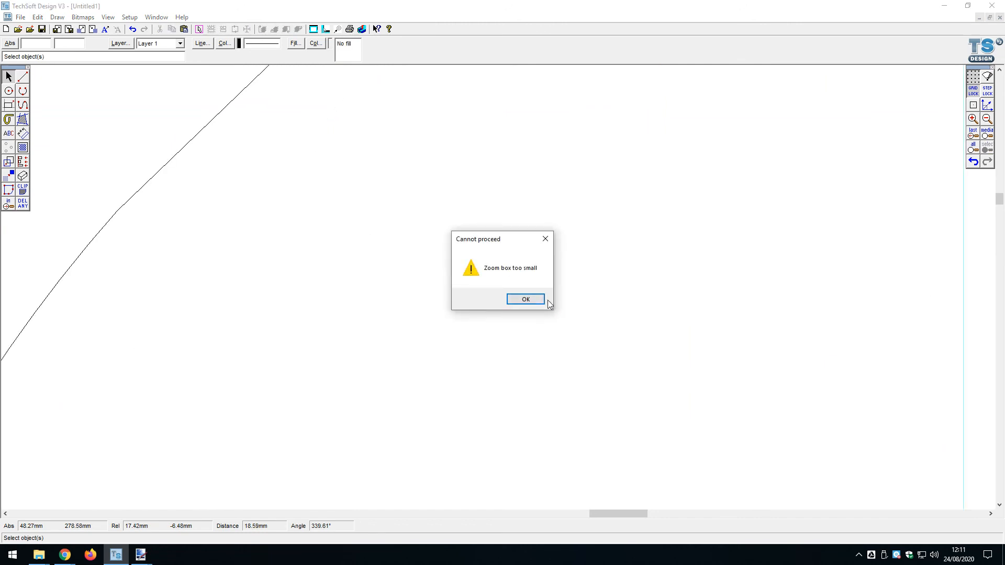
pyautogui.click(525, 299)
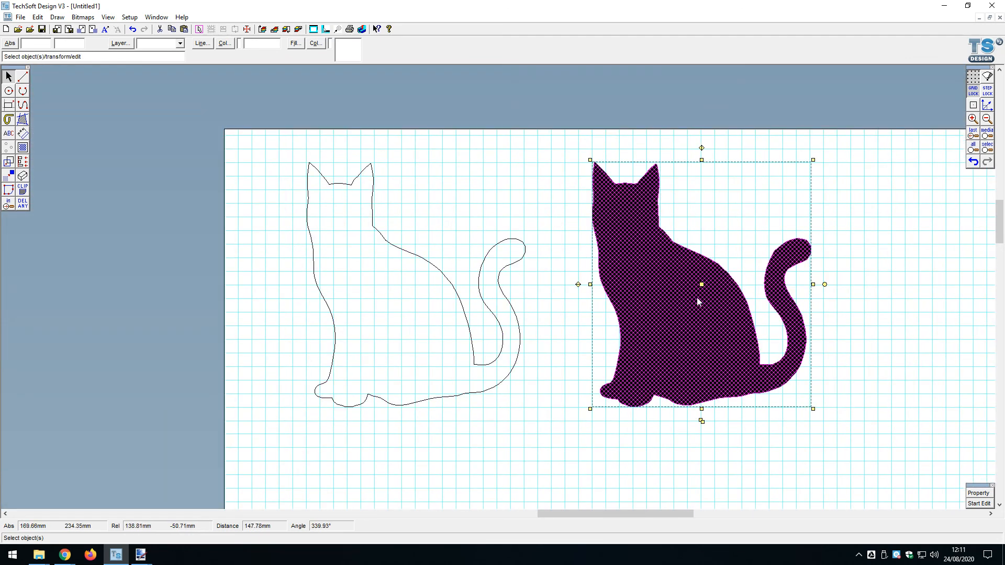
pyautogui.click(295, 43)
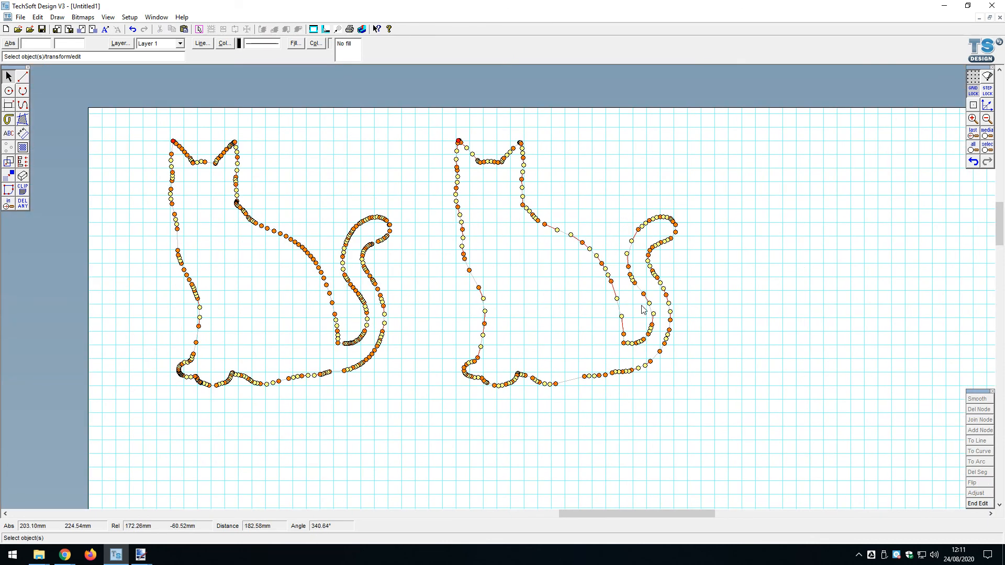
pyautogui.moveTo(364, 294)
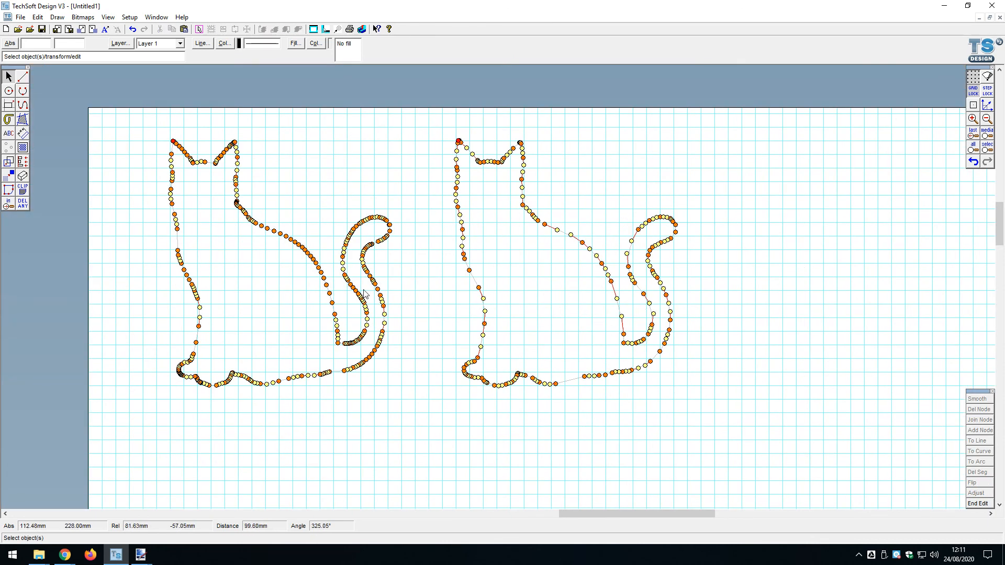
pyautogui.moveTo(315, 280)
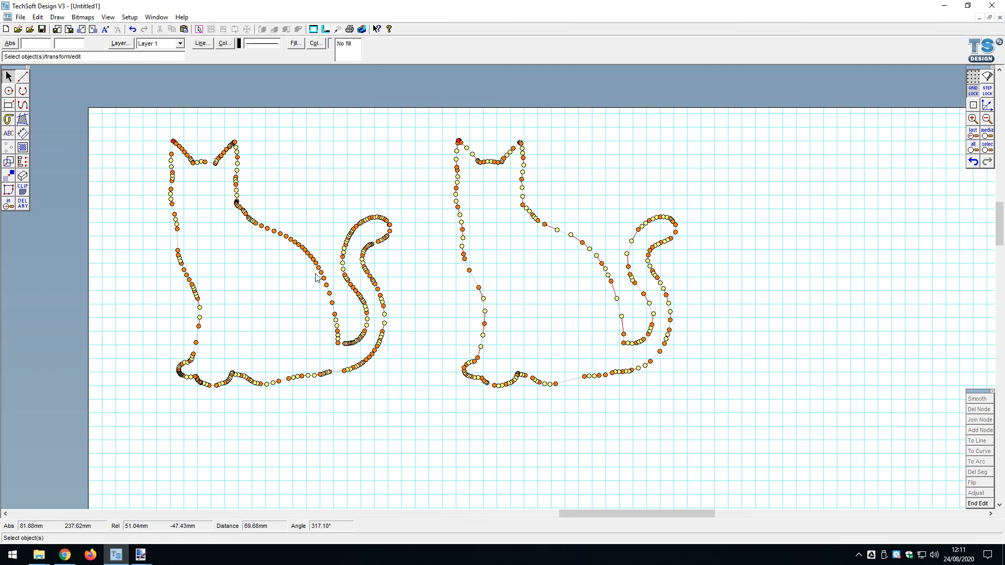
pyautogui.moveTo(686, 236)
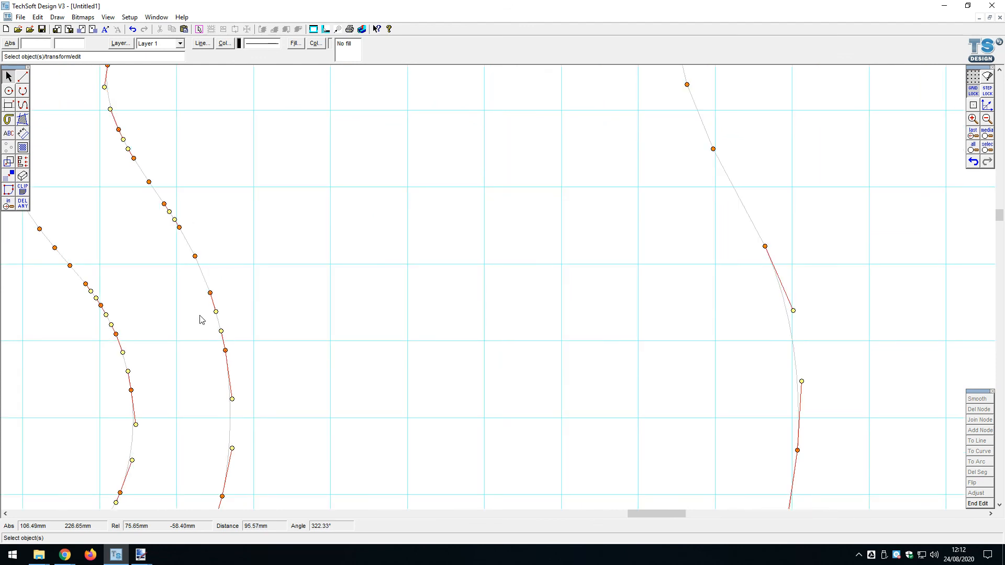
pyautogui.moveTo(224, 358)
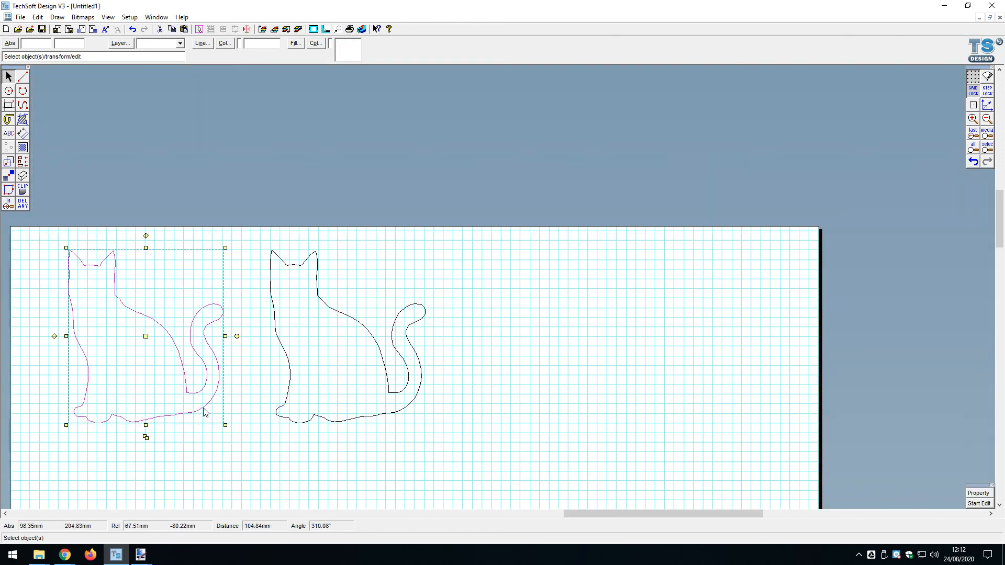
# Step: Delete the selected vectorised cat outline
pyautogui.press('Delete')
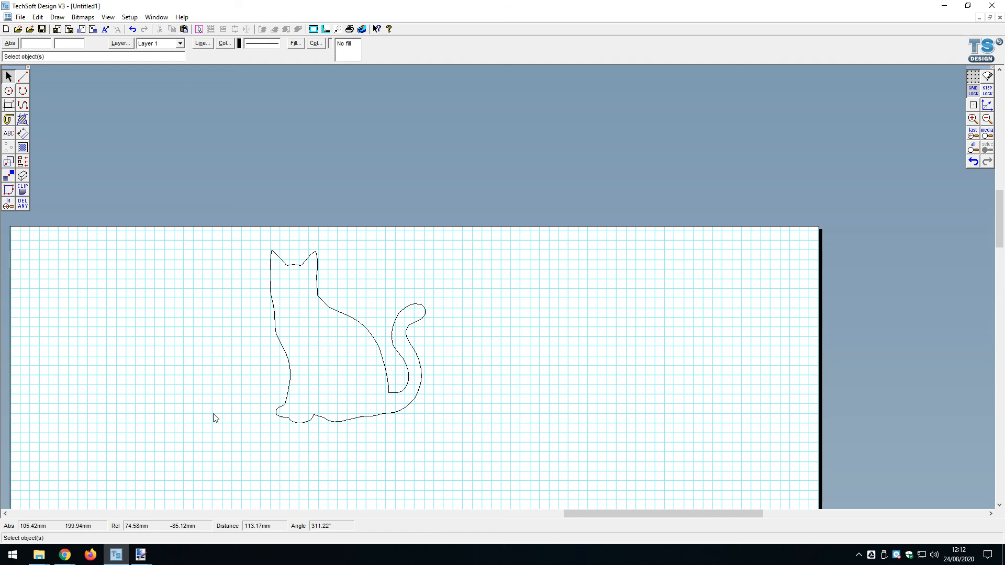
pyautogui.moveTo(160, 432)
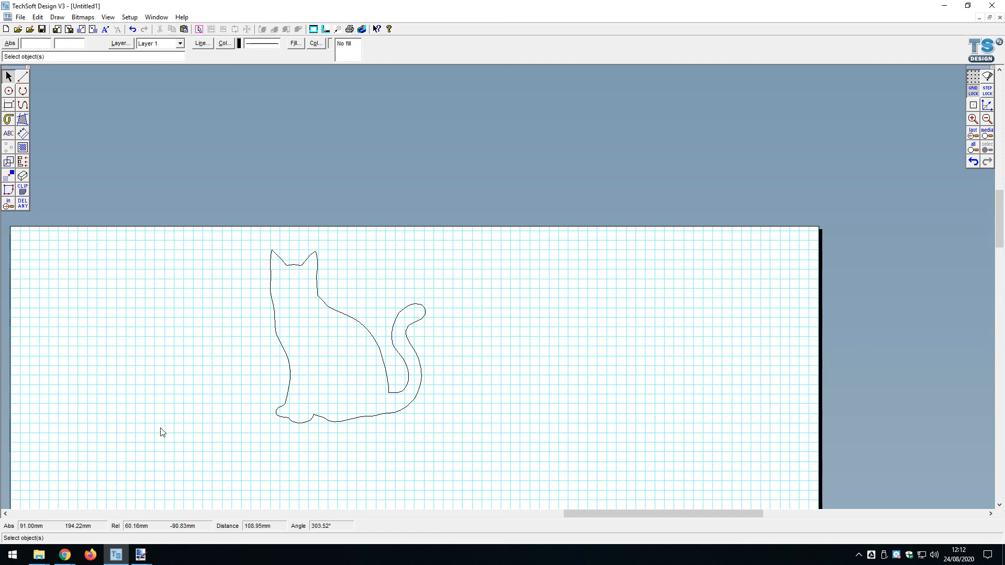